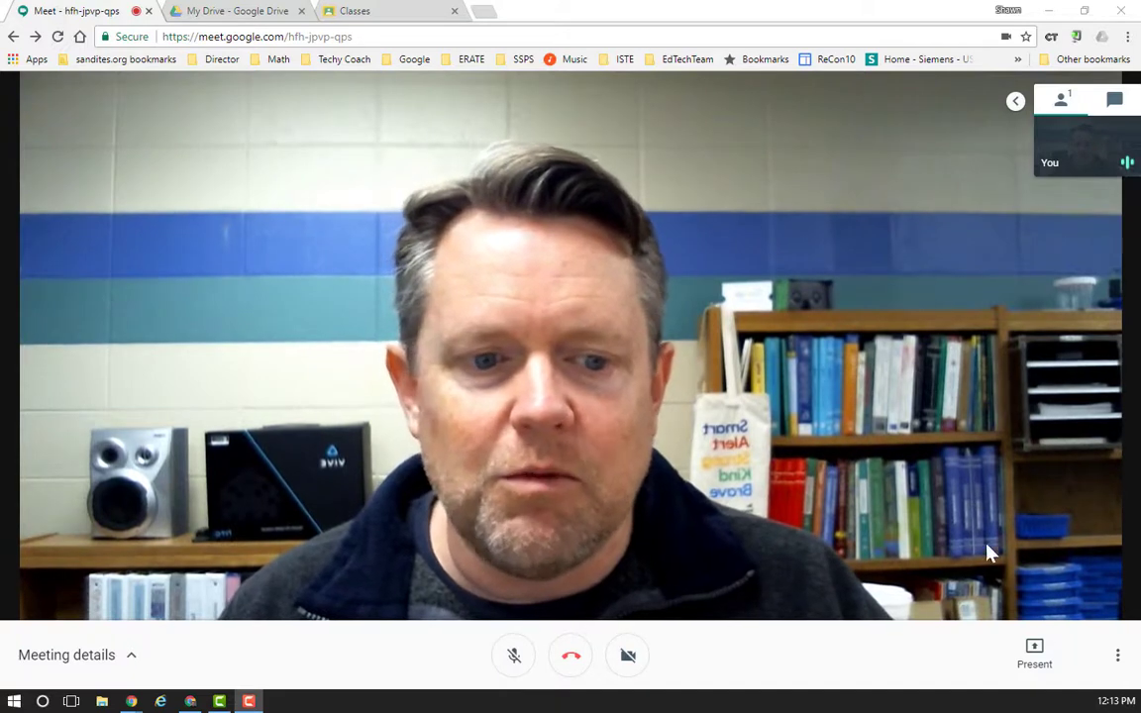
- Present the entire Screen 2 to the Google Meet meeting
{"action": "left_click", "coordinate": [1034, 653]}
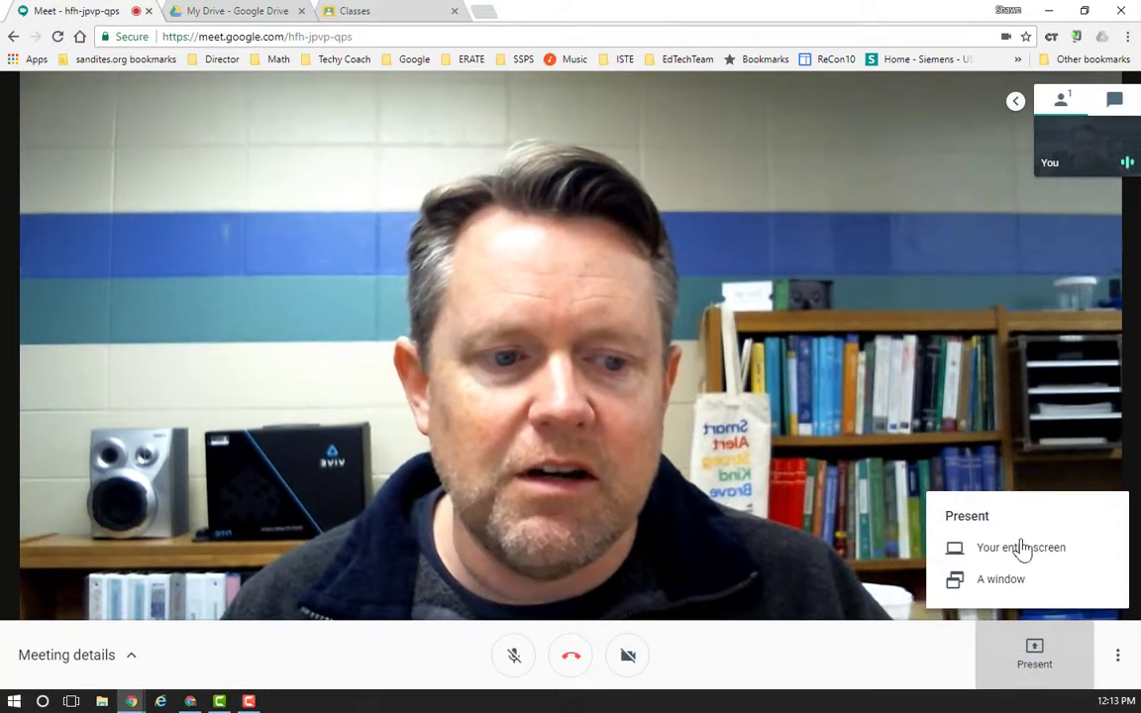
{"action": "left_click", "coordinate": [1019, 547]}
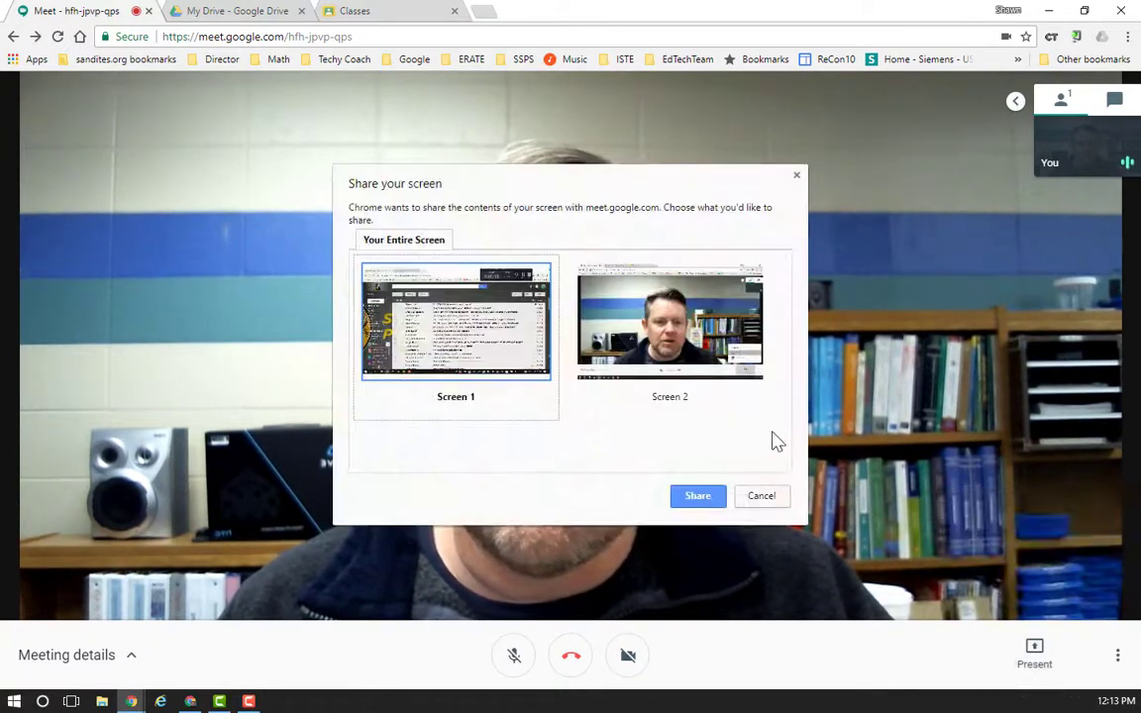
{"action": "left_click", "coordinate": [670, 321]}
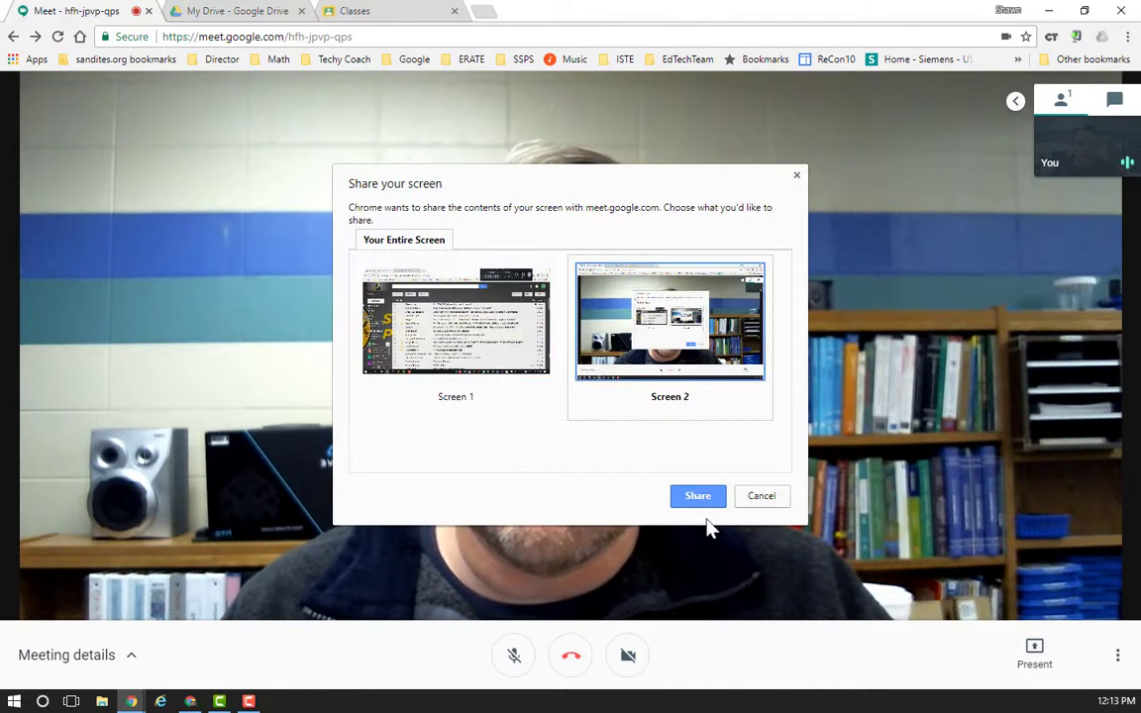
{"action": "left_click", "coordinate": [697, 495]}
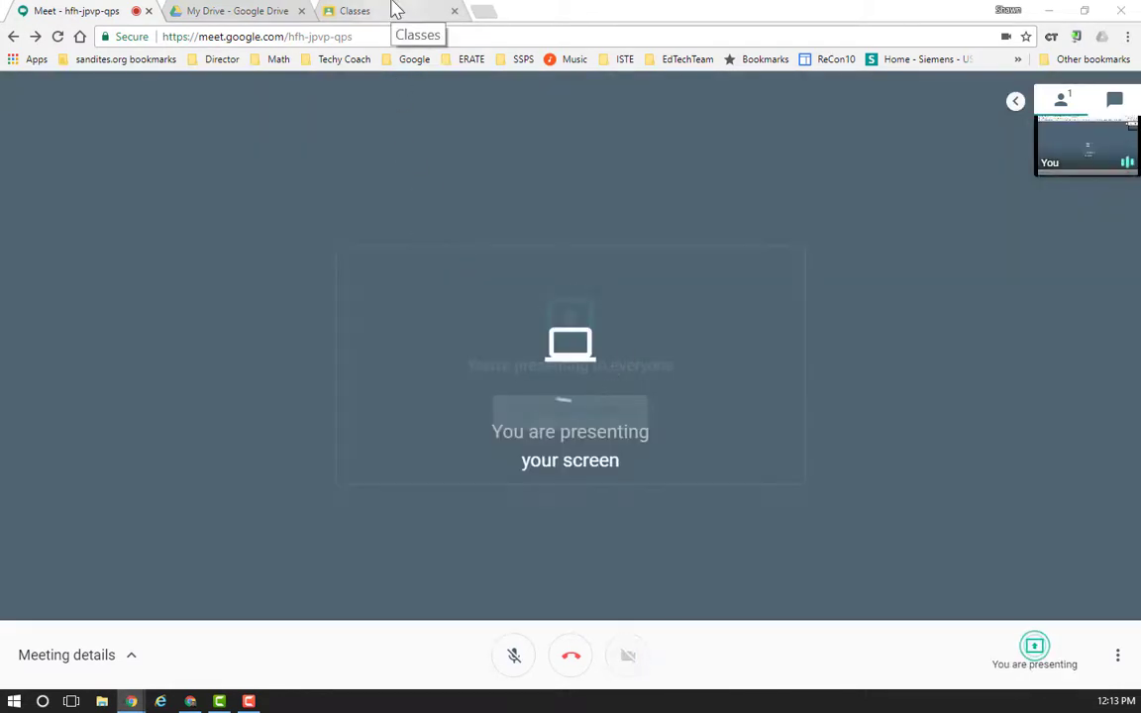
- Create a new Classroom class named Sample and land on its empty stream
{"action": "left_click", "coordinate": [353, 12]}
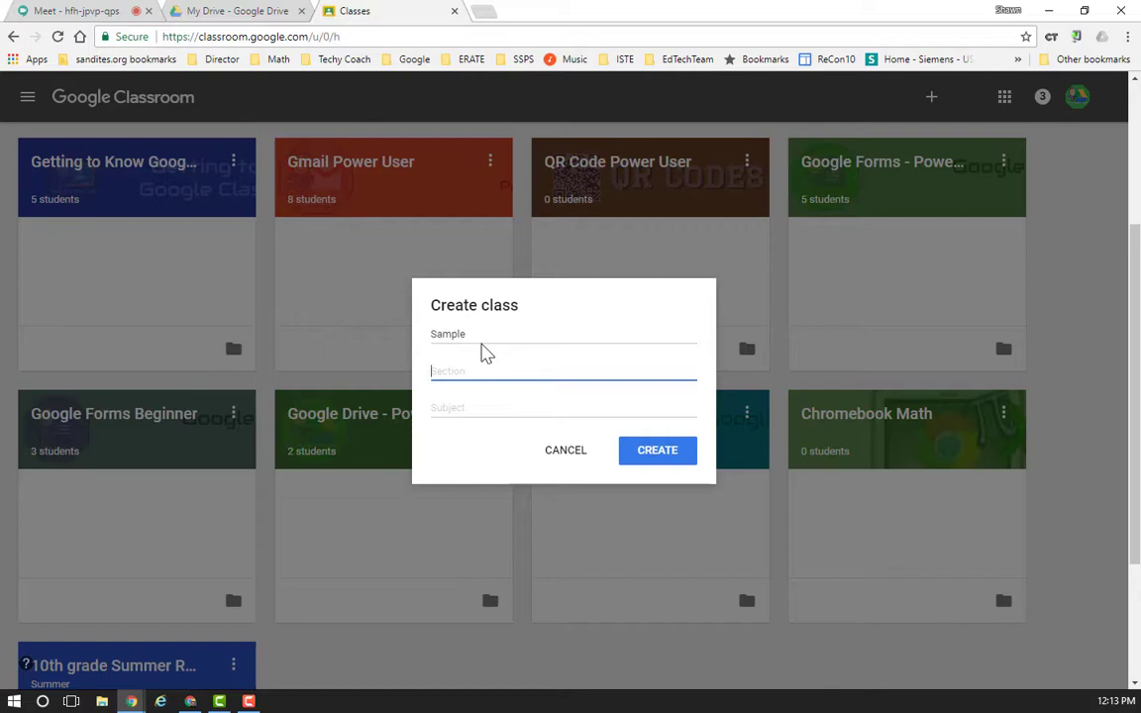
{"action": "left_click", "coordinate": [562, 372]}
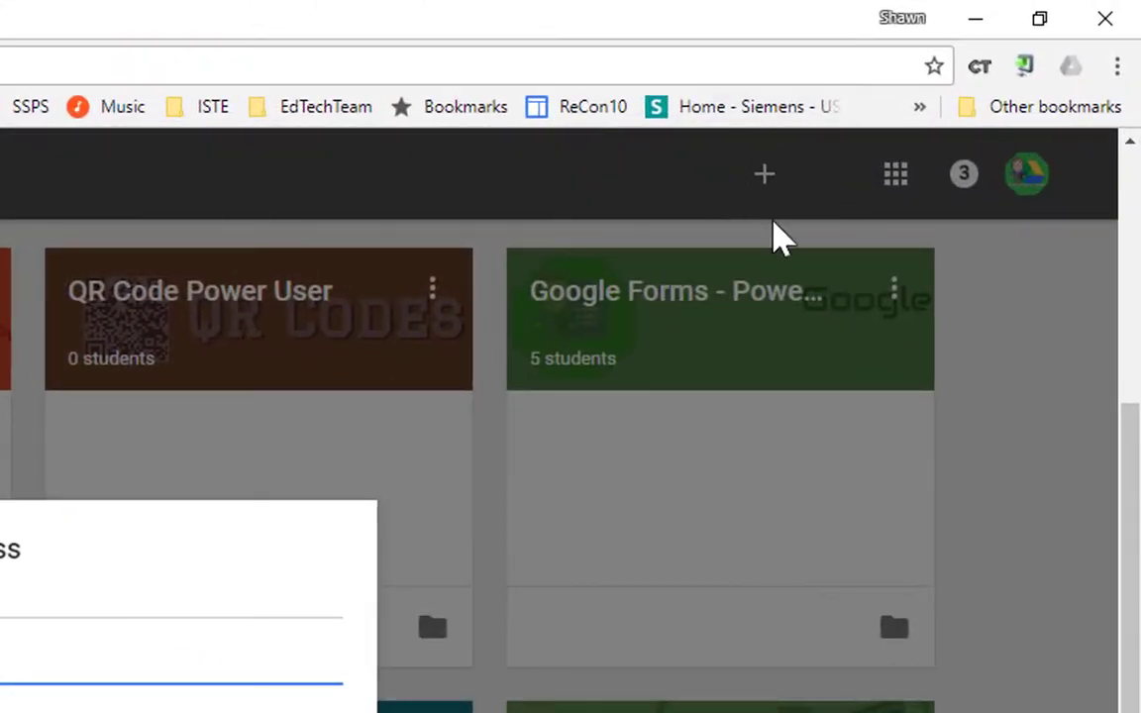
{"action": "mouse_move", "coordinate": [765, 178]}
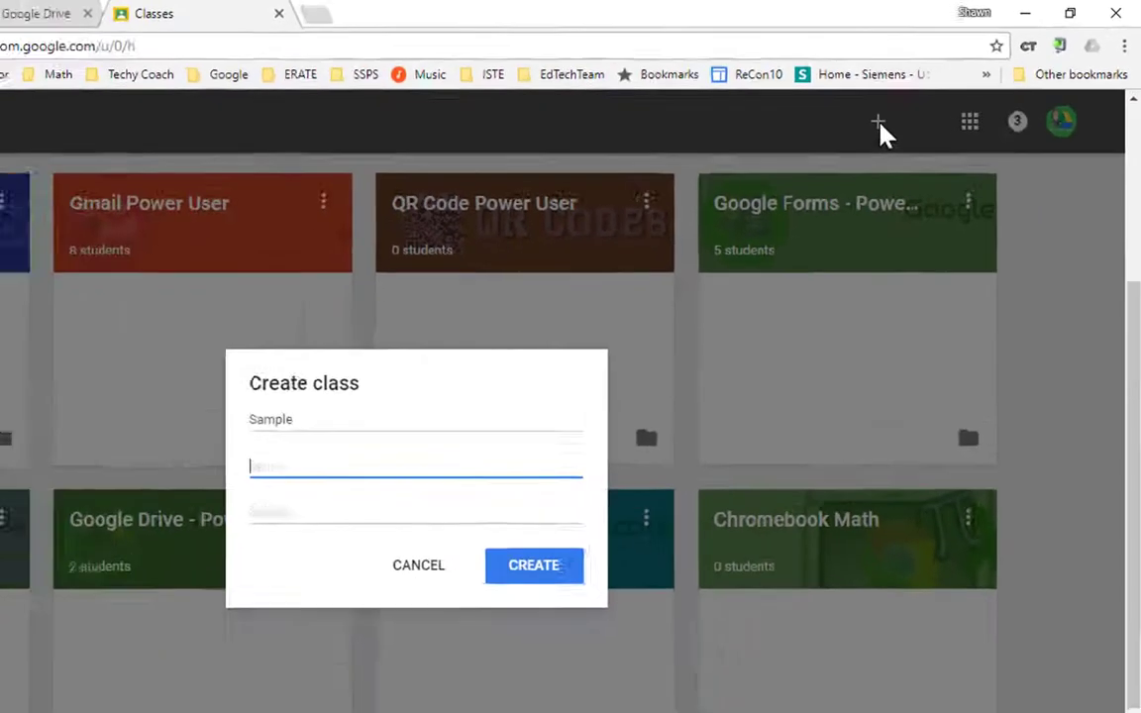
{"action": "left_click", "coordinate": [535, 567]}
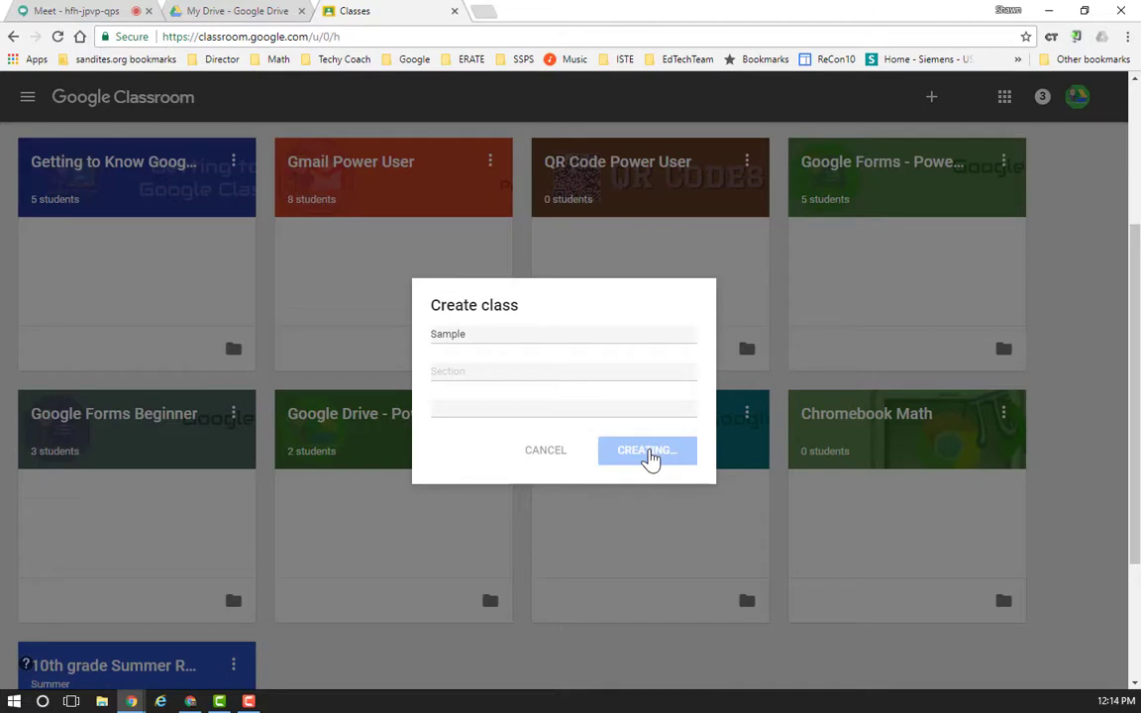
{"action": "left_click", "coordinate": [646, 450]}
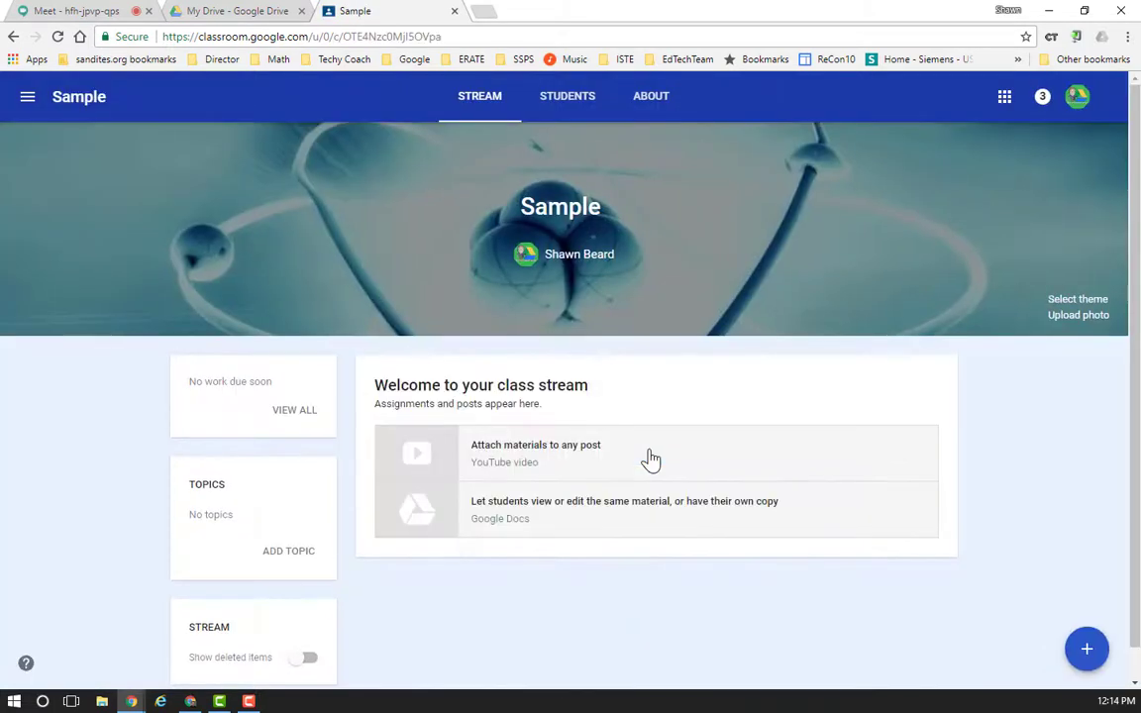
{"action": "mouse_move", "coordinate": [650, 278]}
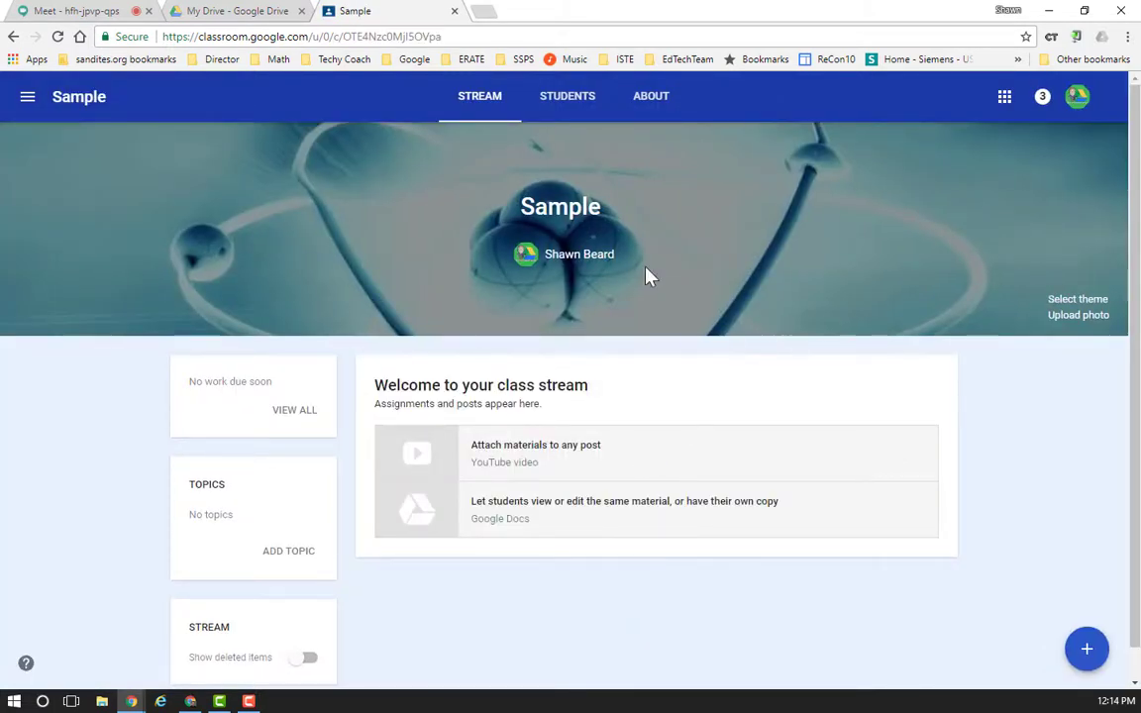
{"action": "mouse_move", "coordinate": [710, 236]}
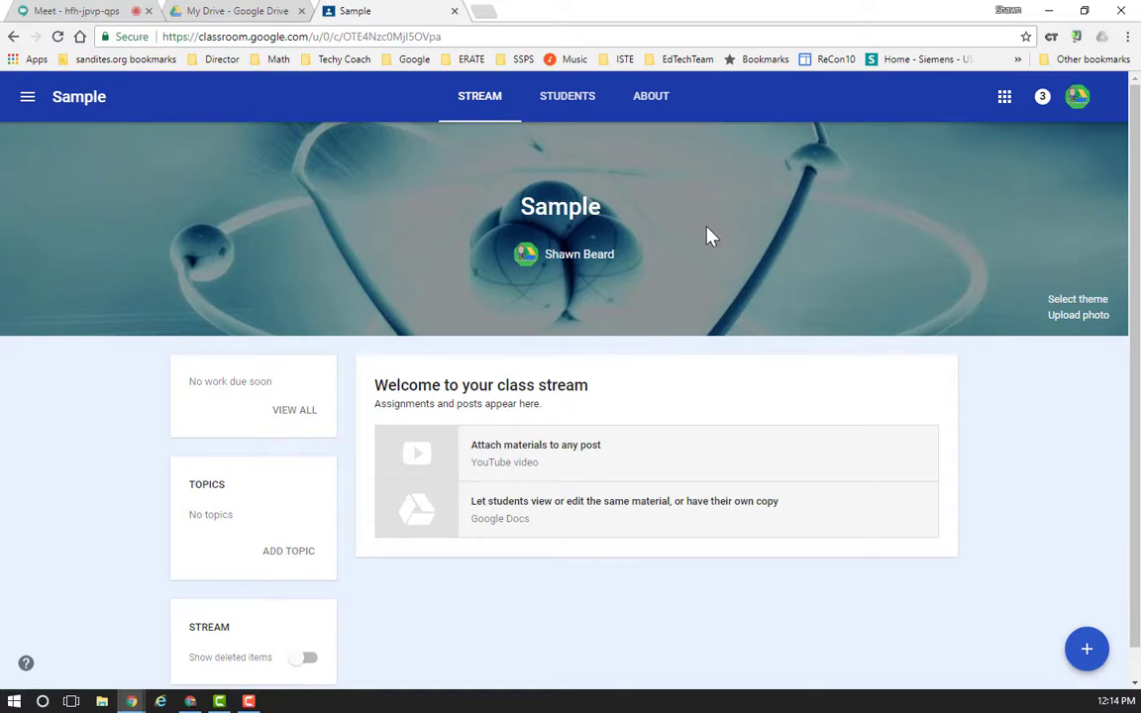
{"action": "mouse_move", "coordinate": [696, 257]}
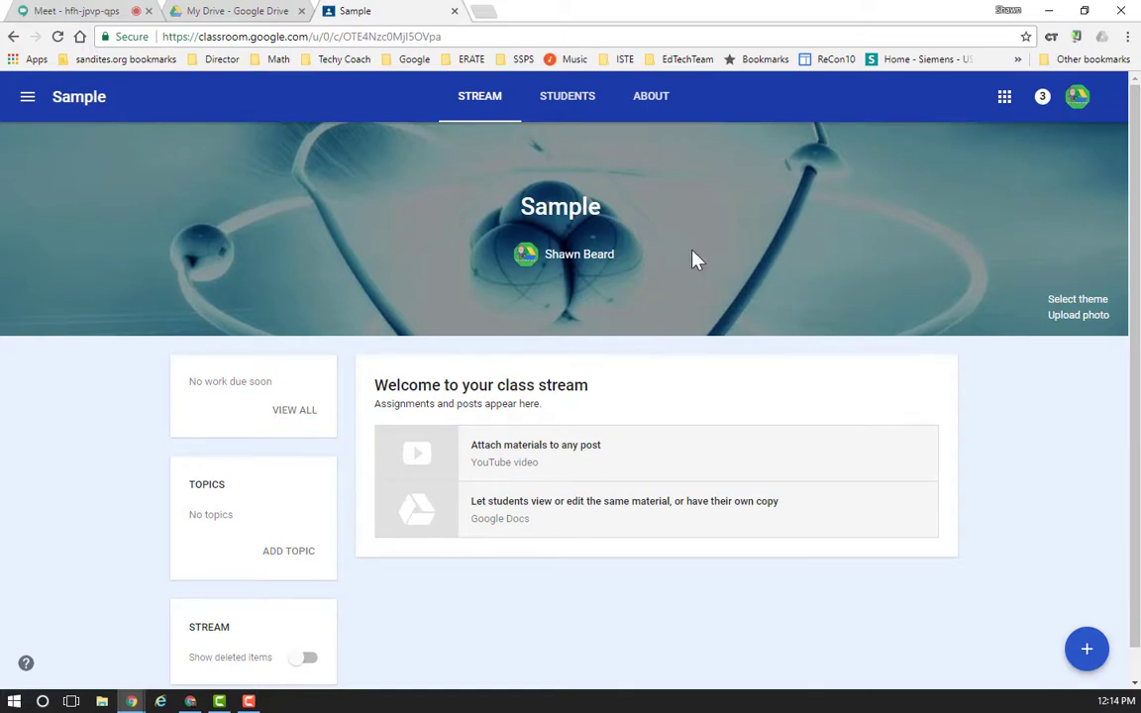
{"action": "mouse_move", "coordinate": [618, 277]}
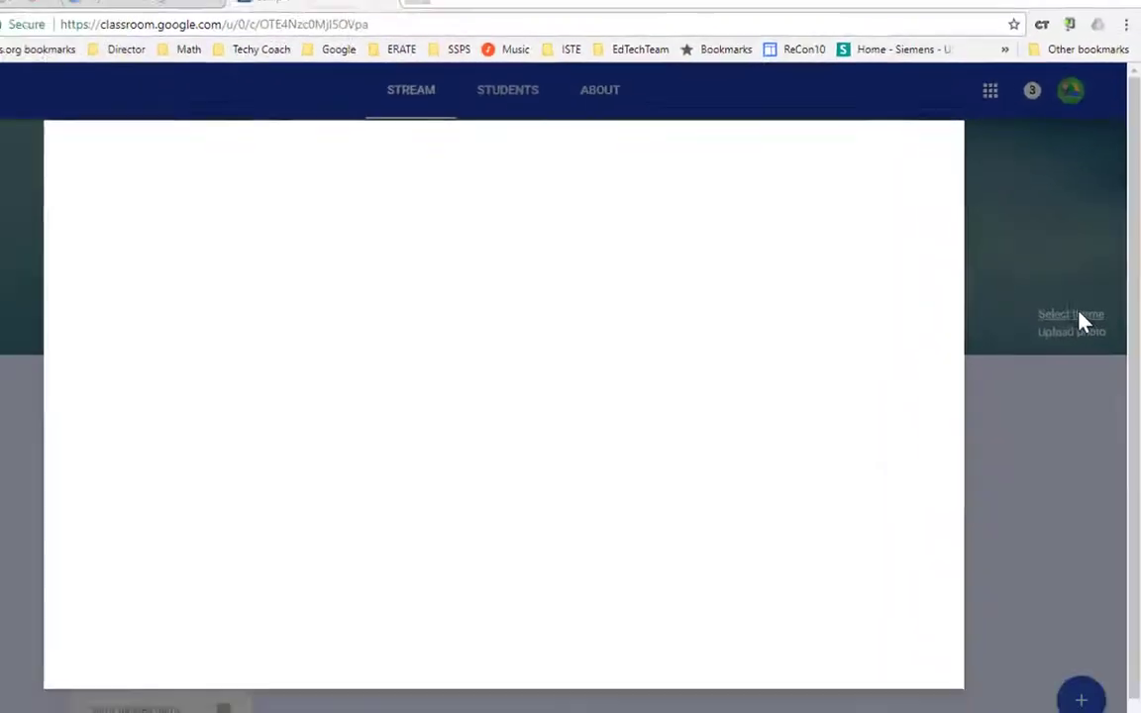
- Browse the photo and pattern header themes, then cancel without choosing one
{"action": "left_click", "coordinate": [1072, 313]}
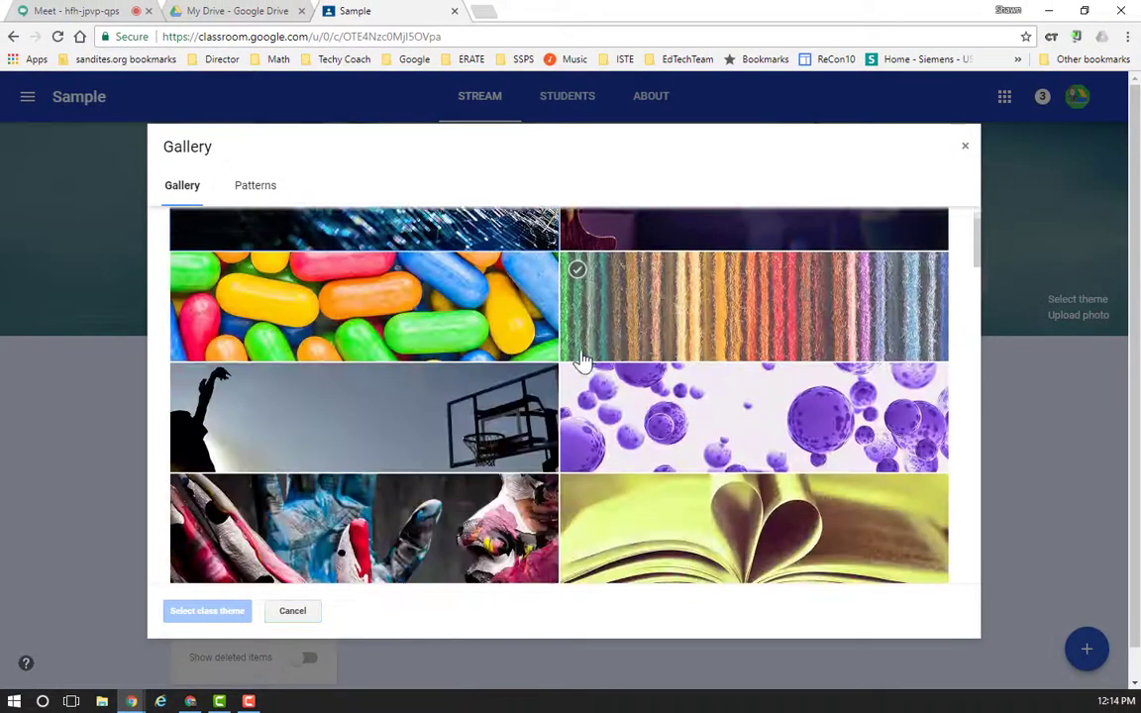
{"action": "scroll", "scroll_direction": "down", "scroll_amount": 3}
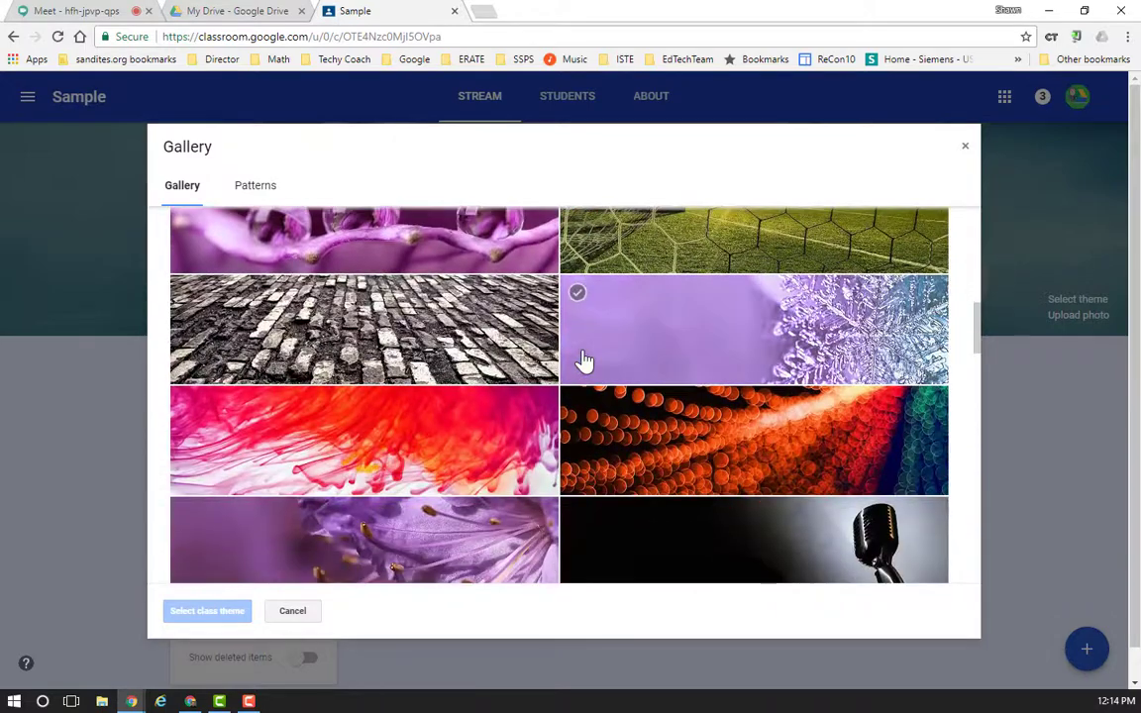
{"action": "scroll", "scroll_direction": "down", "scroll_amount": 3}
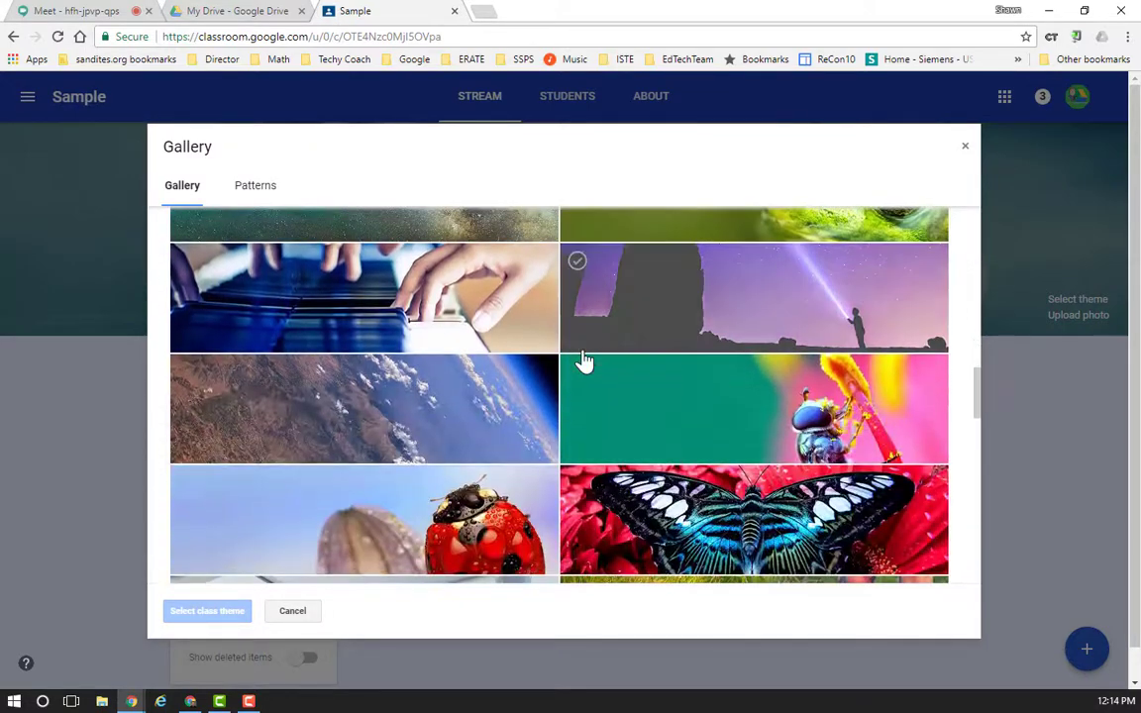
{"action": "left_click", "coordinate": [255, 187]}
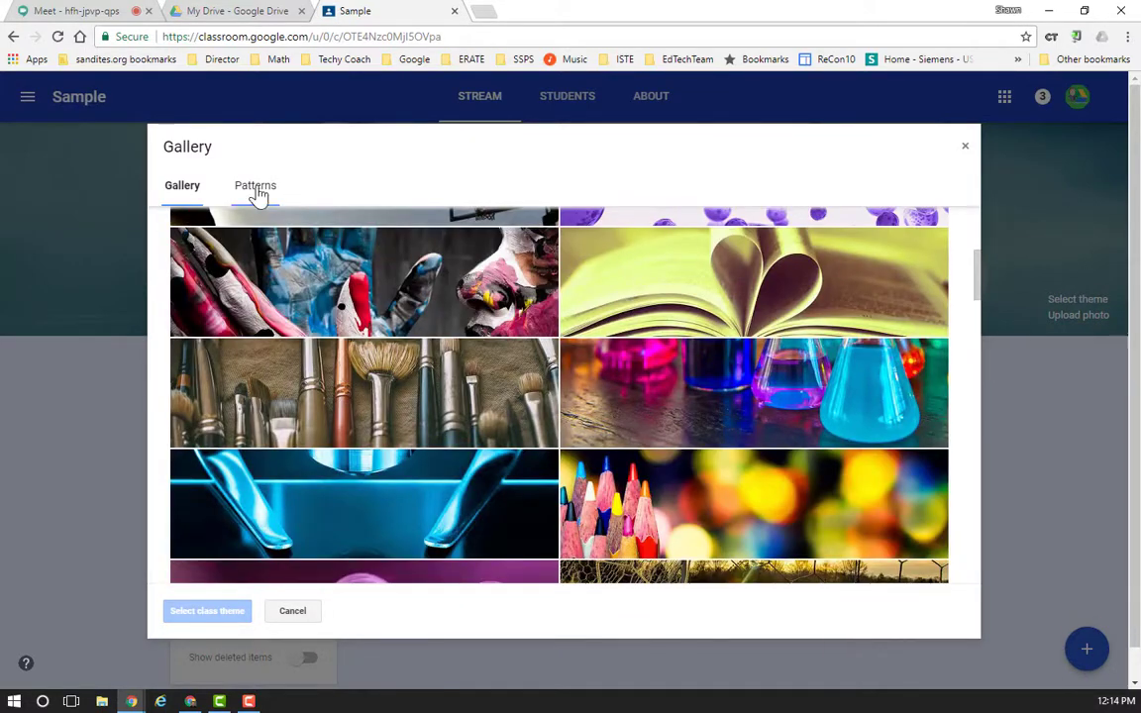
{"action": "left_click", "coordinate": [254, 187]}
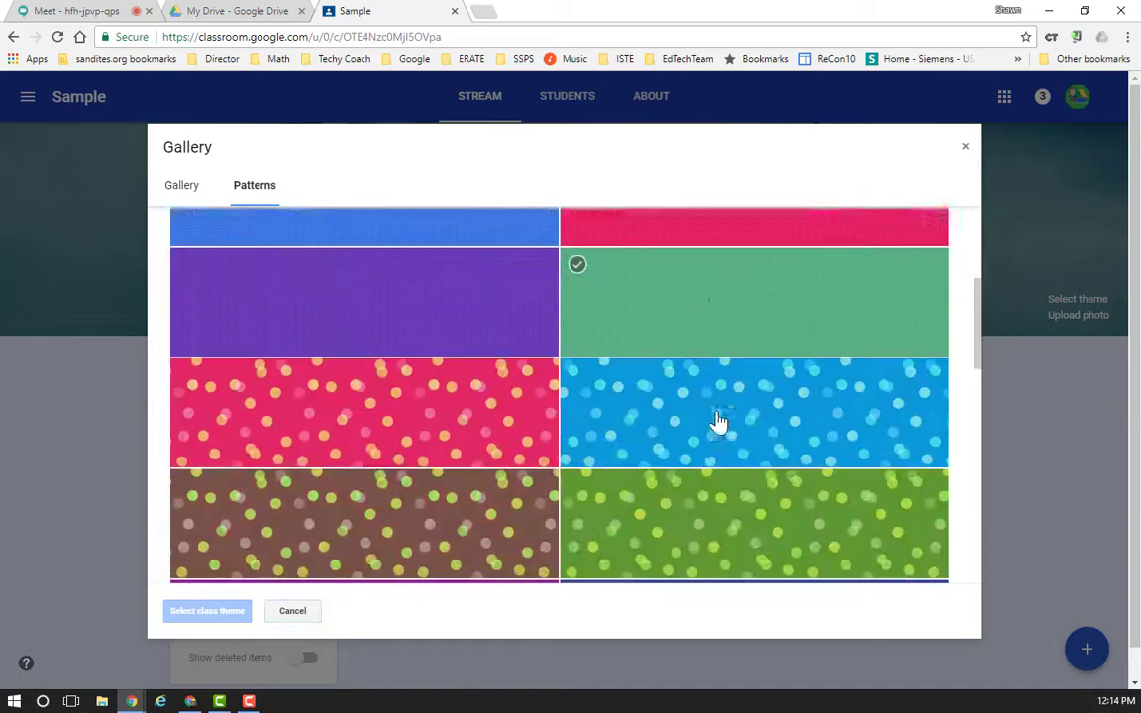
{"action": "scroll", "scroll_direction": "down", "scroll_amount": 3}
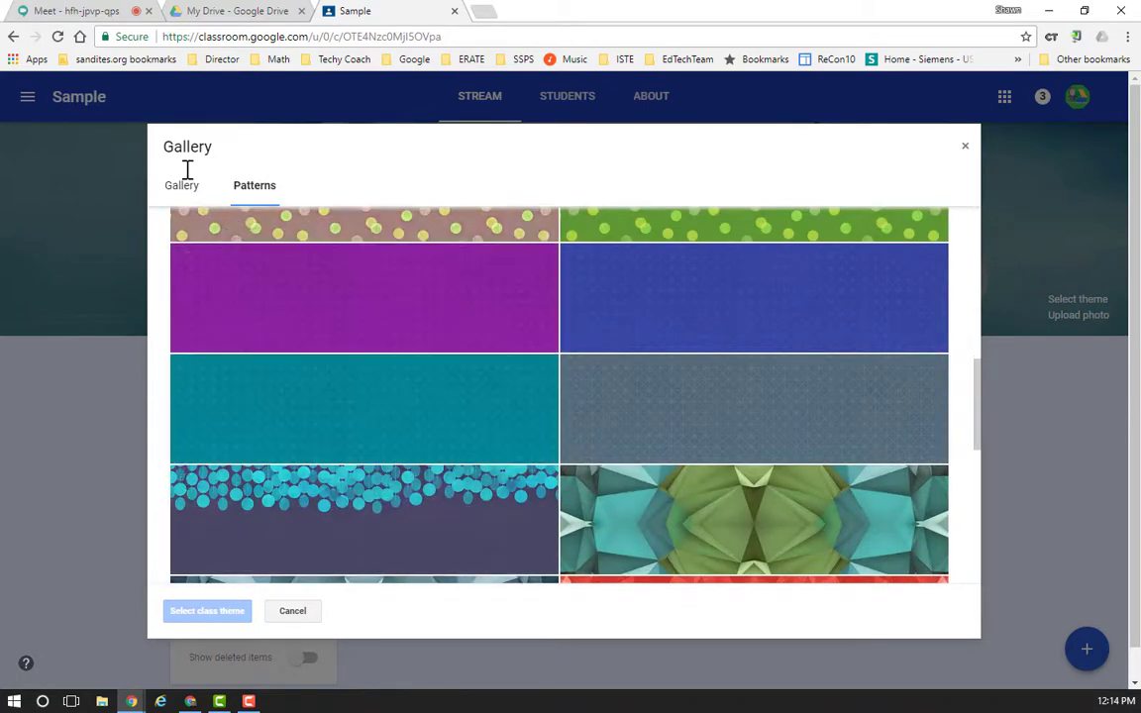
{"action": "left_click", "coordinate": [183, 187]}
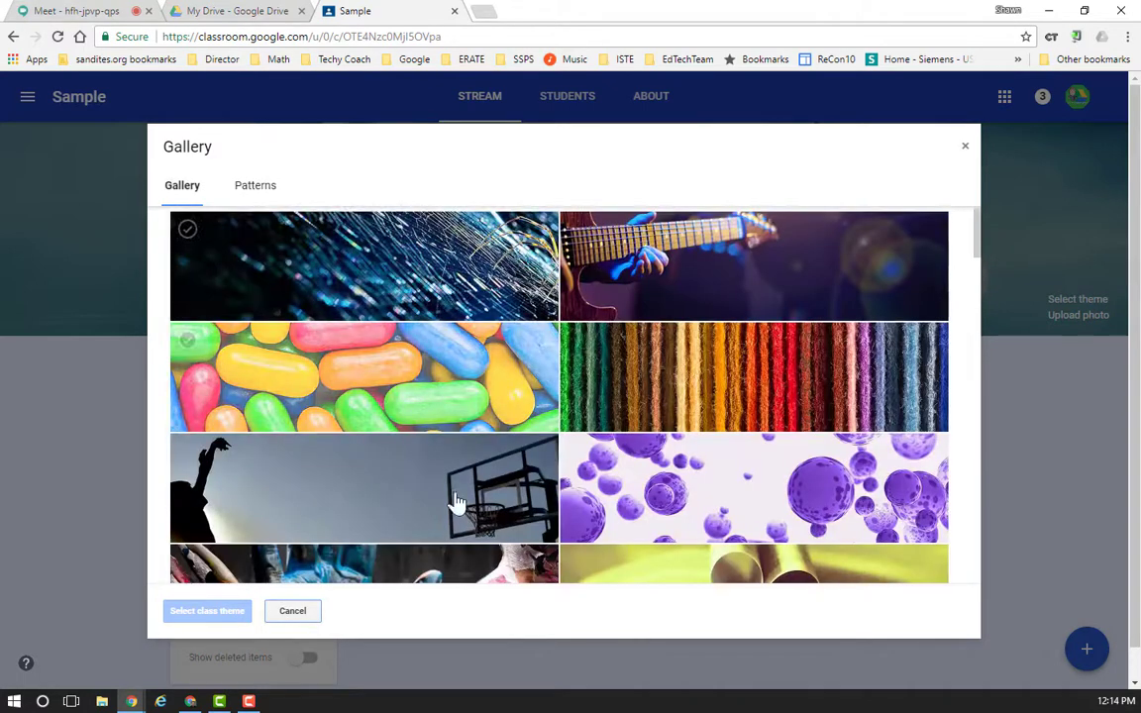
{"action": "left_click", "coordinate": [293, 610]}
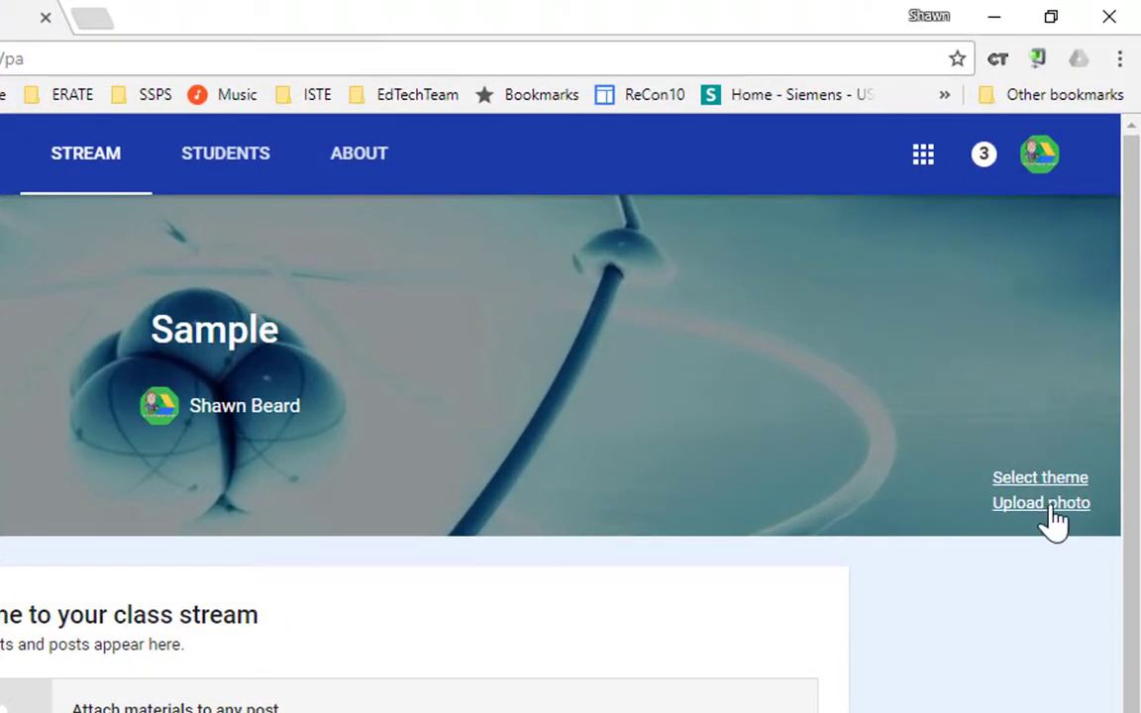
{"action": "left_click", "coordinate": [1038, 504]}
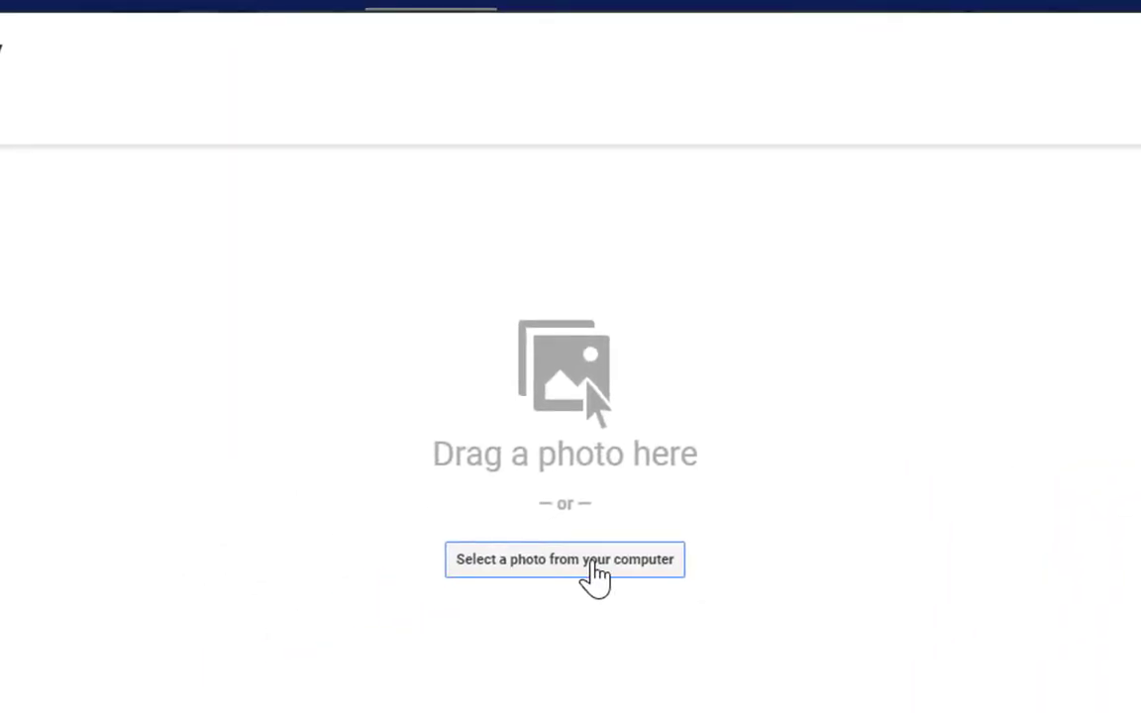
{"action": "left_click", "coordinate": [565, 559]}
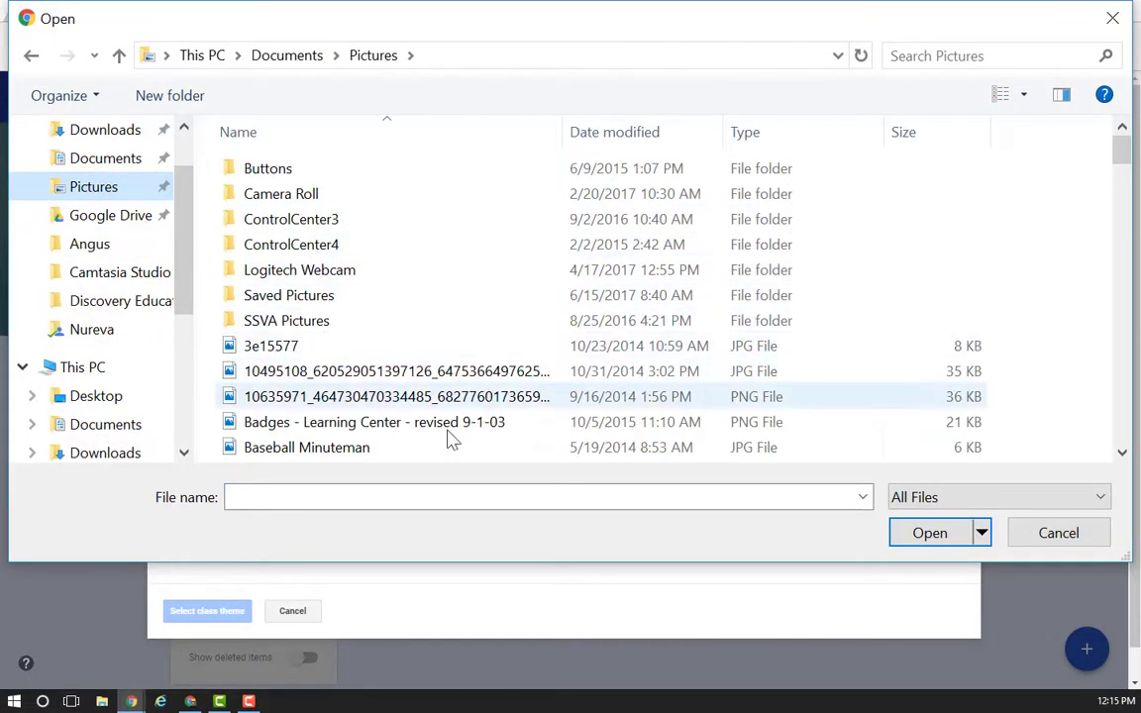
{"action": "scroll", "scroll_direction": "down", "scroll_amount": 3}
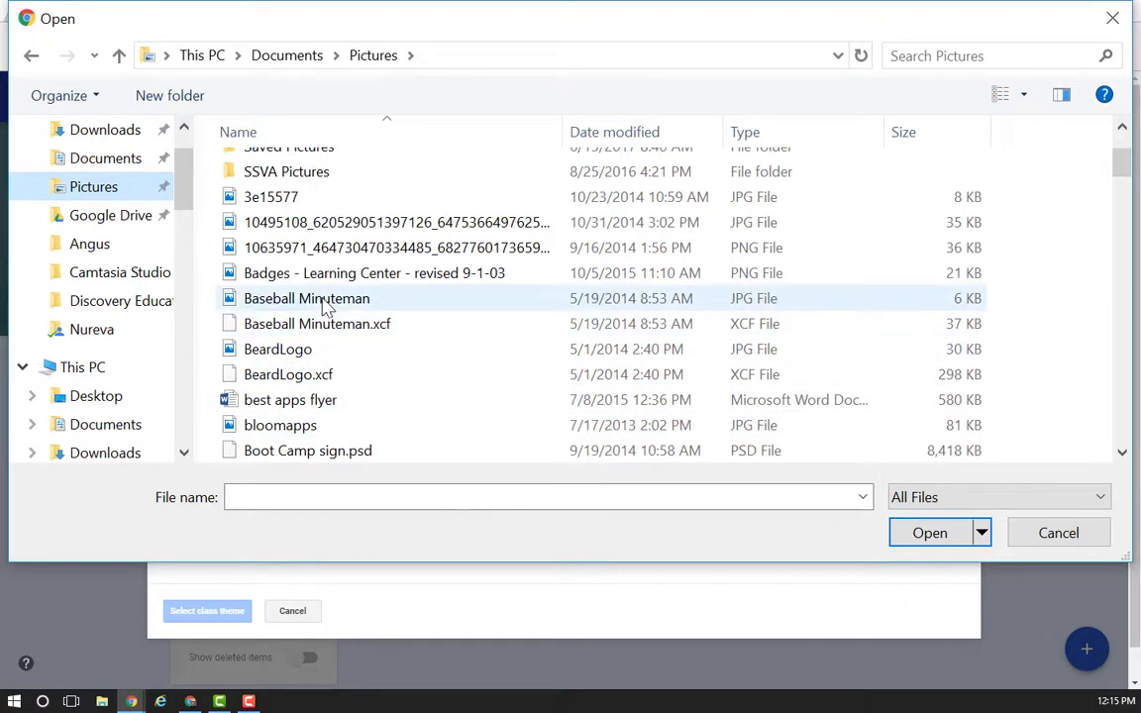
{"action": "left_click", "coordinate": [306, 297]}
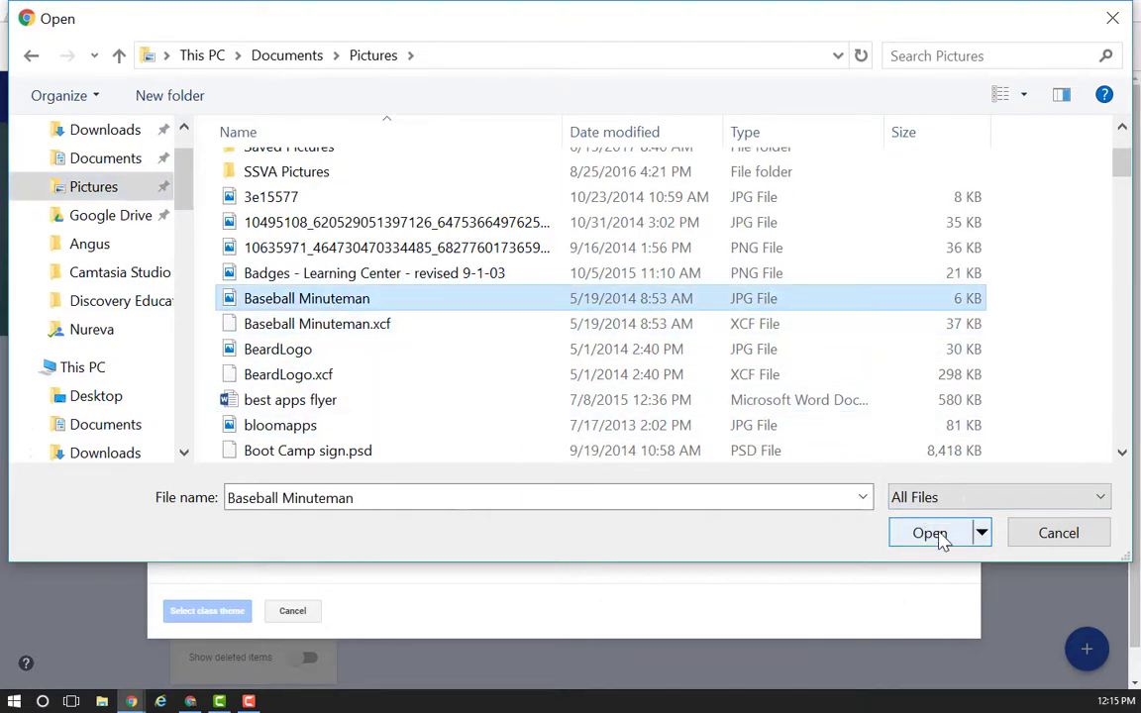
{"action": "left_click", "coordinate": [927, 533]}
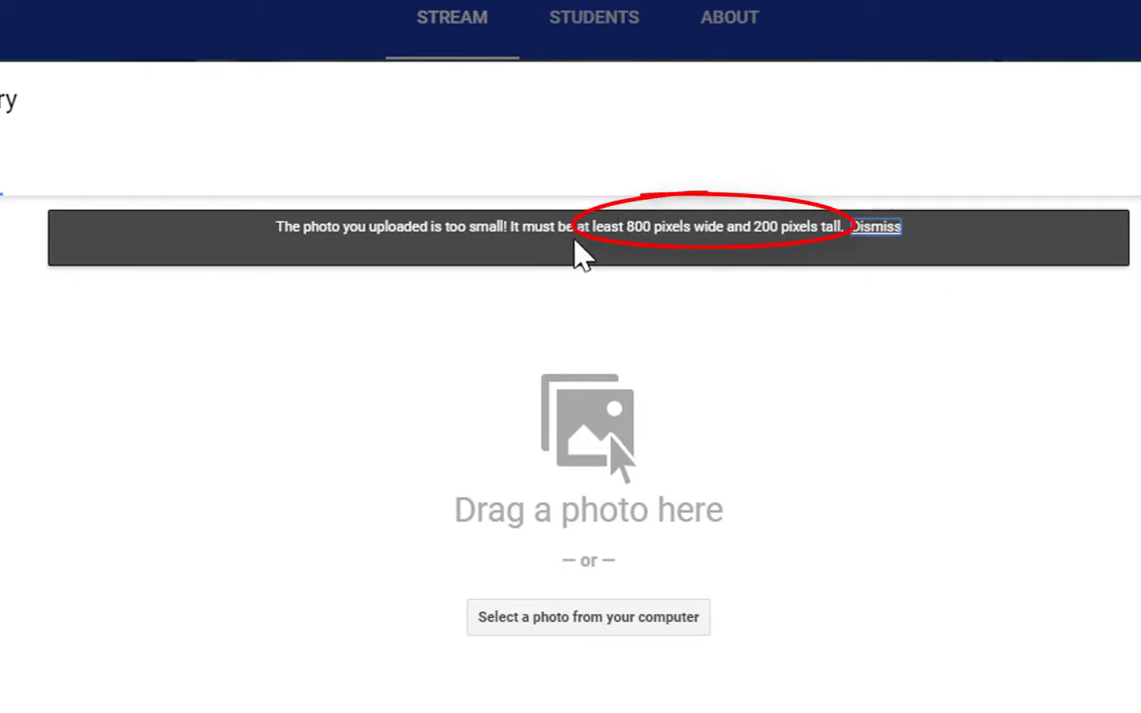
{"action": "mouse_move", "coordinate": [803, 261]}
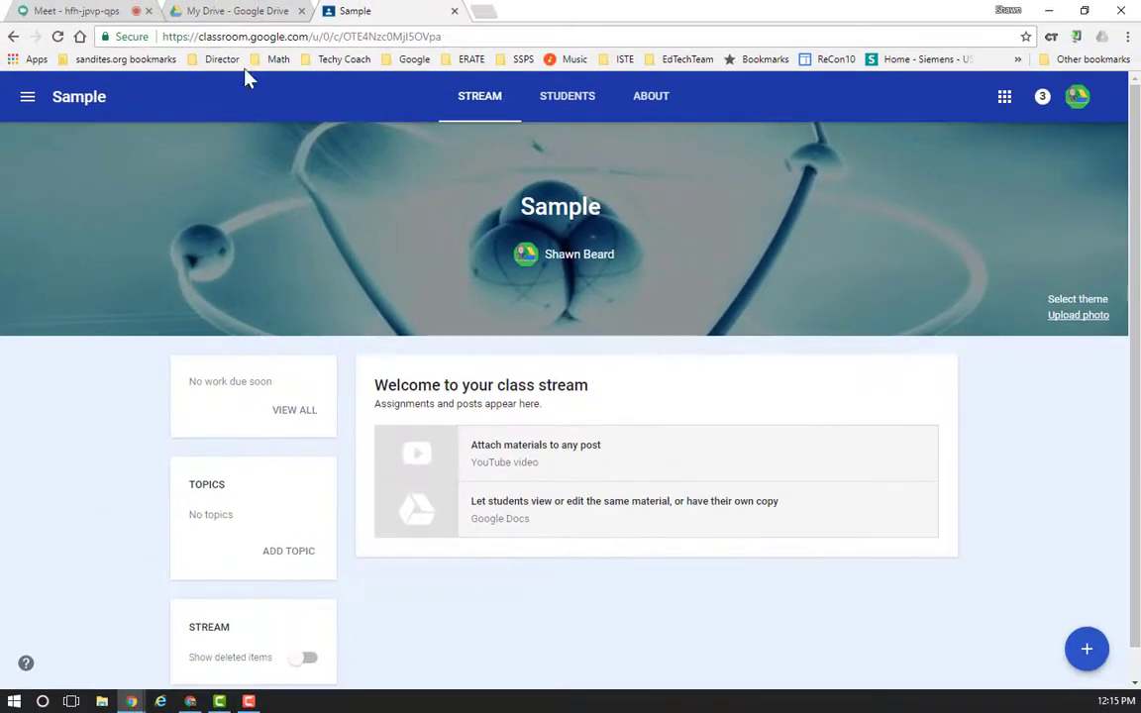
- From Google Drive, create a new untitled Google Drawings file
{"action": "left_click", "coordinate": [238, 12]}
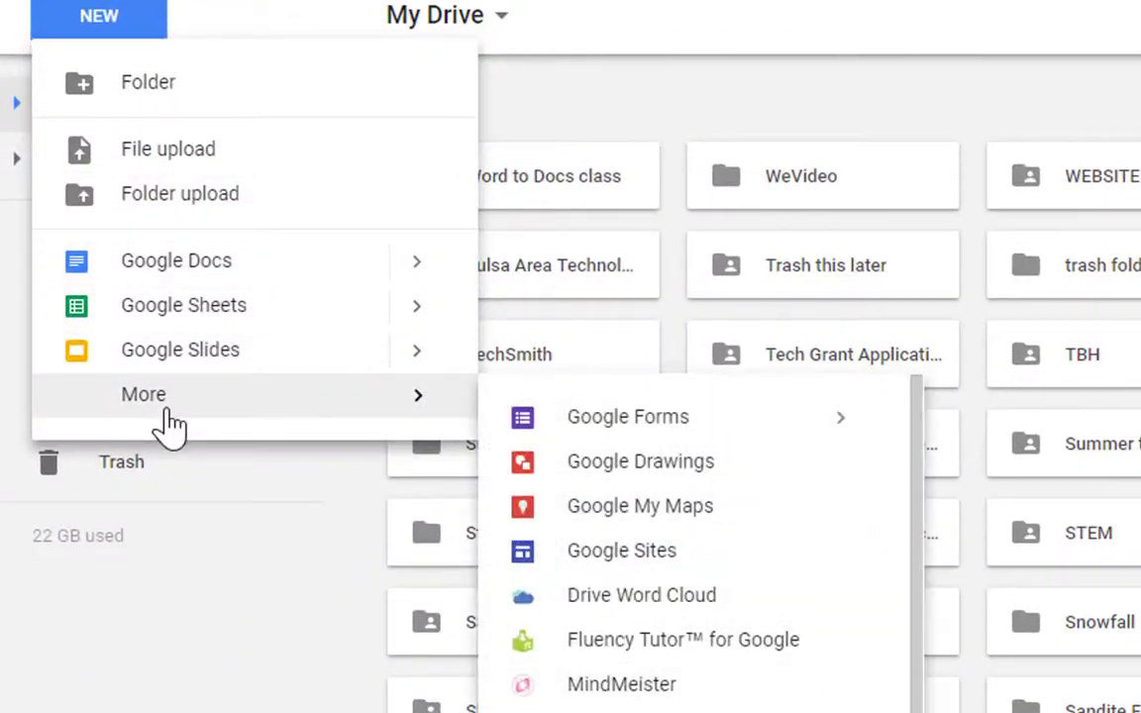
{"action": "mouse_move", "coordinate": [107, 119]}
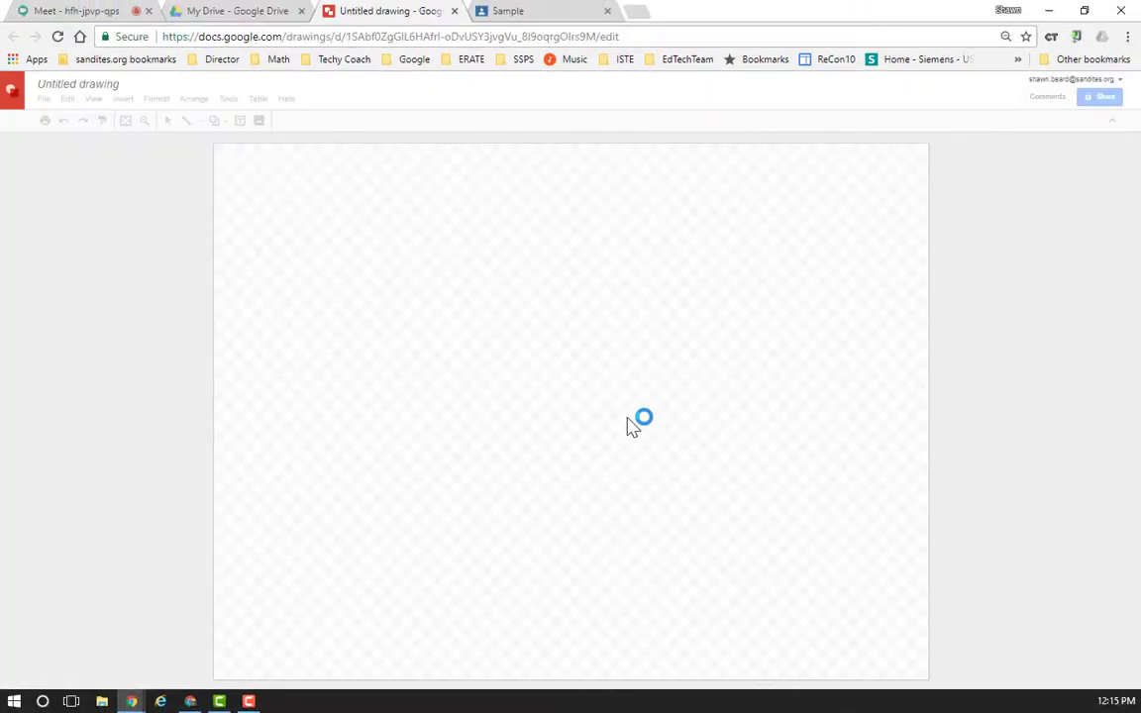
{"action": "left_click", "coordinate": [48, 99]}
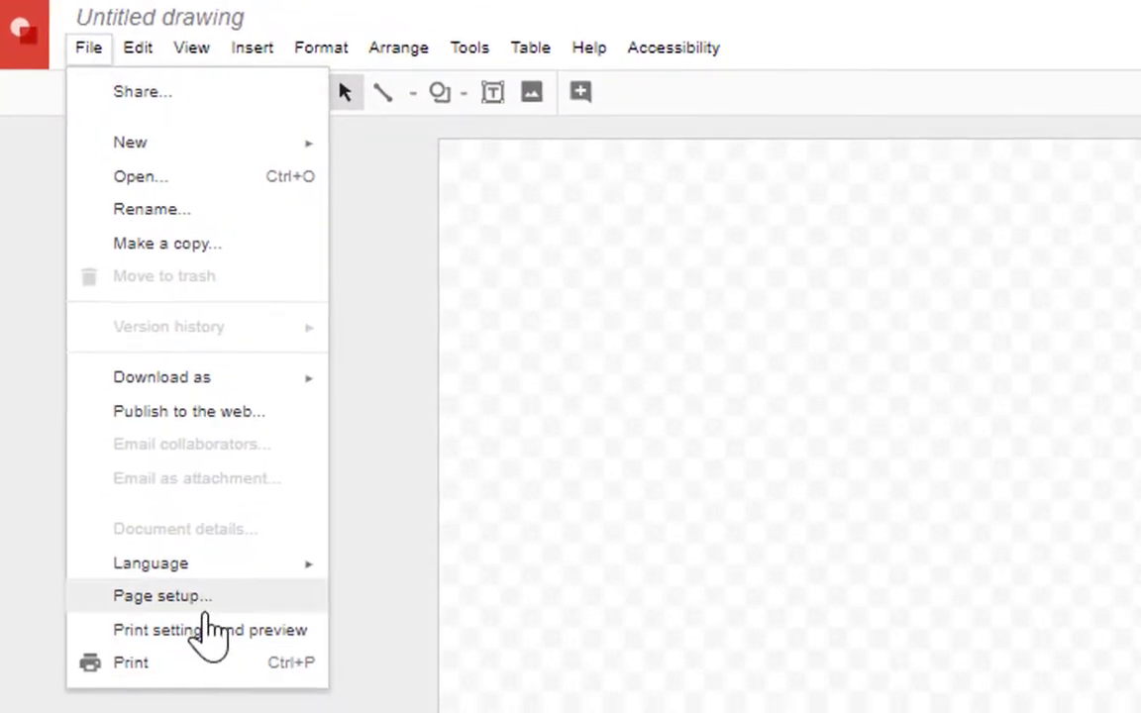
- Set the drawing's page to a custom 800 × 200 pixels via Page setup
{"action": "left_click", "coordinate": [161, 597]}
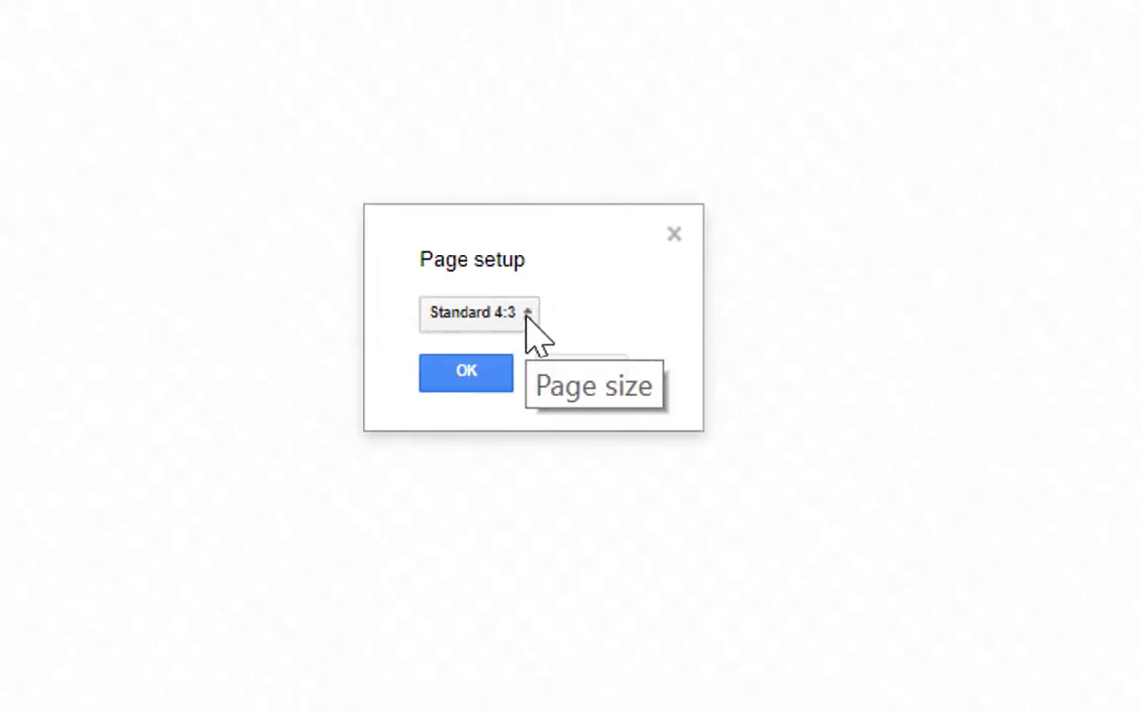
{"action": "left_click", "coordinate": [480, 314]}
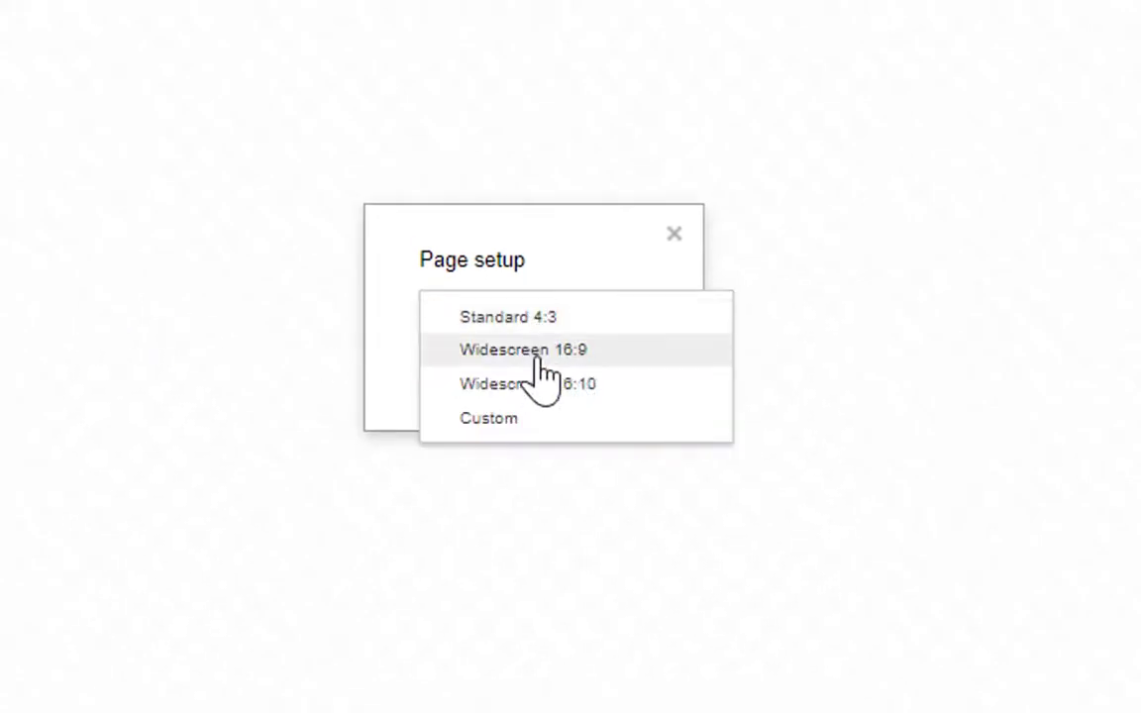
{"action": "left_click", "coordinate": [488, 420]}
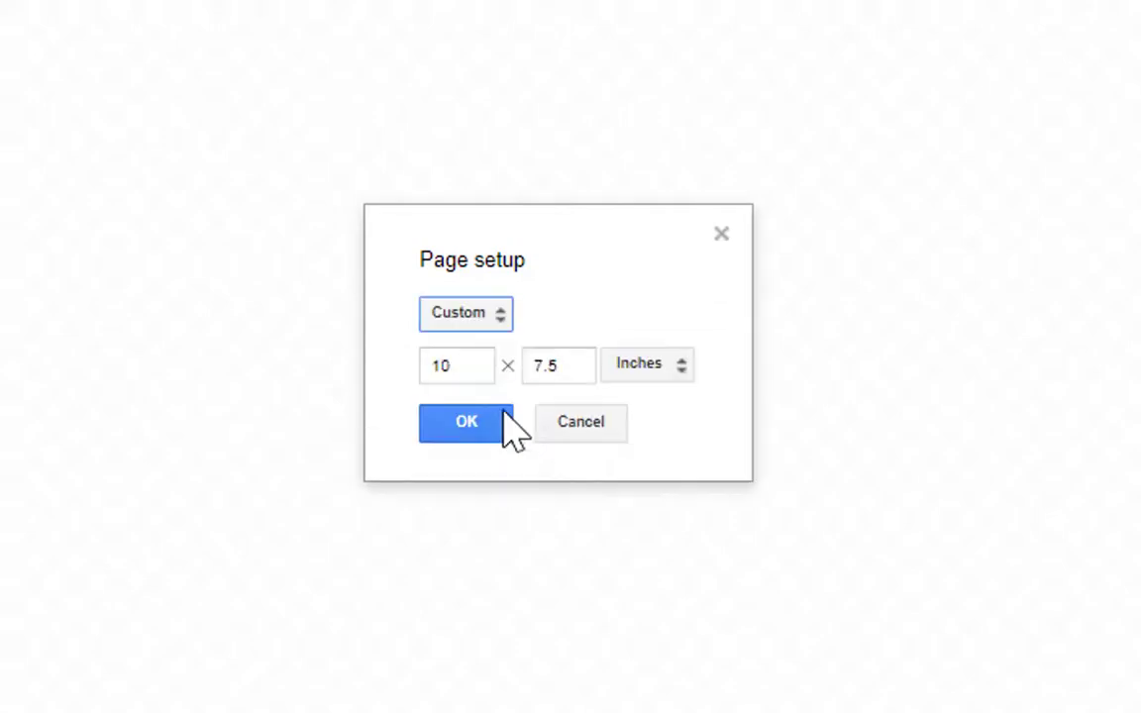
{"action": "mouse_move", "coordinate": [677, 365]}
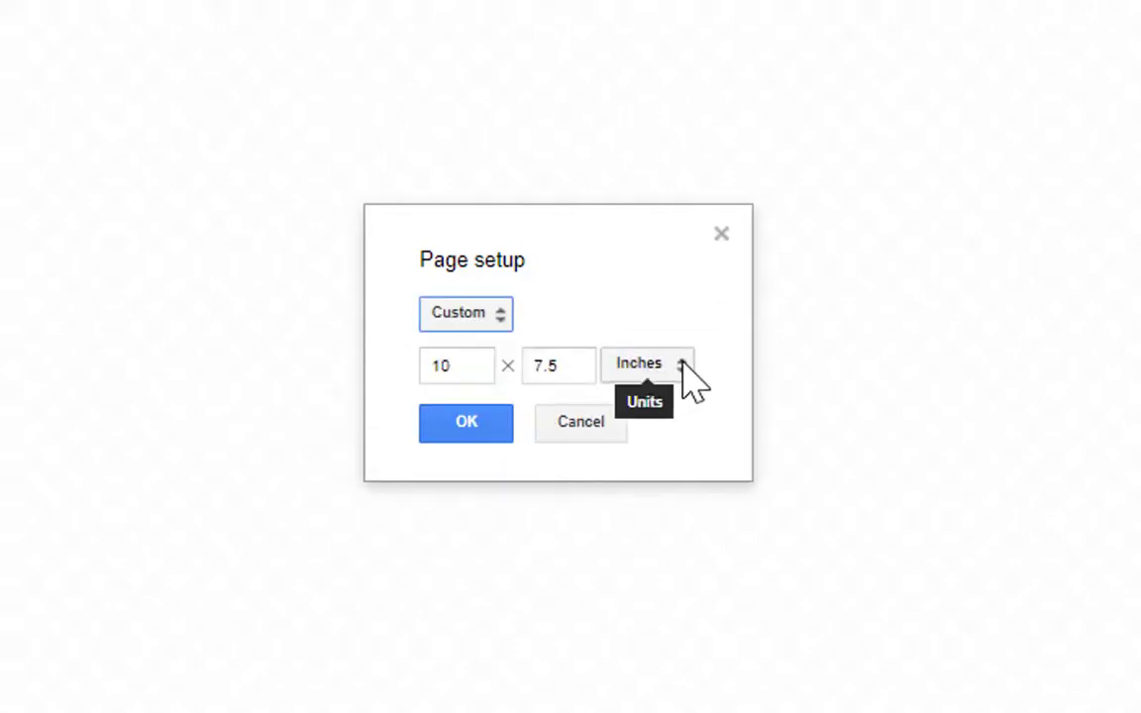
{"action": "mouse_move", "coordinate": [703, 397]}
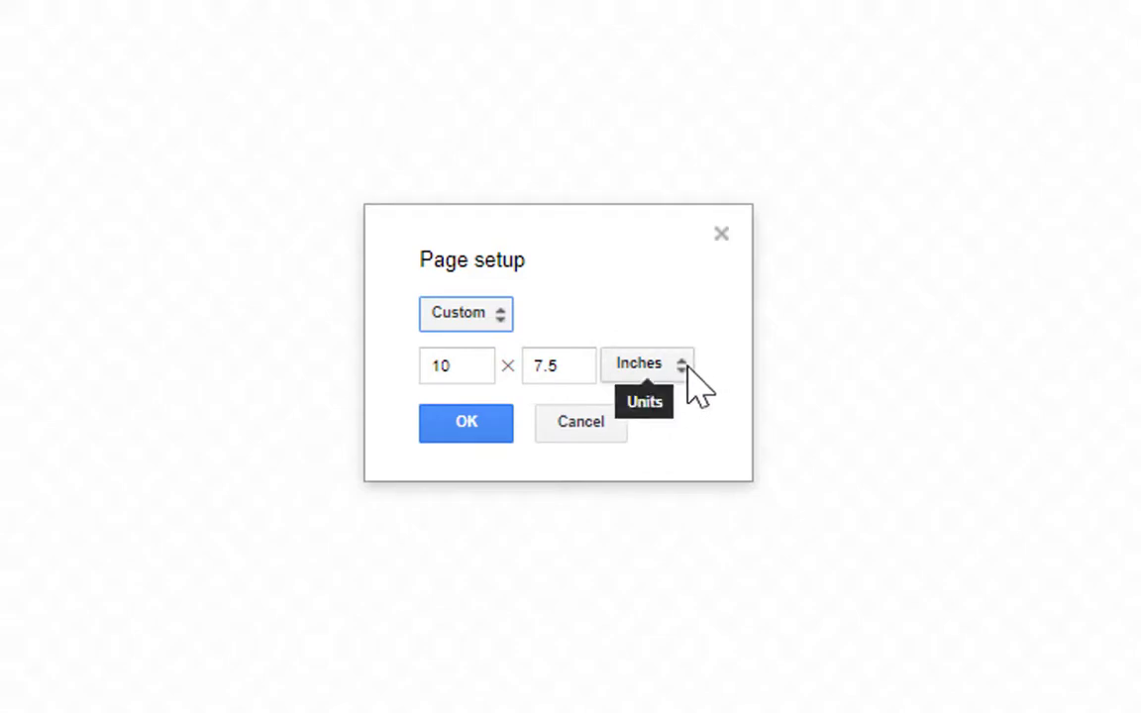
{"action": "left_click", "coordinate": [650, 365]}
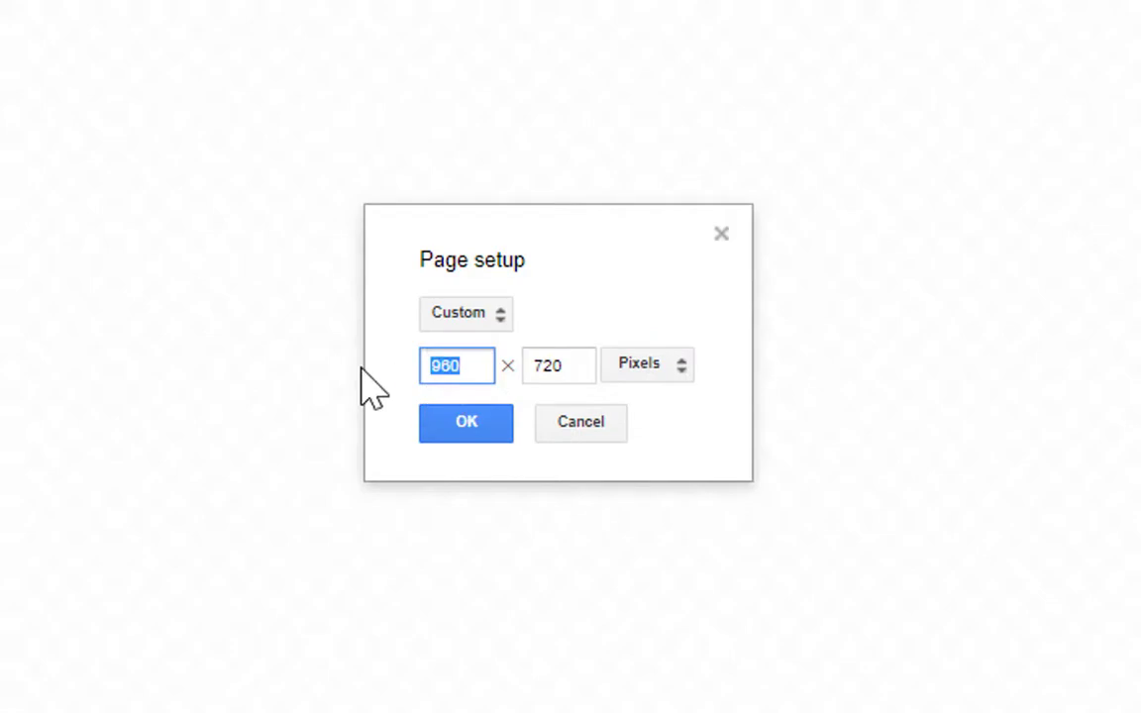
{"action": "type", "text": "2"}
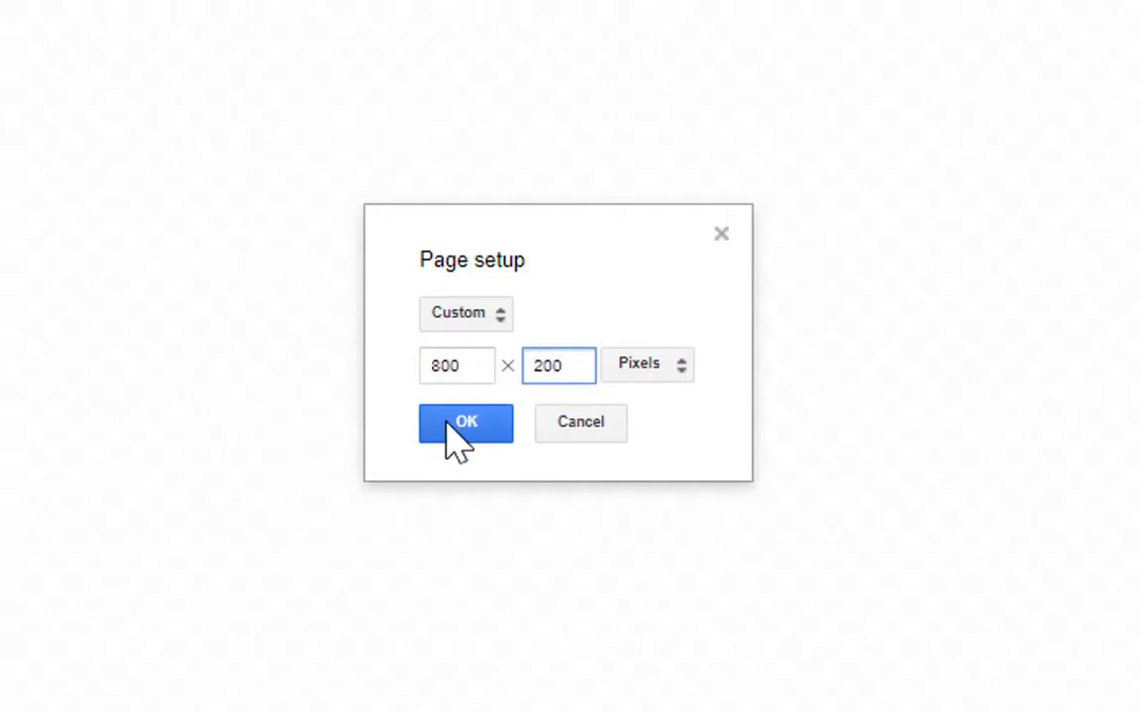
{"action": "left_click", "coordinate": [466, 424]}
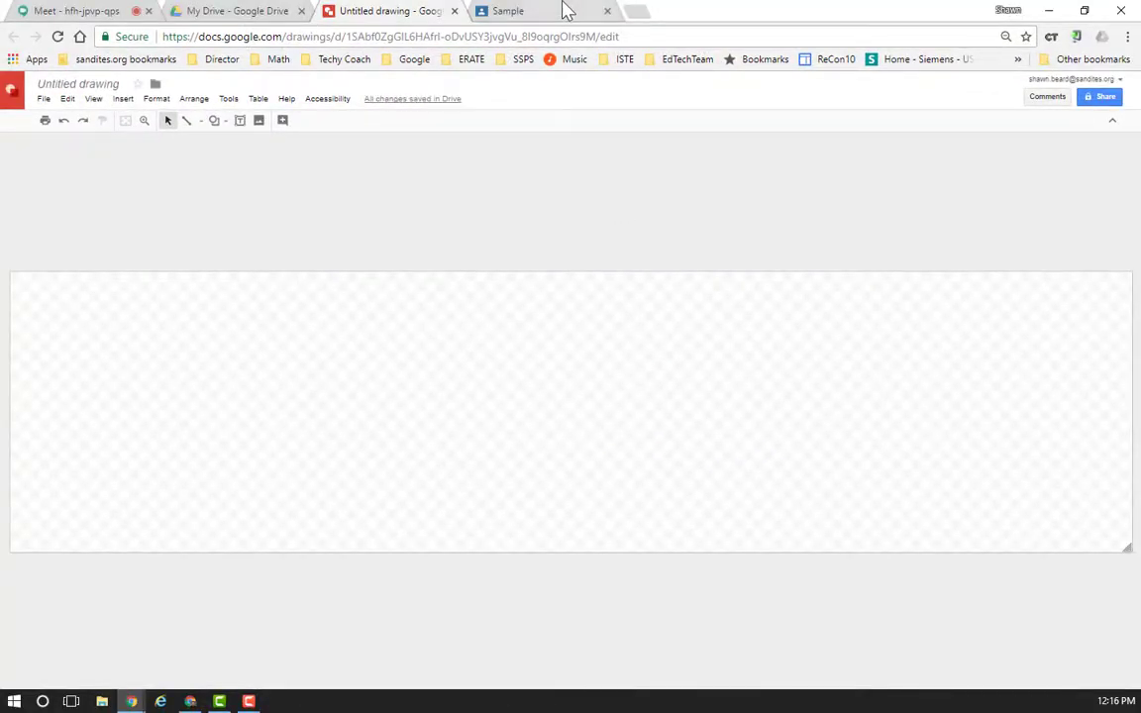
{"action": "left_click", "coordinate": [505, 12]}
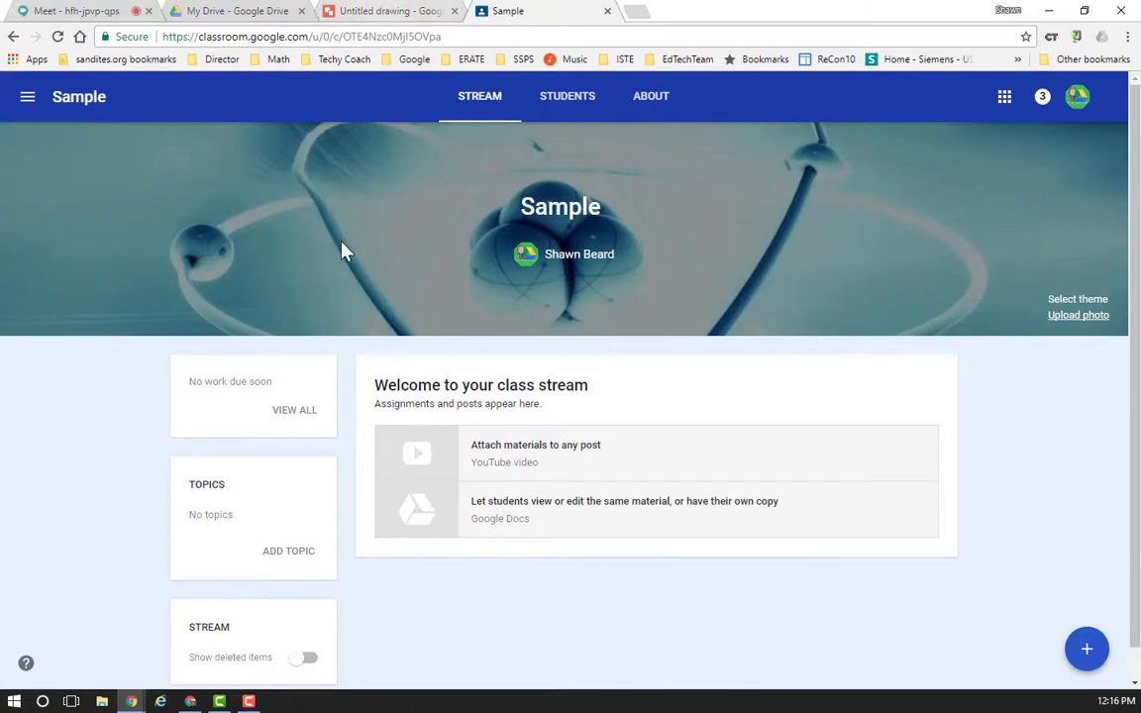
{"action": "left_click", "coordinate": [416, 12]}
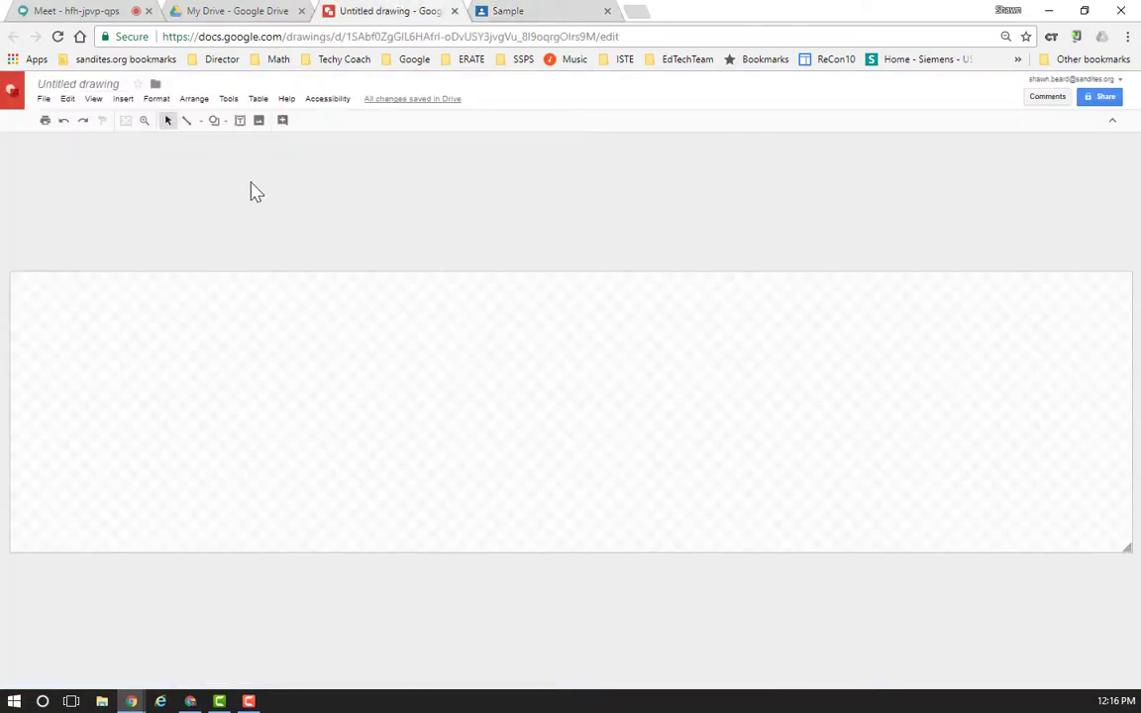
- Draw a full-page rectangle and fill it with the gold gradient preset
{"action": "left_click", "coordinate": [214, 121]}
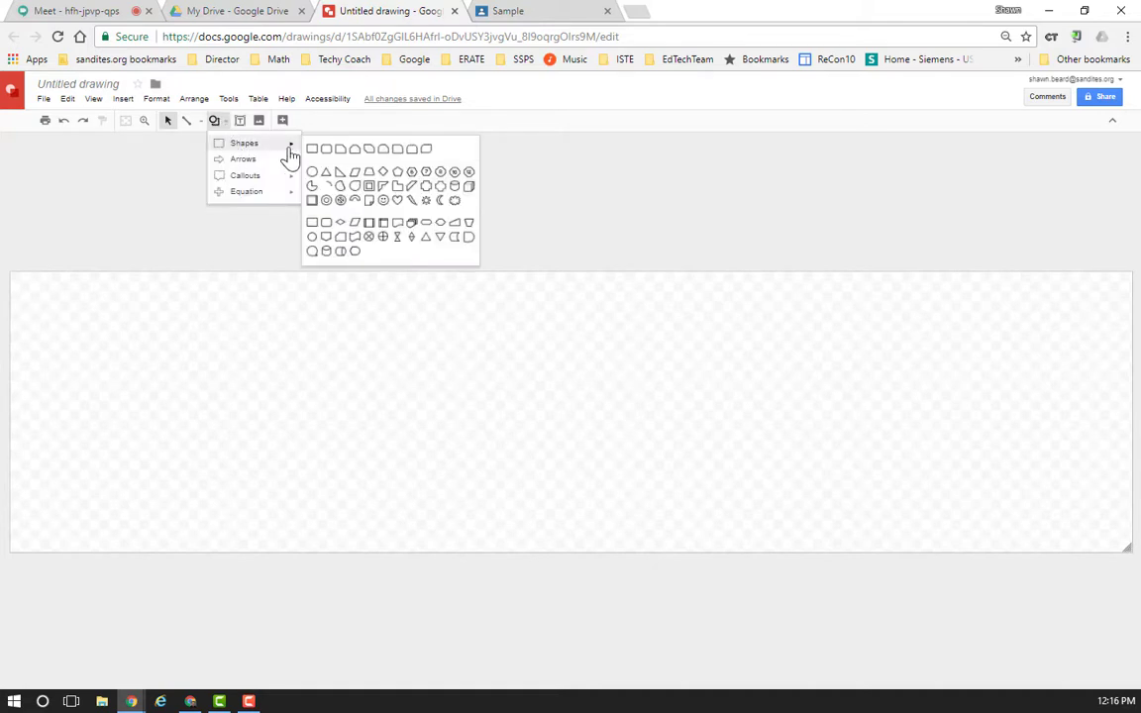
{"action": "left_click", "coordinate": [314, 148]}
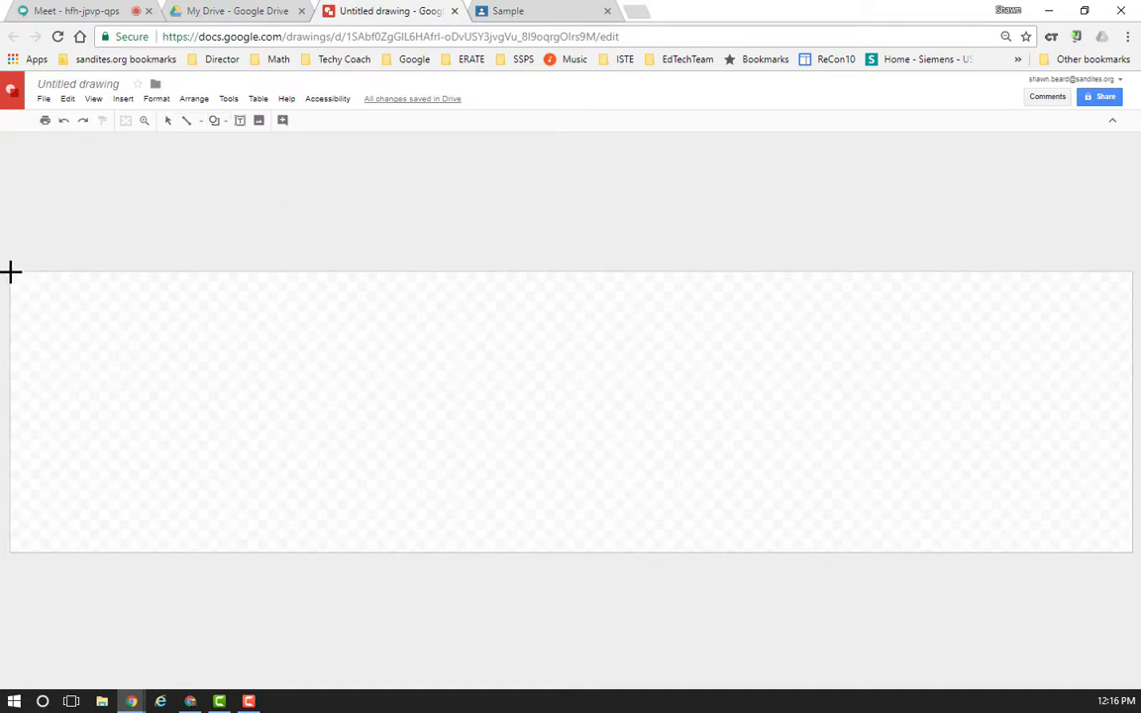
{"action": "left_click_drag", "start_coordinate": [12, 274], "coordinate": [1133, 553]}
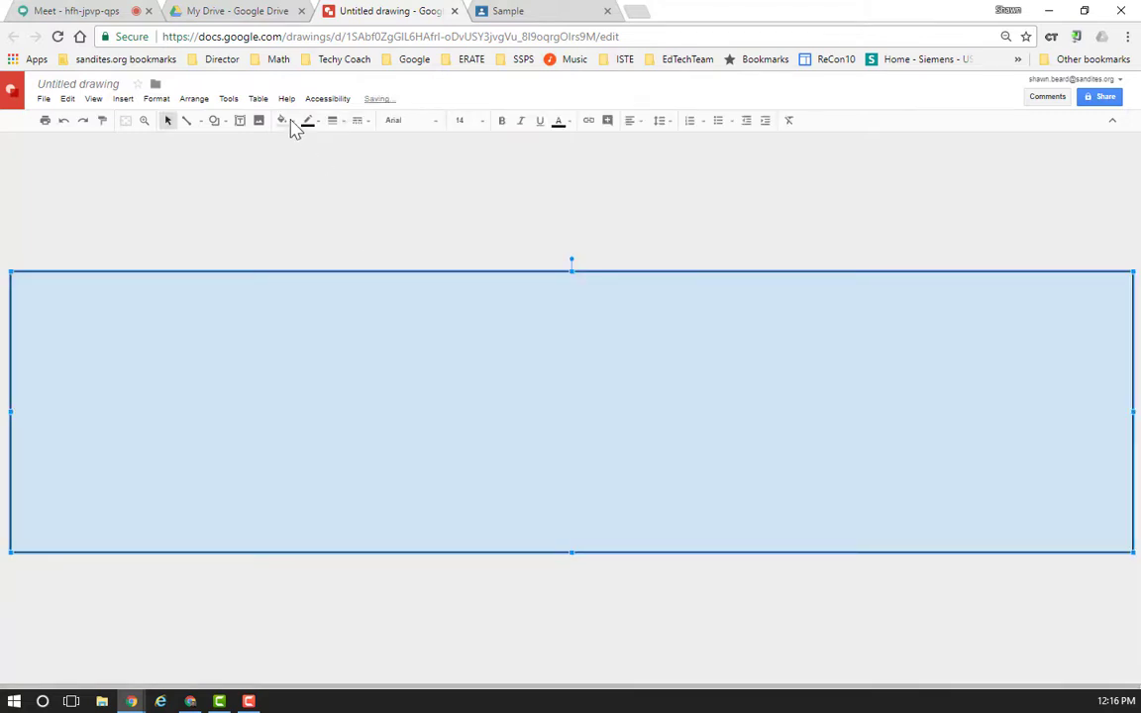
{"action": "left_click", "coordinate": [282, 123]}
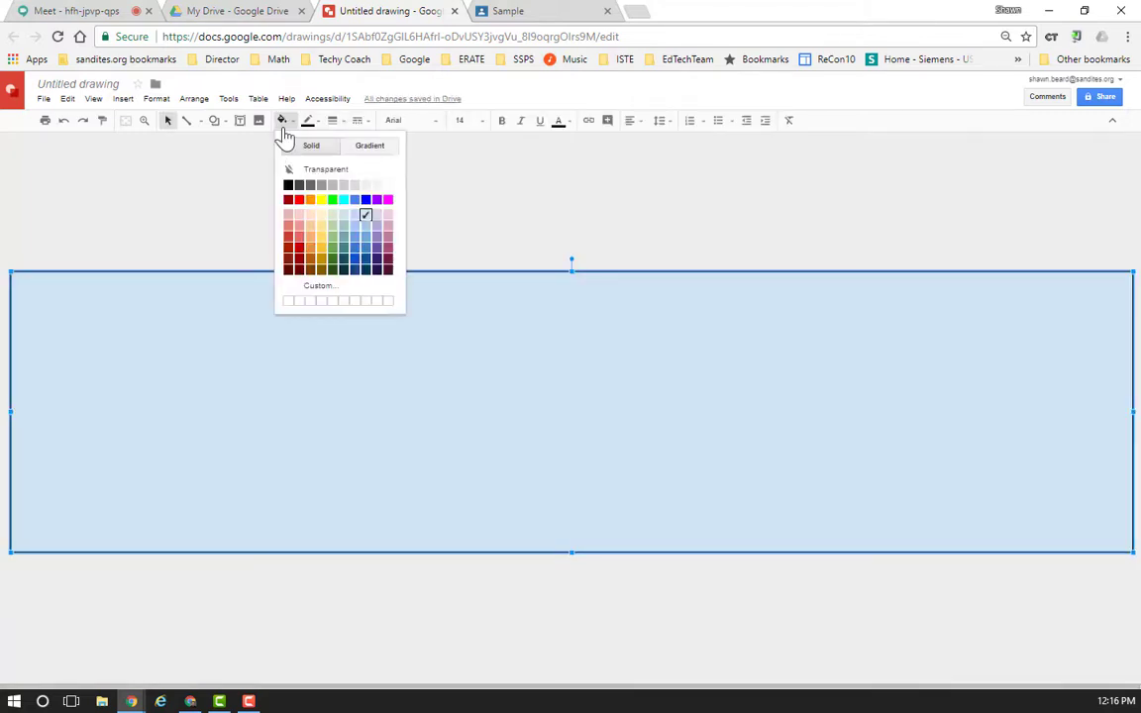
{"action": "mouse_move", "coordinate": [289, 162]}
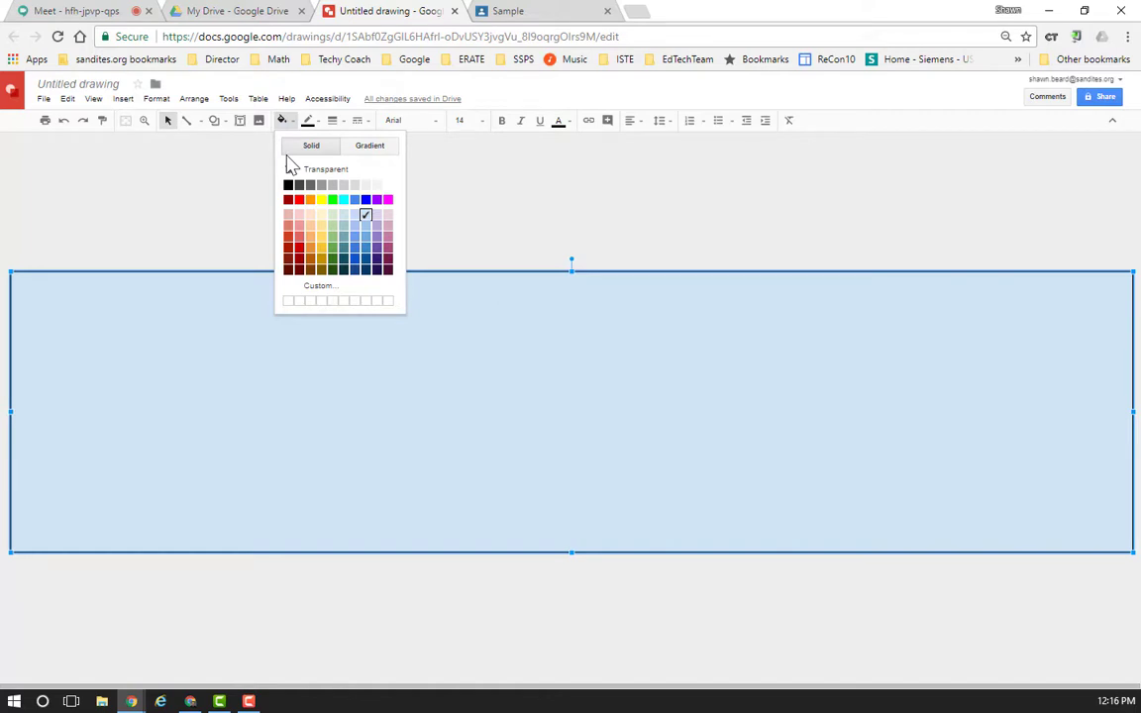
{"action": "left_click", "coordinate": [368, 147]}
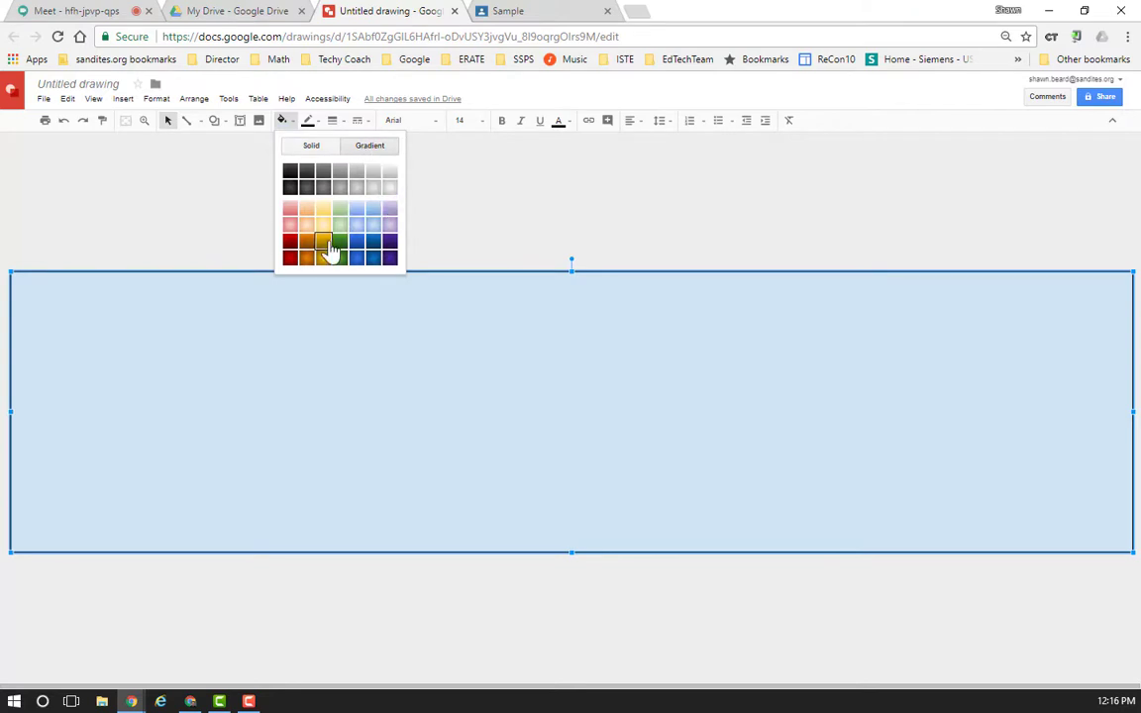
{"action": "left_click", "coordinate": [323, 242]}
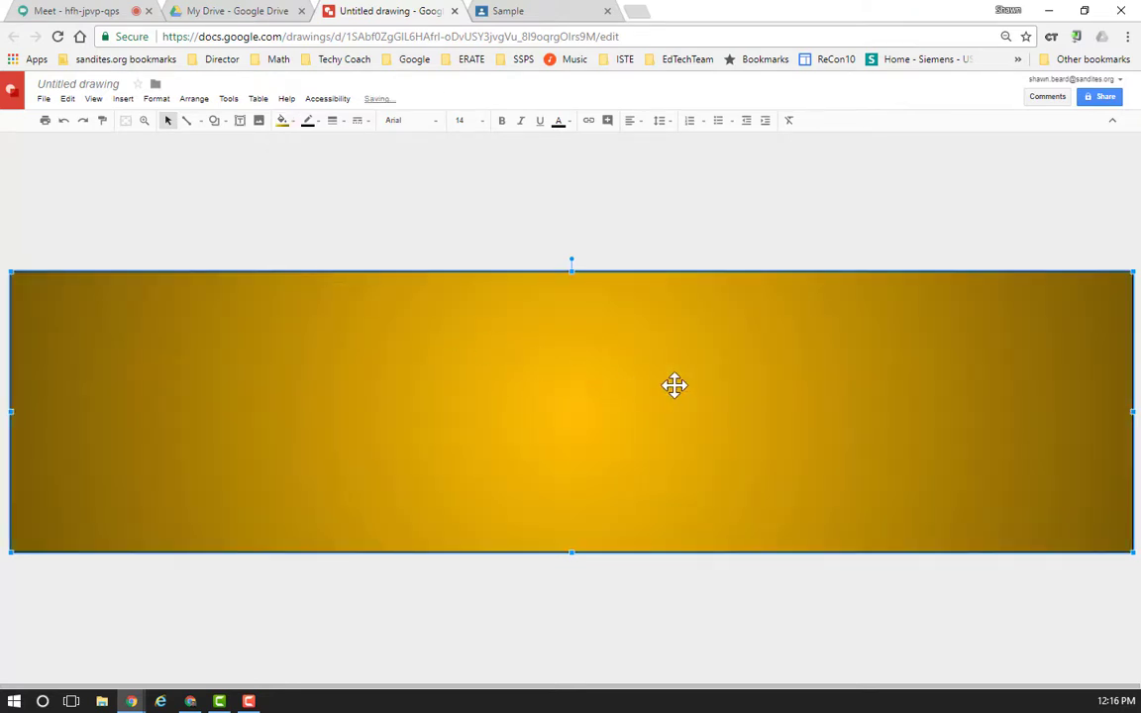
{"action": "left_click", "coordinate": [313, 121]}
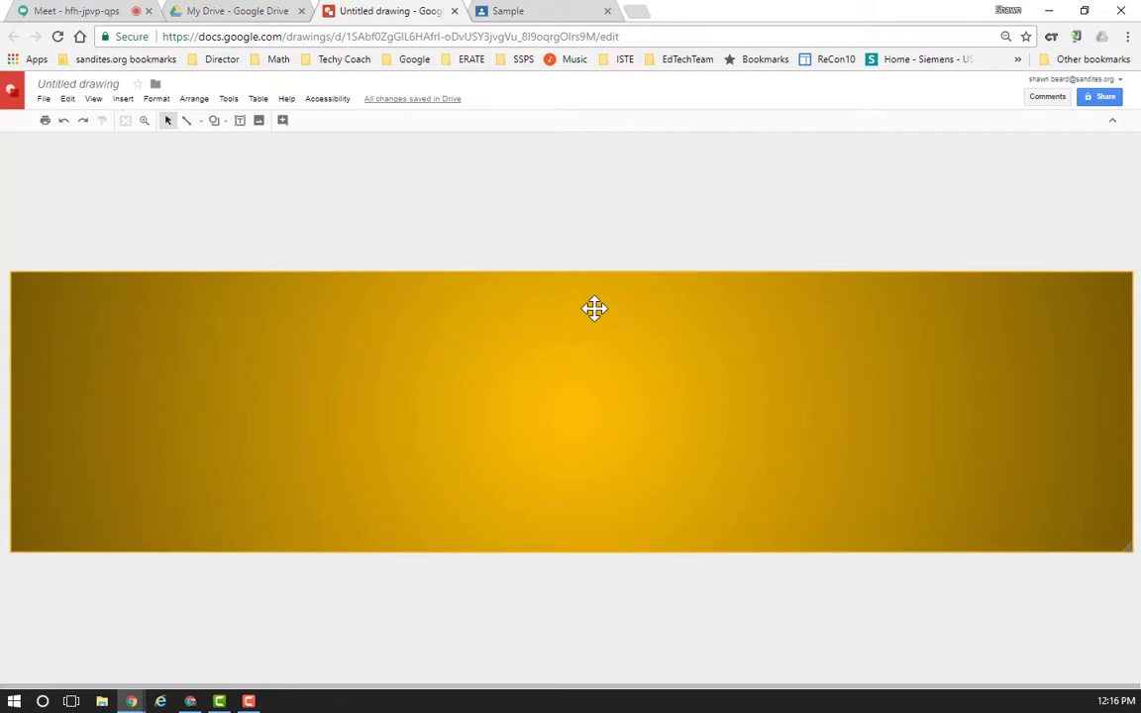
{"action": "mouse_move", "coordinate": [547, 345]}
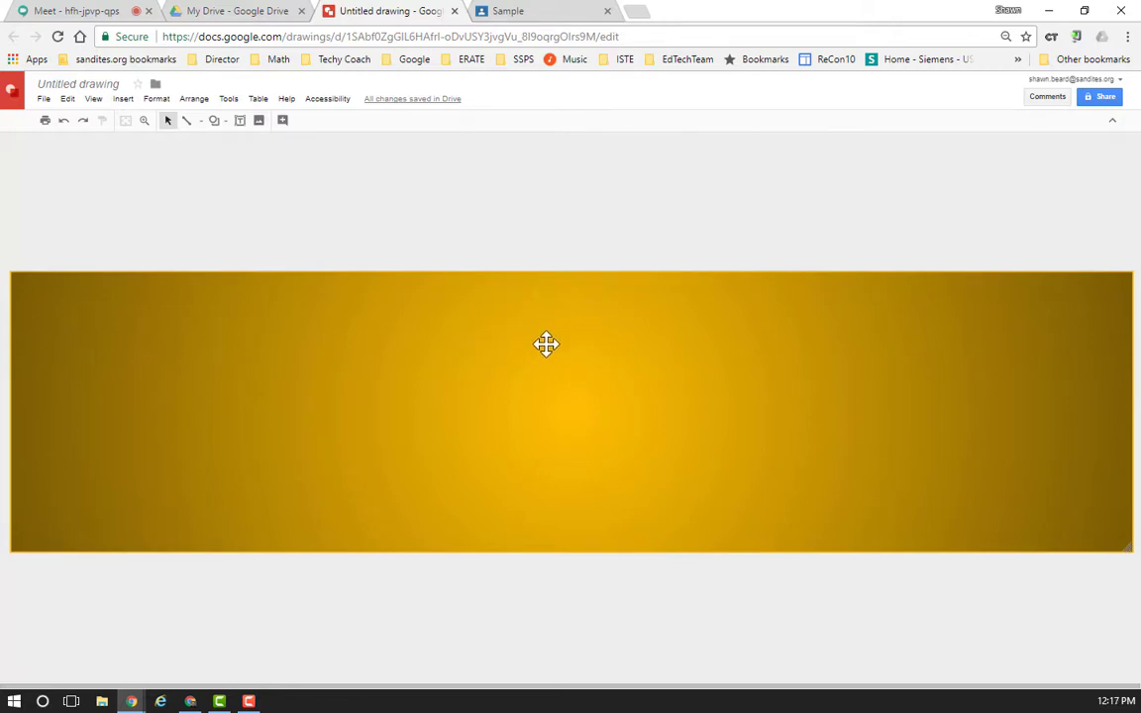
- Insert the tricorn-hat mascot logo image from the shared team drives
{"action": "left_click", "coordinate": [143, 99]}
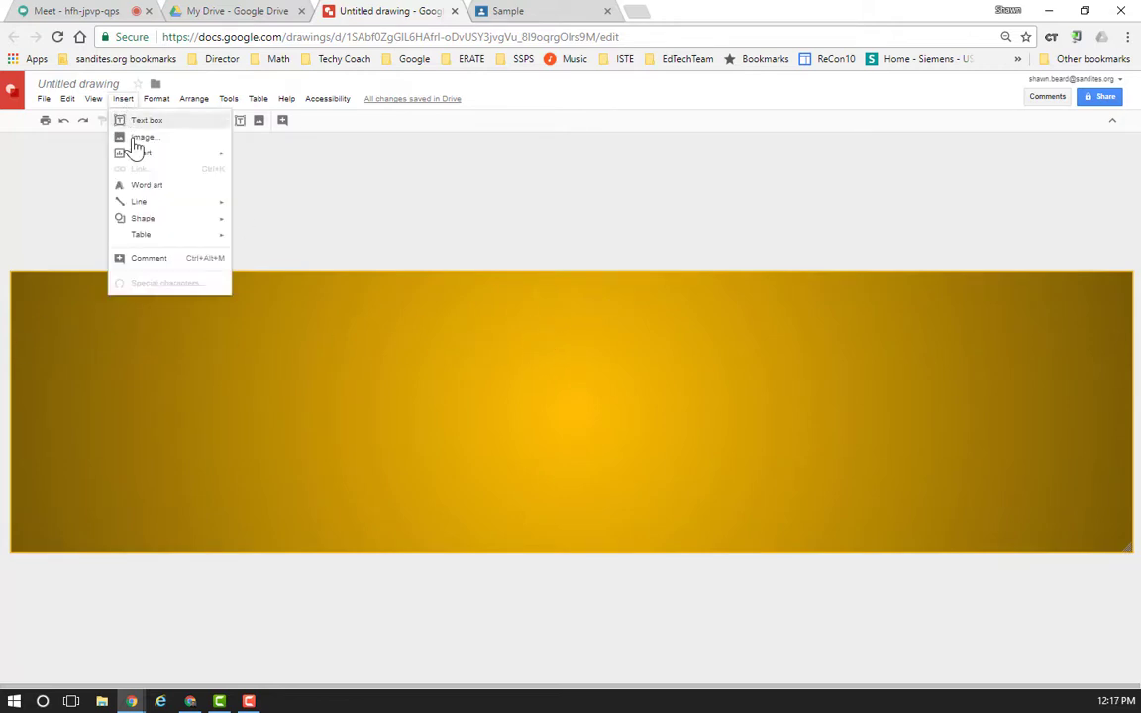
{"action": "left_click", "coordinate": [151, 134]}
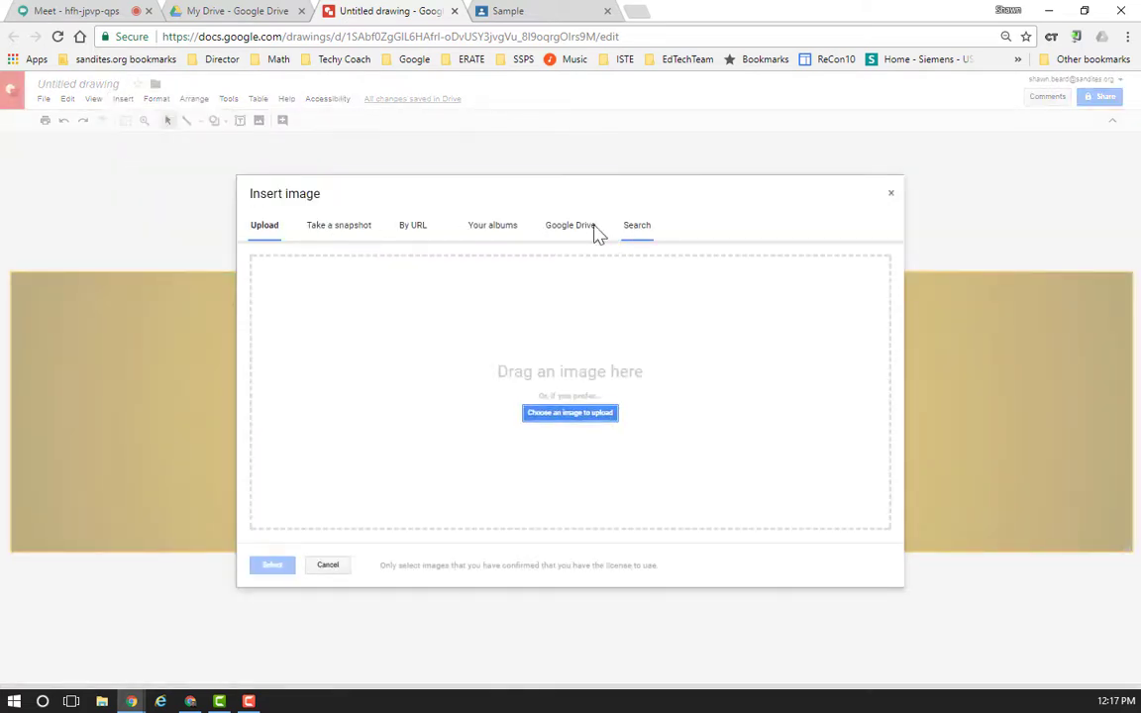
{"action": "mouse_move", "coordinate": [571, 230]}
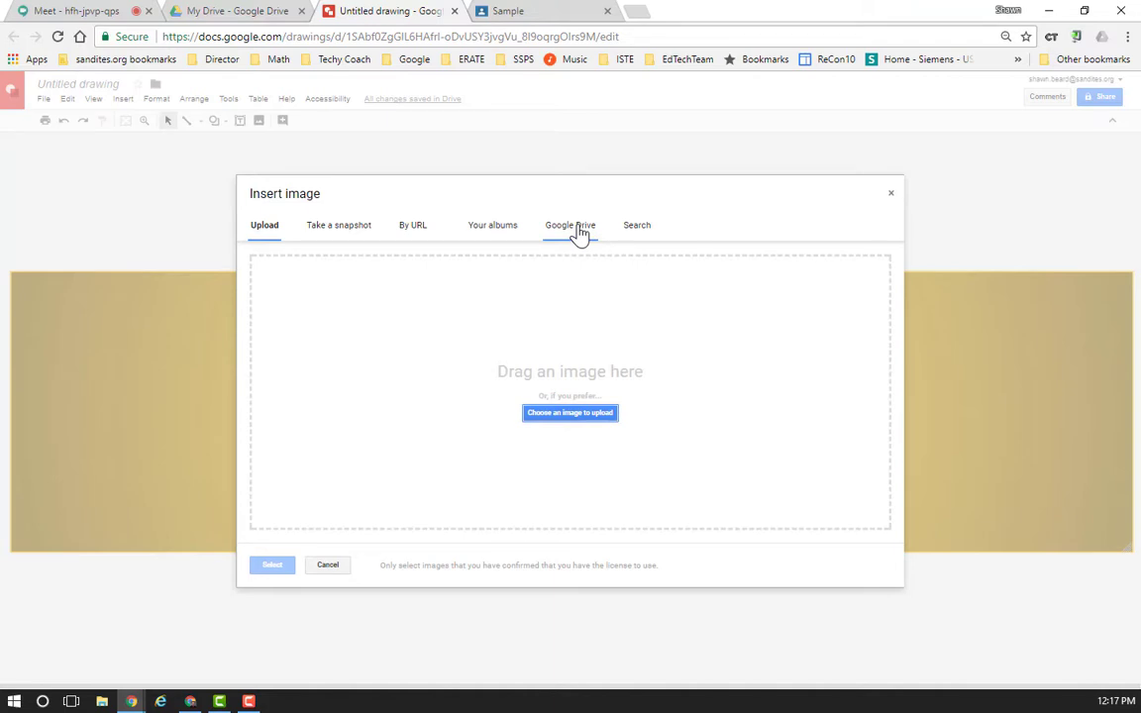
{"action": "left_click", "coordinate": [571, 226]}
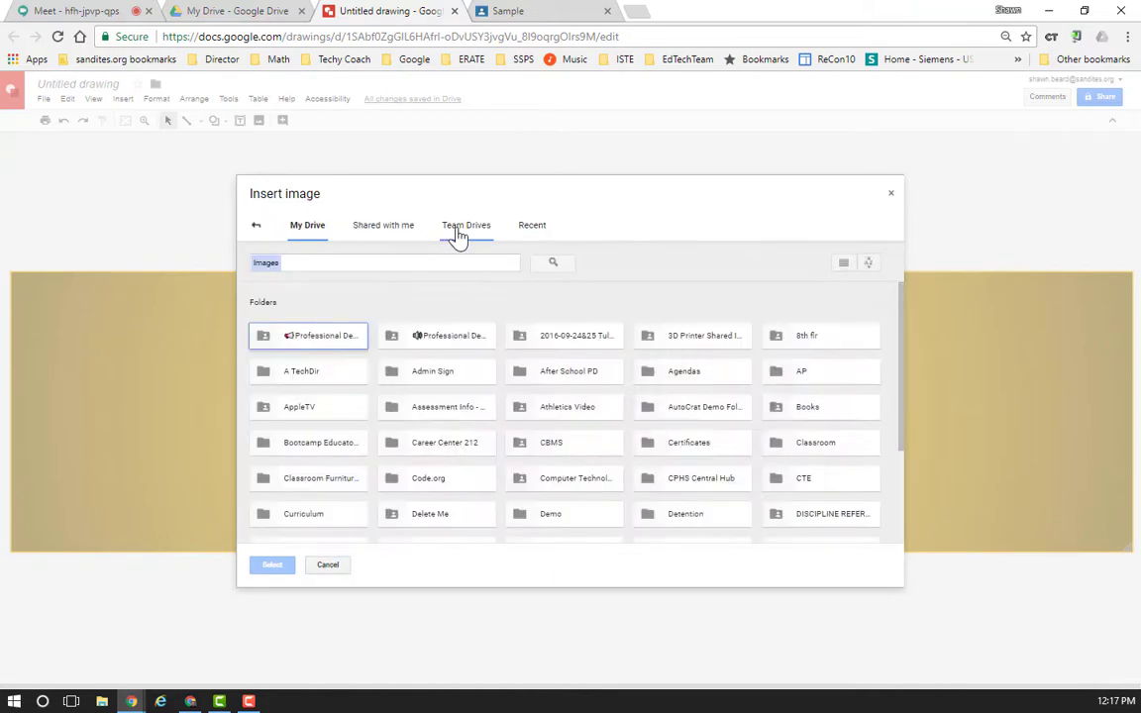
{"action": "left_click", "coordinate": [466, 226]}
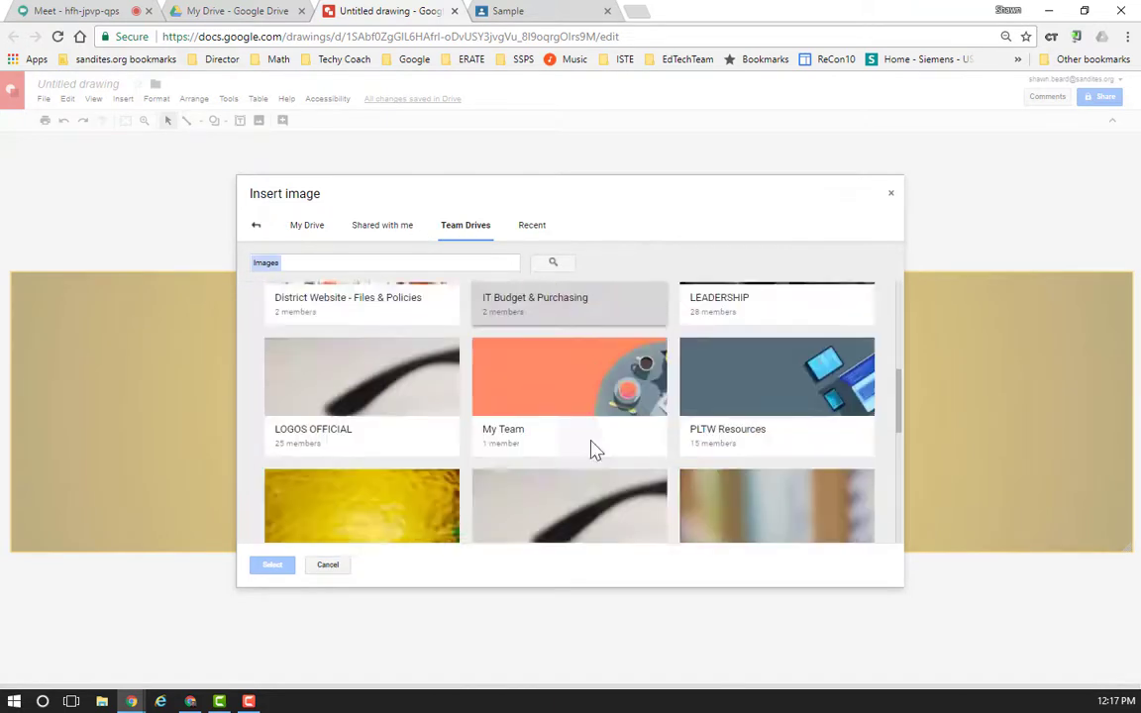
{"action": "scroll", "scroll_direction": "down", "scroll_amount": 3}
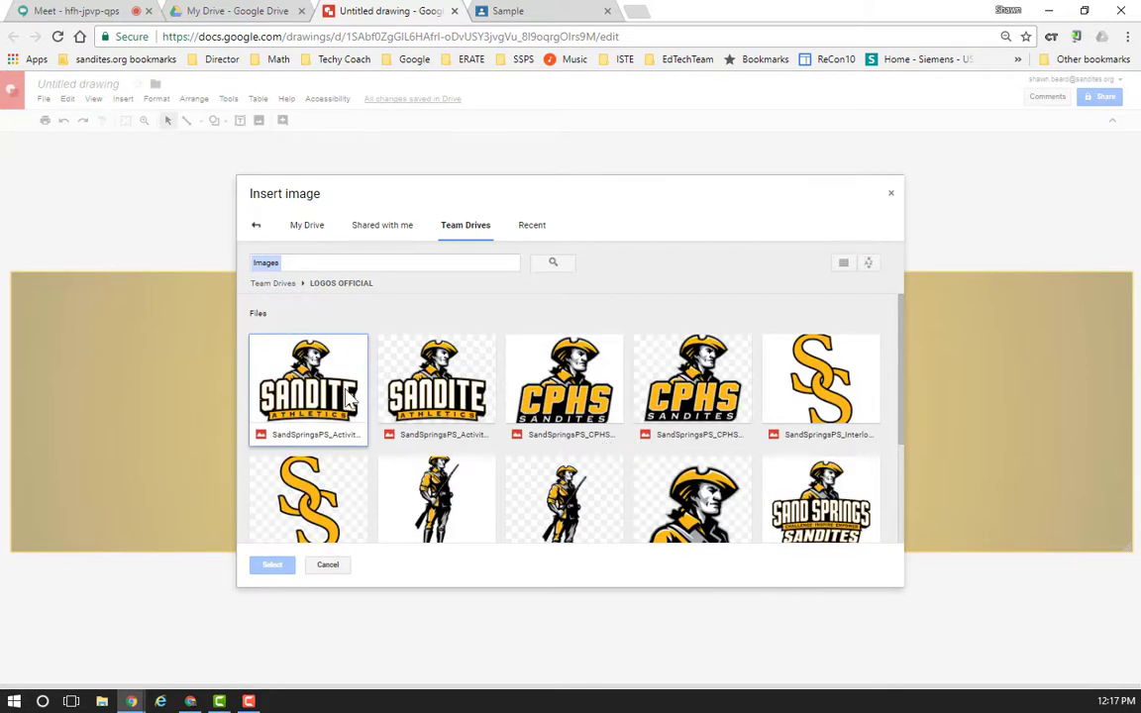
{"action": "left_click", "coordinate": [694, 377]}
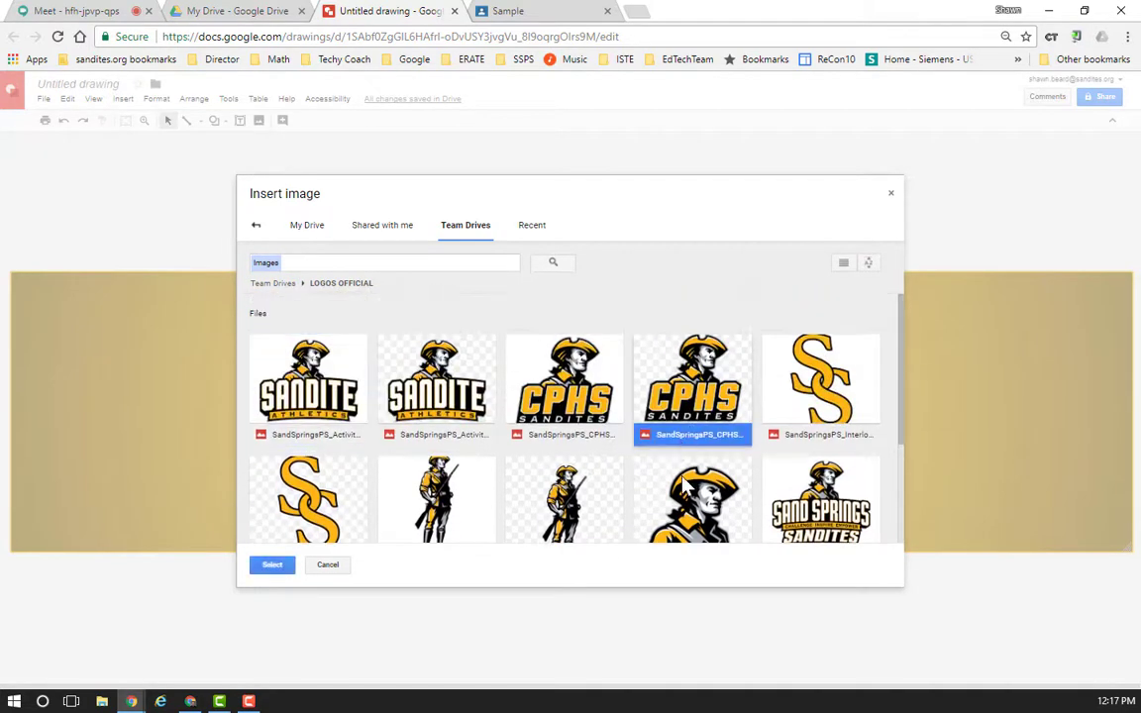
{"action": "left_click", "coordinate": [272, 565]}
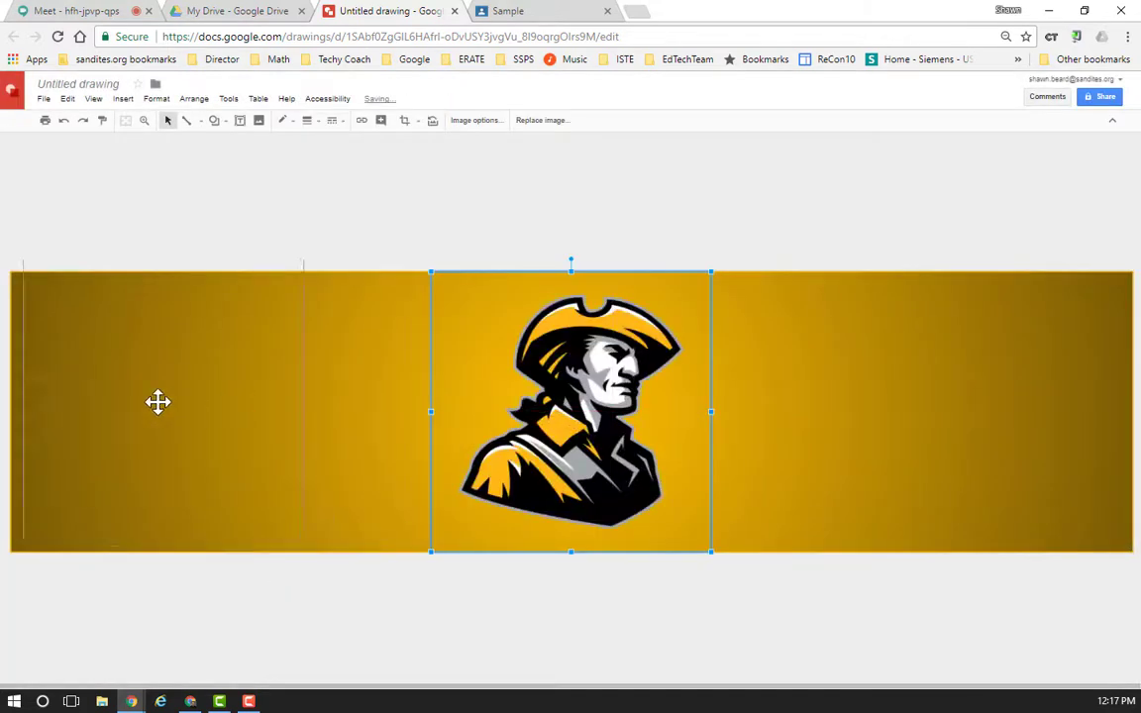
- Shrink the mascot and settle it at the banner's left end
{"action": "left_click_drag", "start_coordinate": [571, 410], "coordinate": [151, 410]}
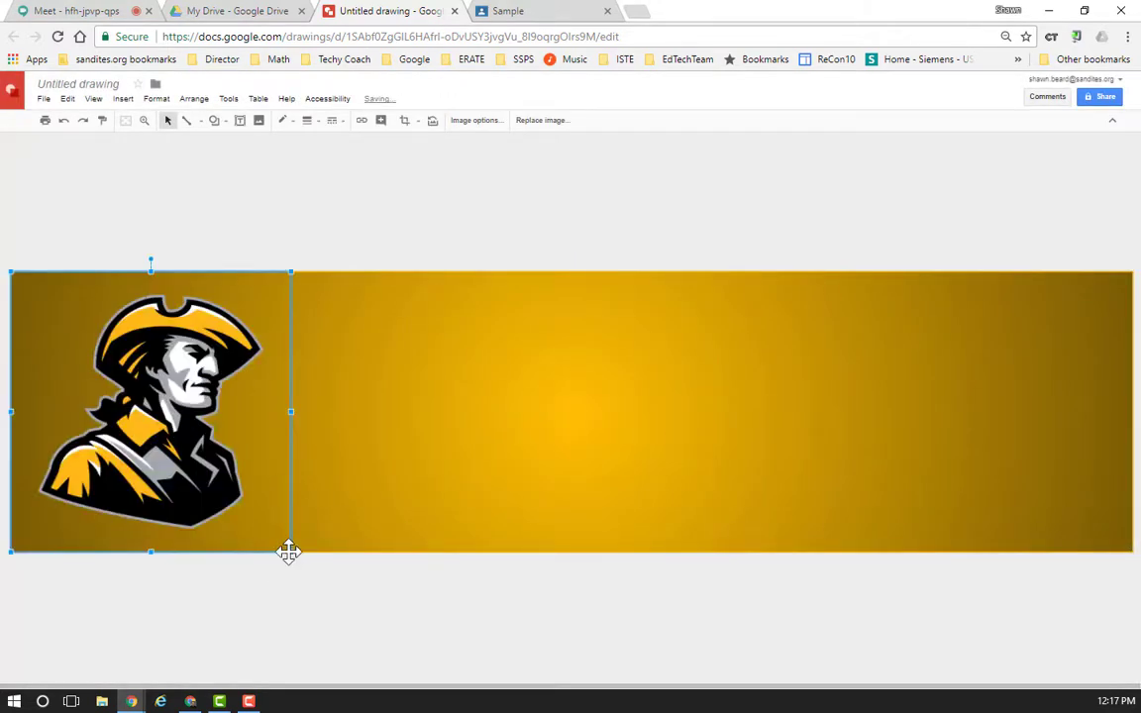
{"action": "left_click_drag", "start_coordinate": [287, 553], "coordinate": [182, 466]}
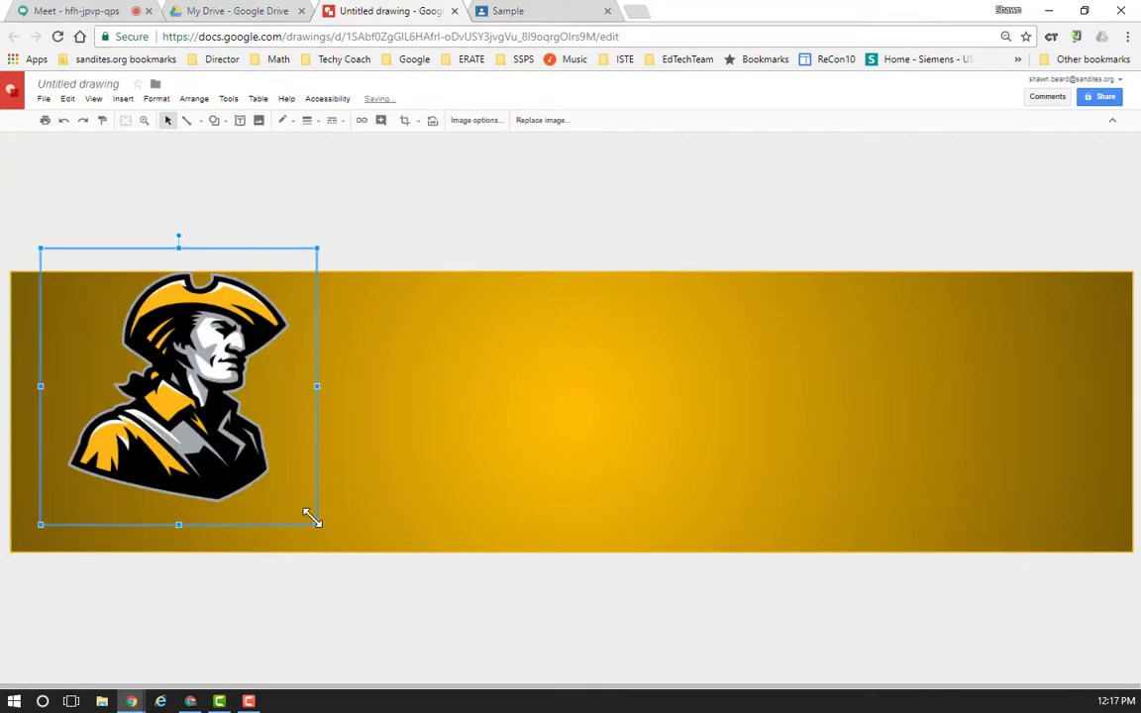
{"action": "left_click_drag", "start_coordinate": [315, 523], "coordinate": [222, 428]}
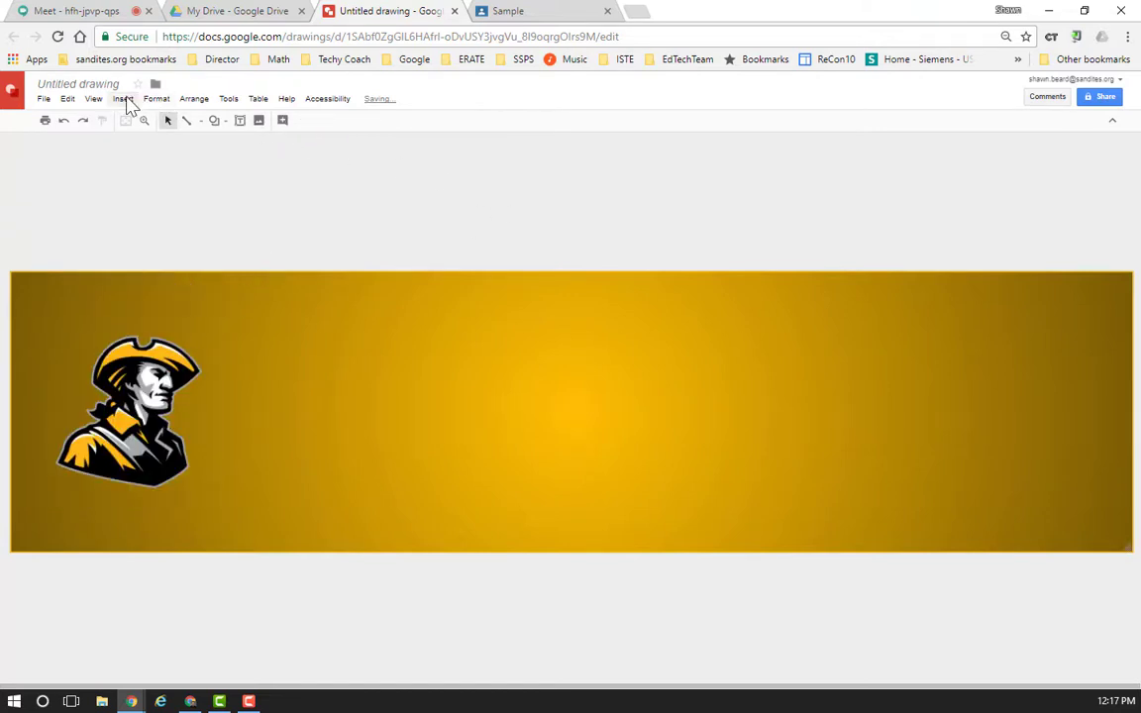
{"action": "left_click", "coordinate": [123, 99]}
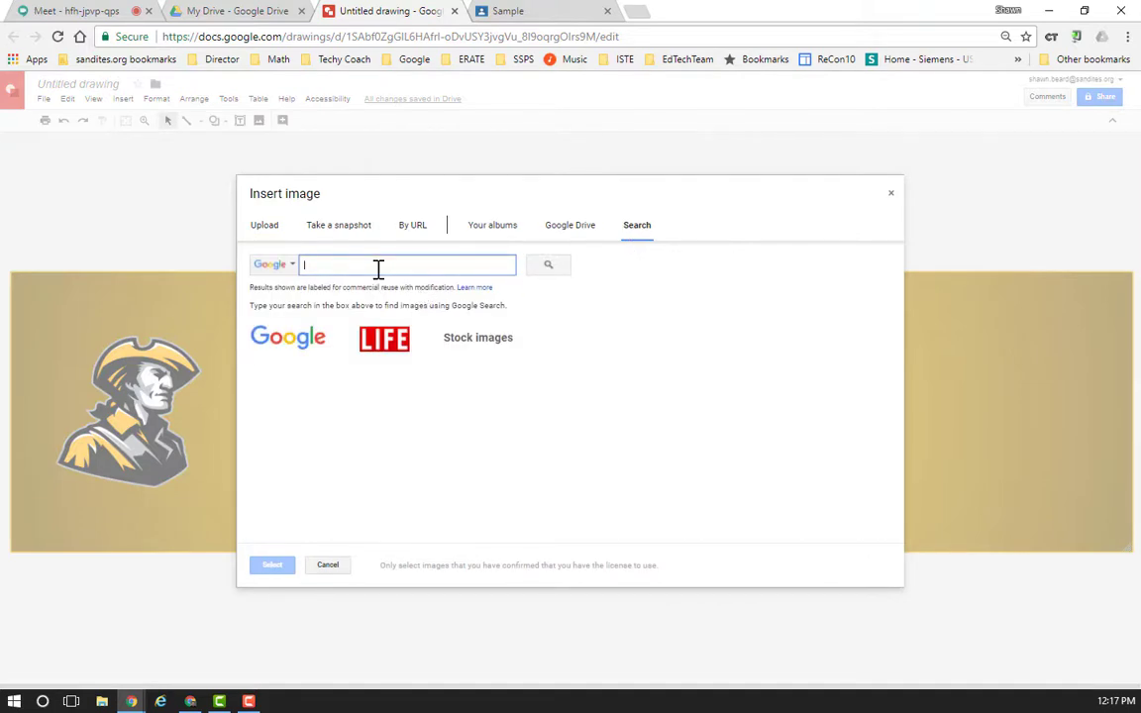
{"action": "left_click", "coordinate": [327, 565]}
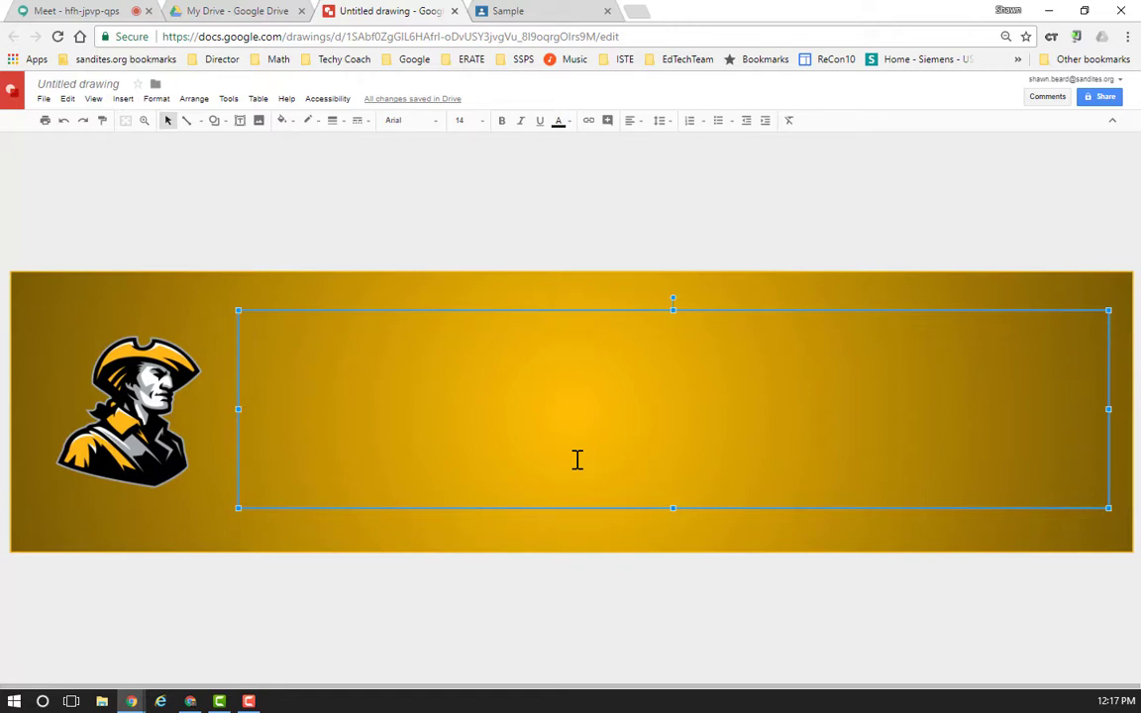
- Add a 'My Sample Class' title, centred horizontally and vertically, in large text
{"action": "type", "text": "My"}
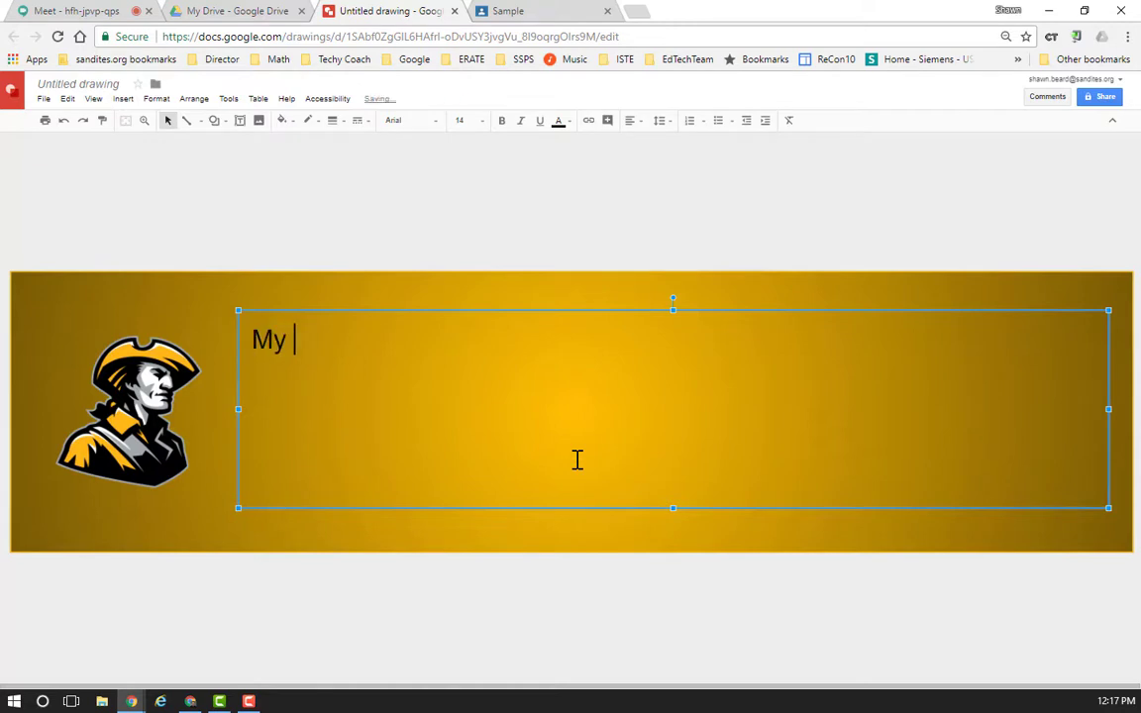
{"action": "type", "text": "Sample Class"}
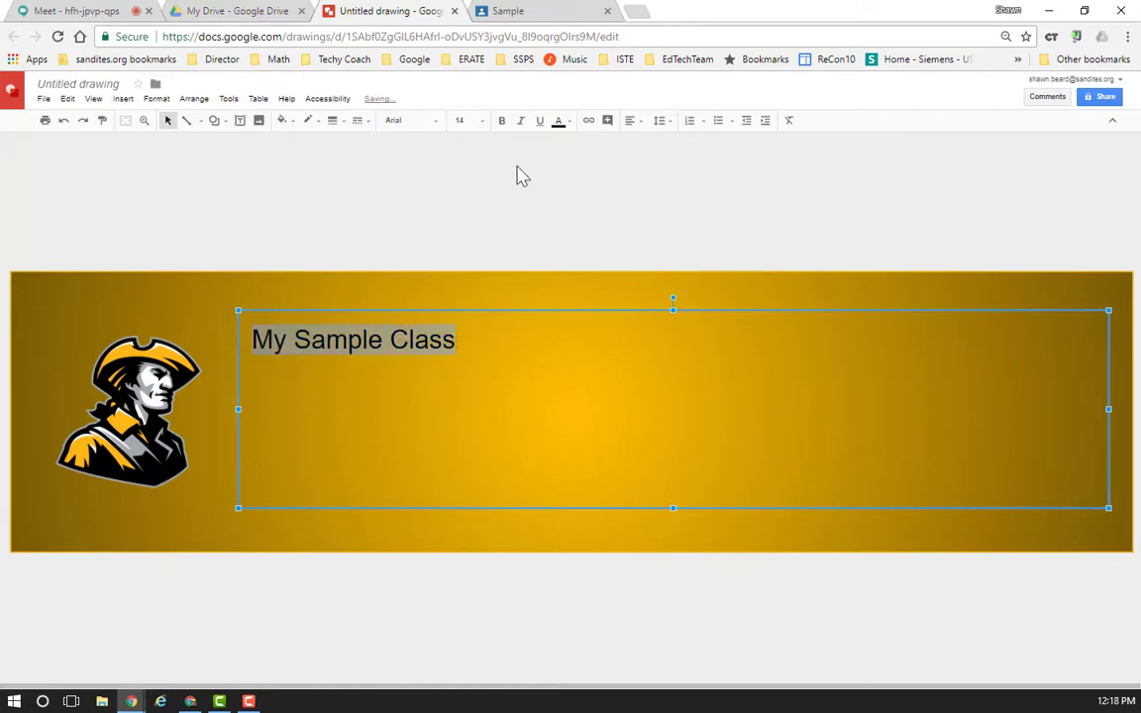
{"action": "left_click", "coordinate": [630, 121]}
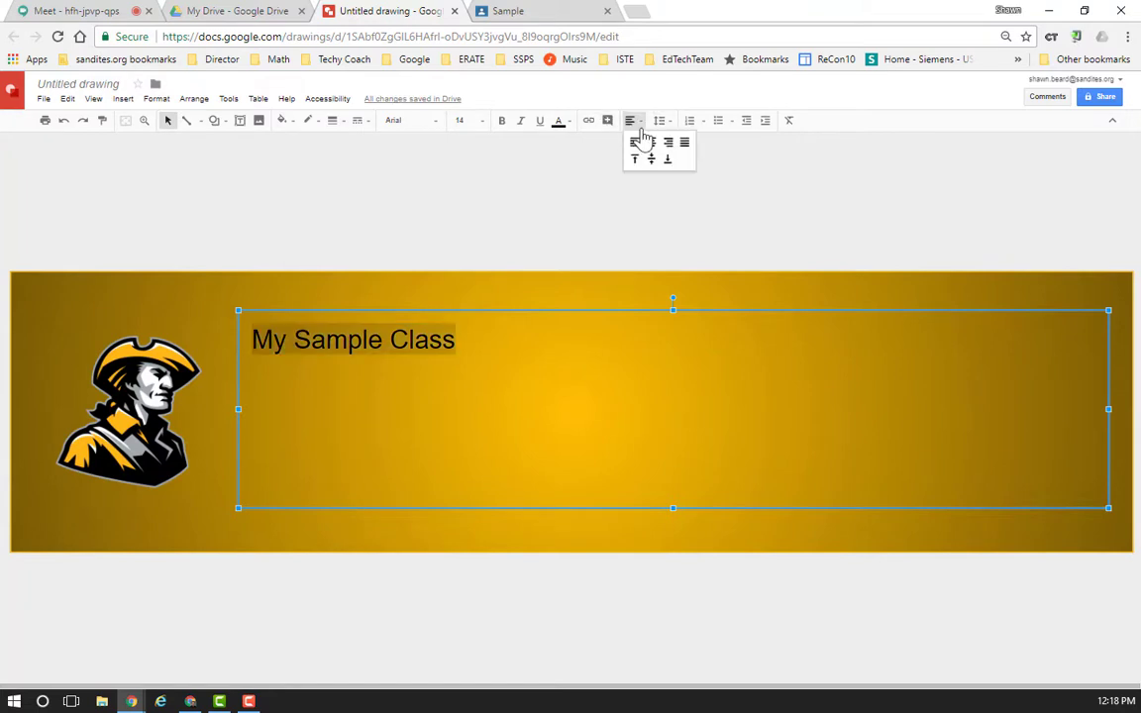
{"action": "left_click", "coordinate": [650, 143]}
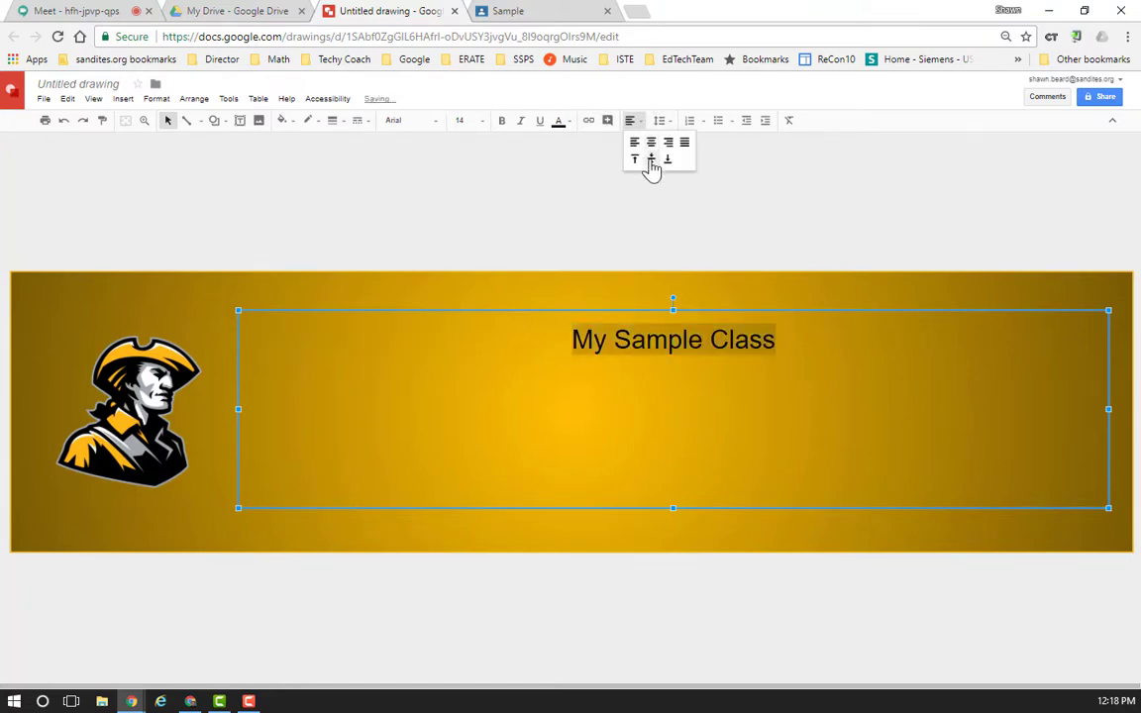
{"action": "left_click", "coordinate": [472, 121]}
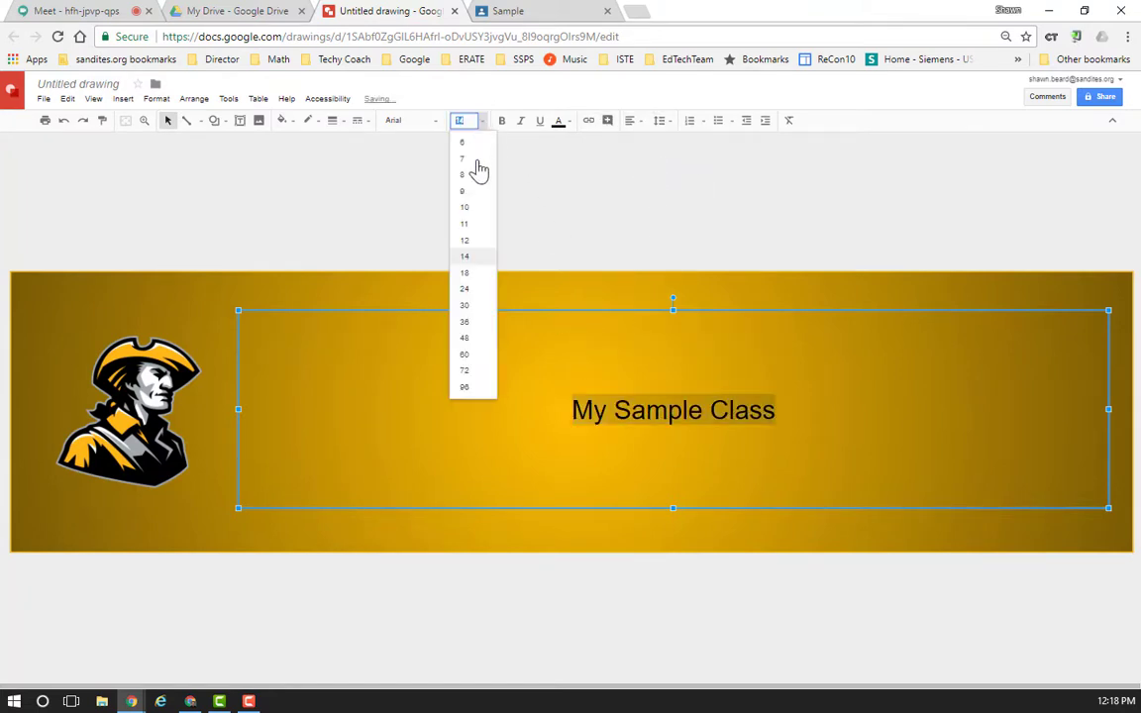
{"action": "left_click", "coordinate": [463, 337]}
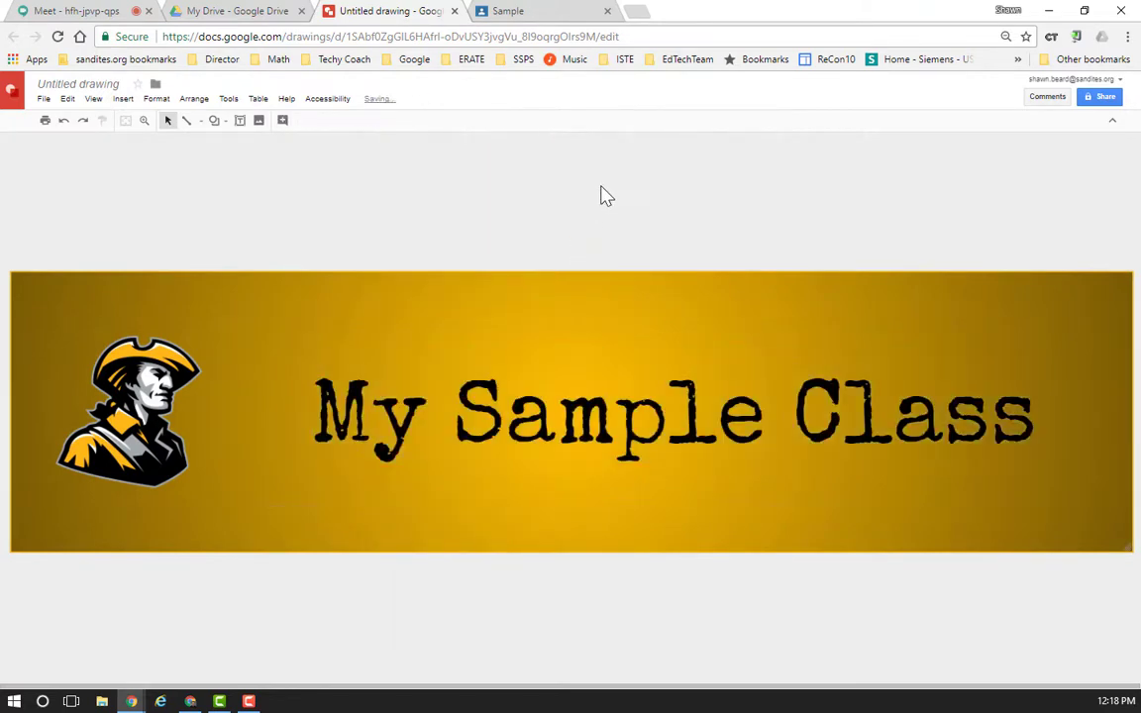
{"action": "mouse_move", "coordinate": [658, 262]}
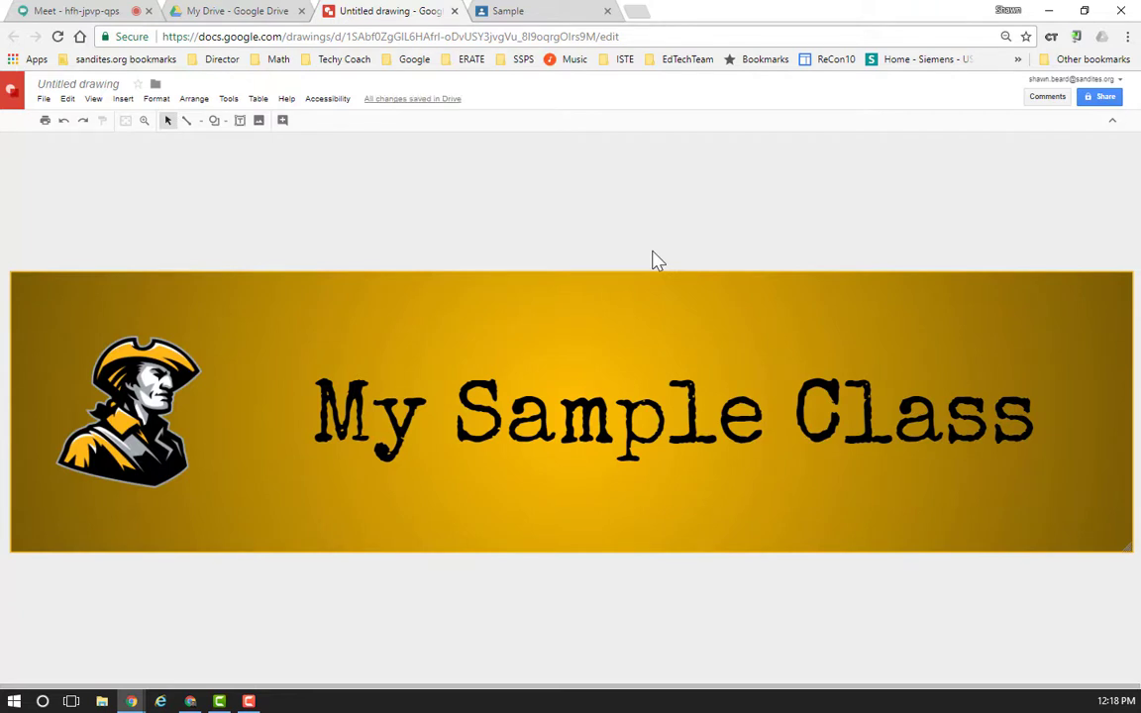
{"action": "mouse_move", "coordinate": [315, 195]}
{"action": "type", "text": "Sample Class Banner"}
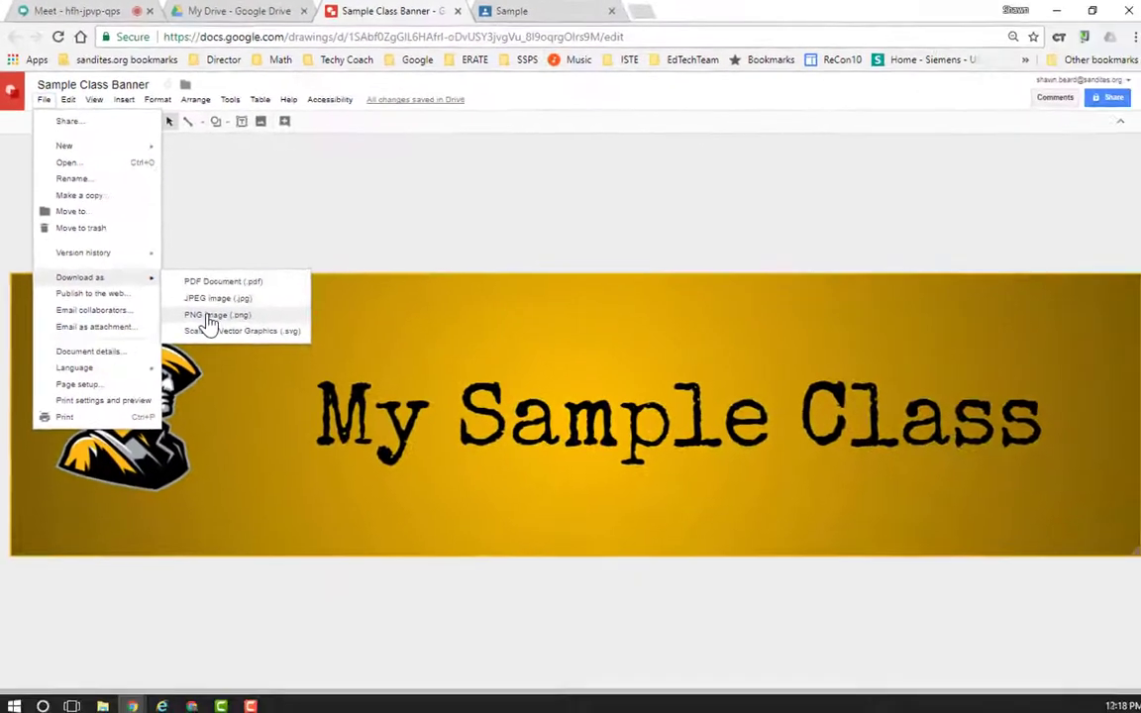
- Download the Sample Class Banner drawing as a PNG and return to the class
{"action": "left_click", "coordinate": [206, 315]}
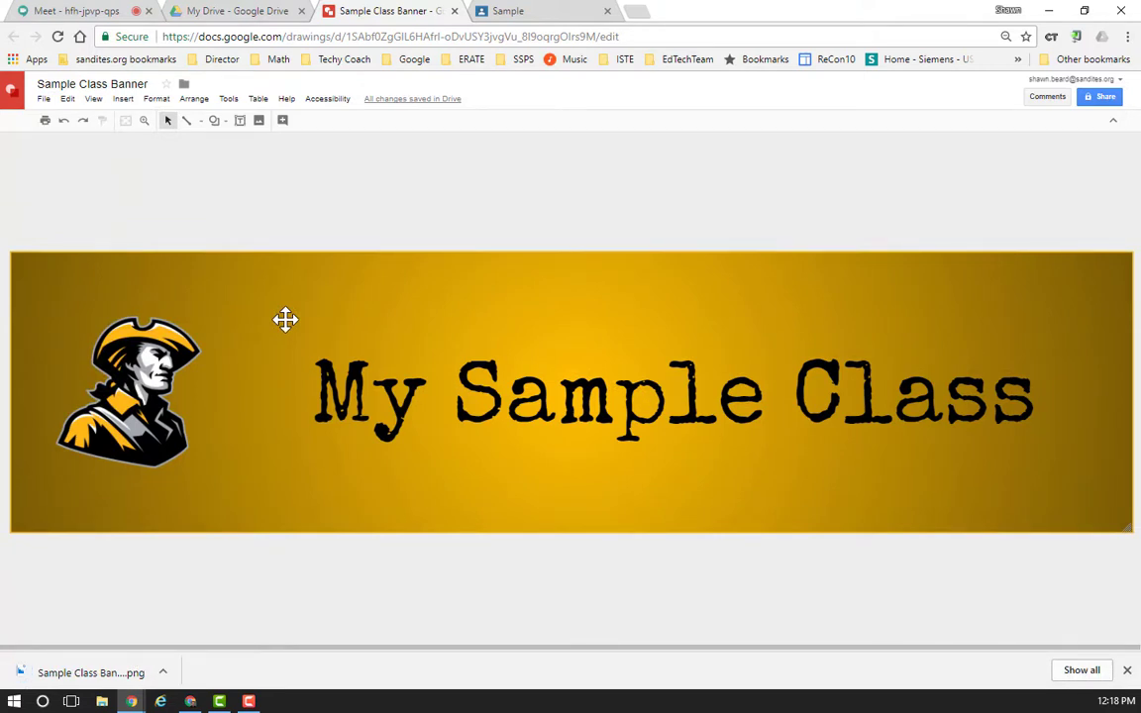
{"action": "mouse_move", "coordinate": [155, 688]}
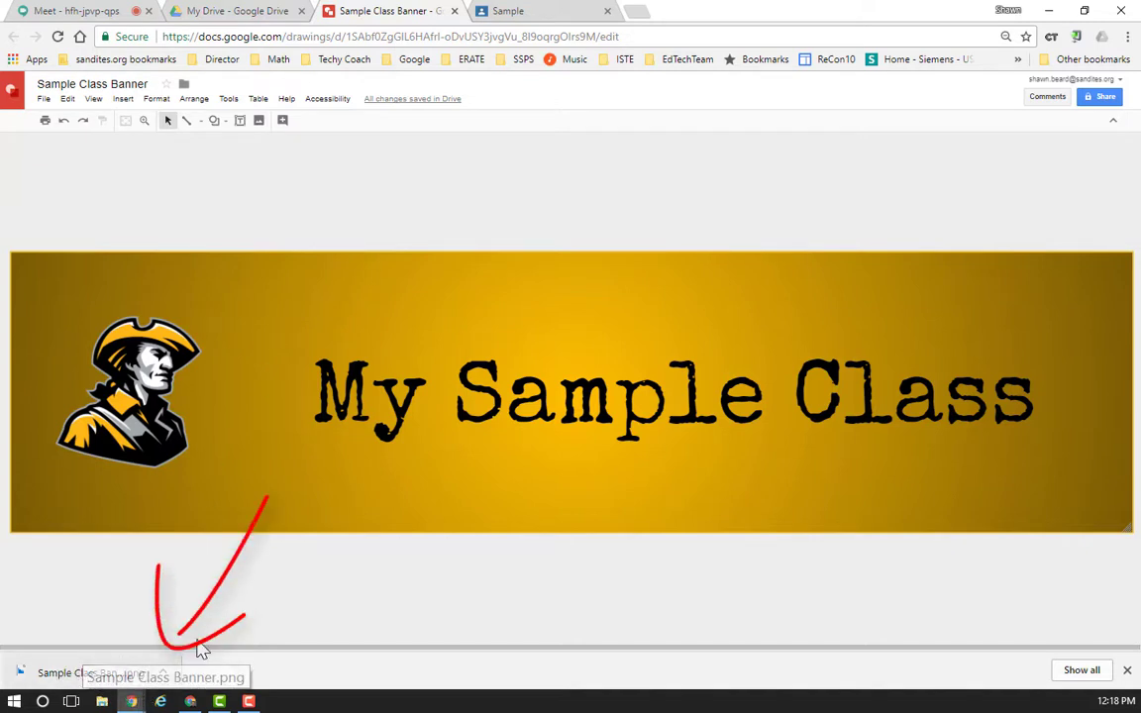
{"action": "left_click", "coordinate": [504, 11]}
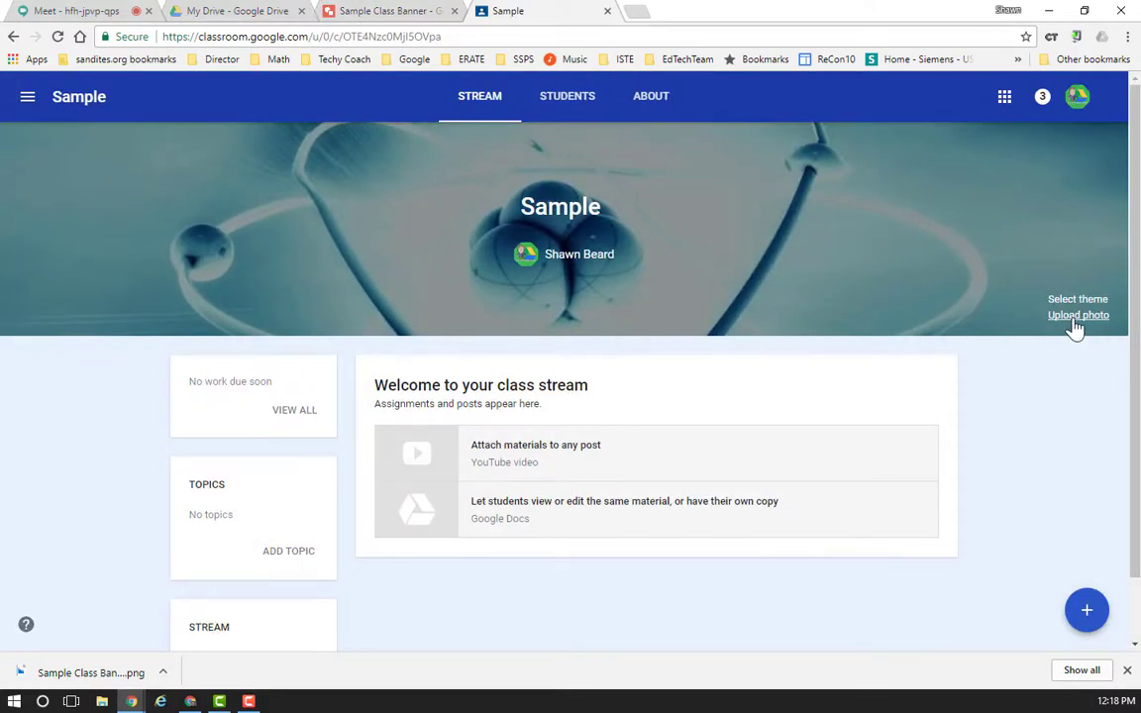
- Upload Sample Class Banner.png as the Sample class header photo
{"action": "left_click", "coordinate": [1076, 314]}
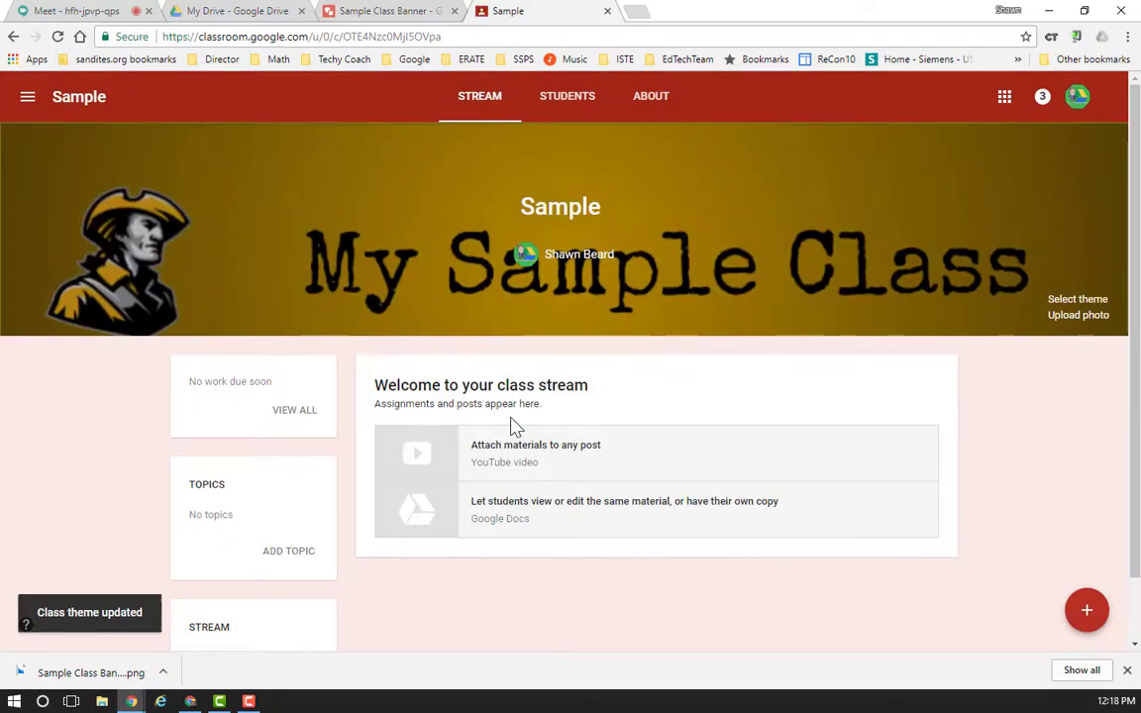
{"action": "mouse_move", "coordinate": [191, 255]}
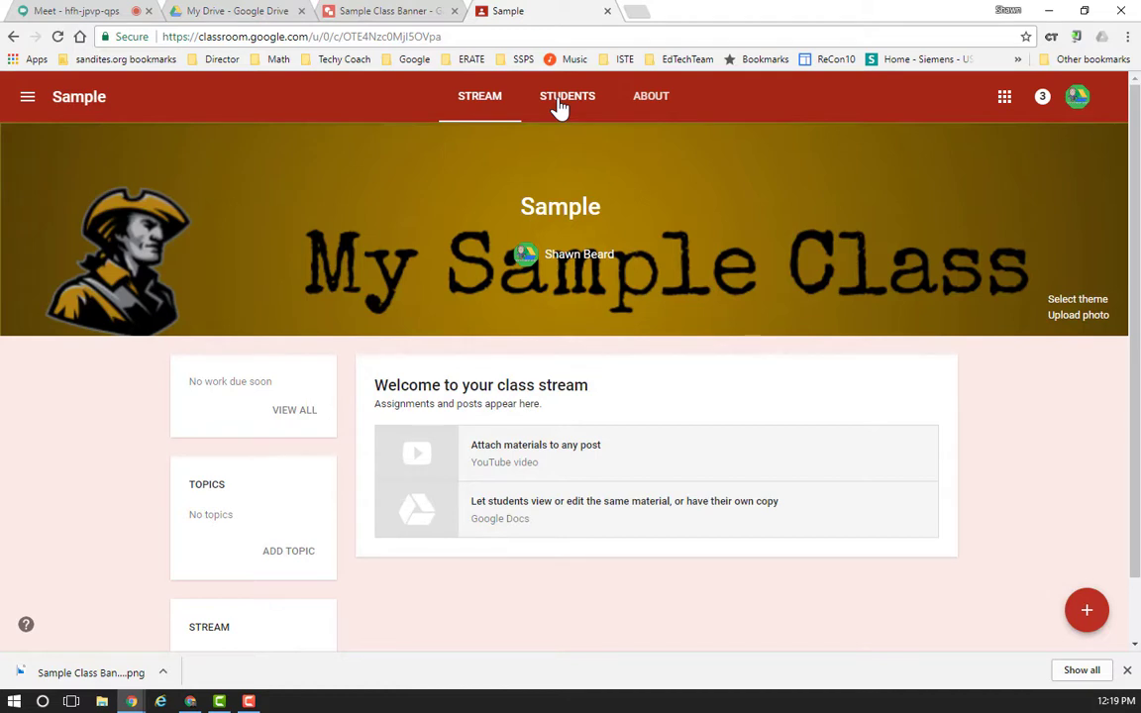
{"action": "mouse_move", "coordinate": [652, 103]}
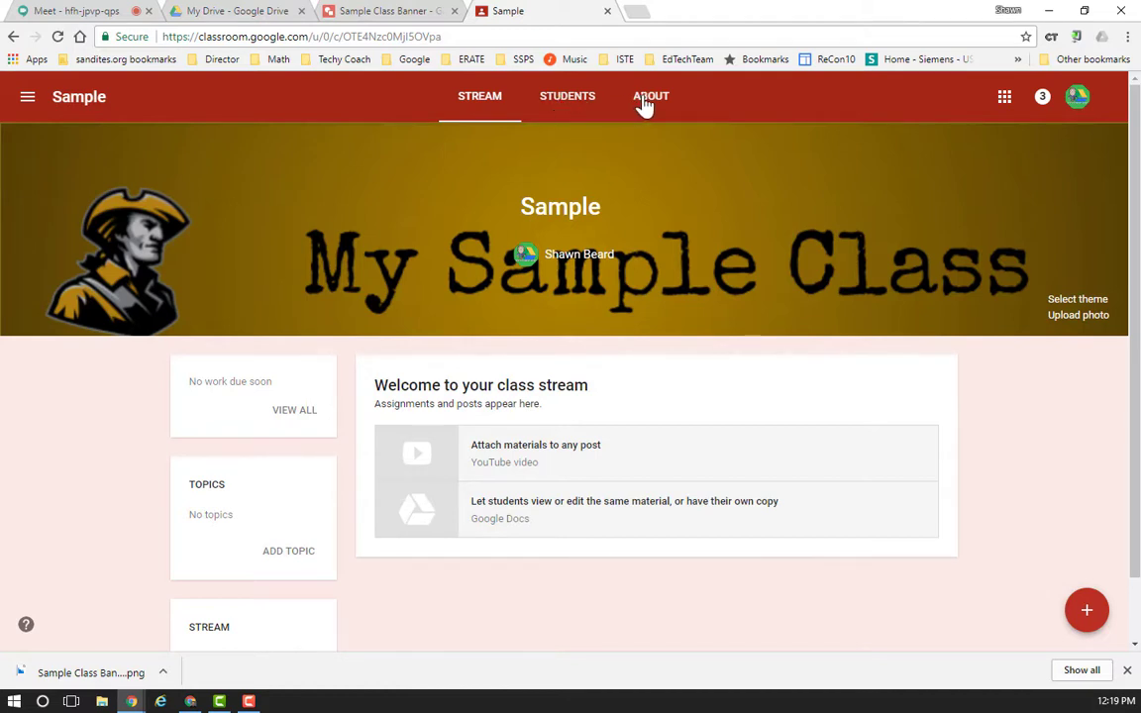
{"action": "mouse_move", "coordinate": [671, 107]}
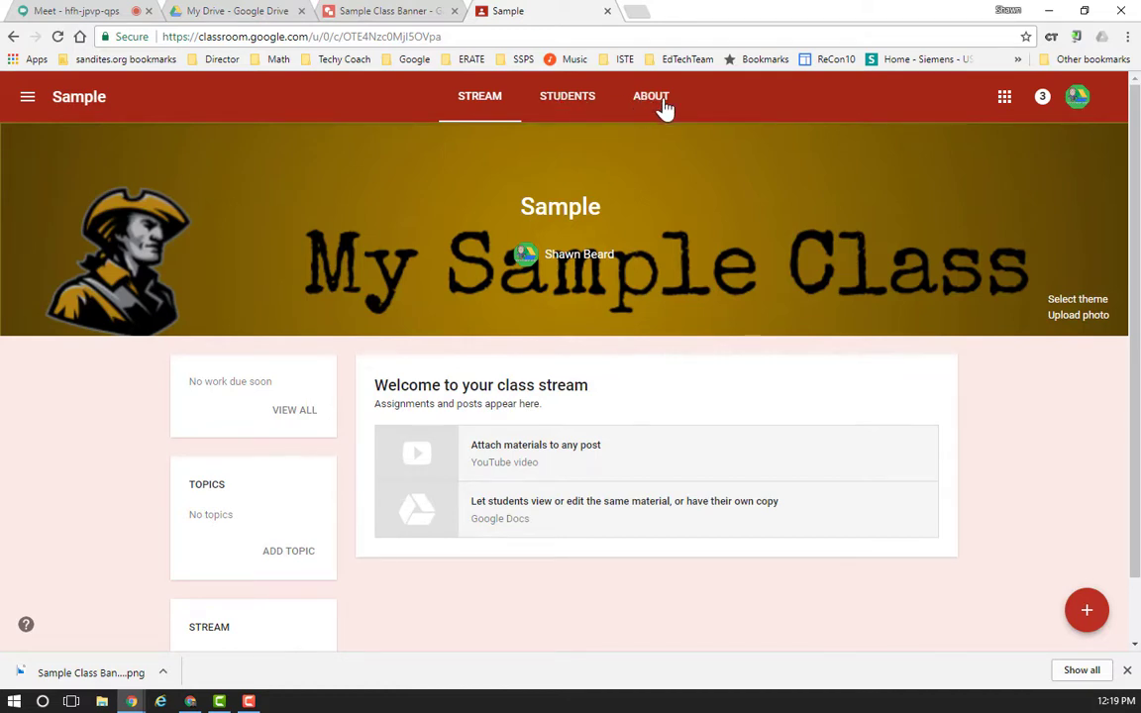
- Start a Syllabus class material on the Sample class's About page
{"action": "left_click", "coordinate": [650, 95]}
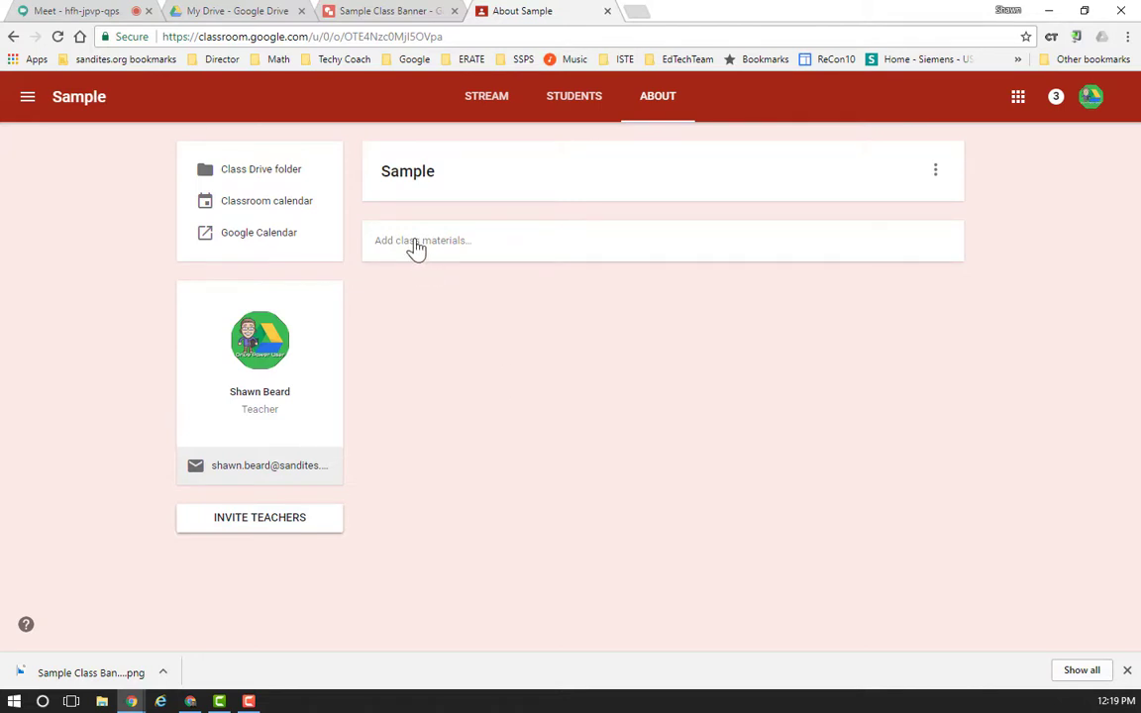
{"action": "left_click", "coordinate": [420, 240]}
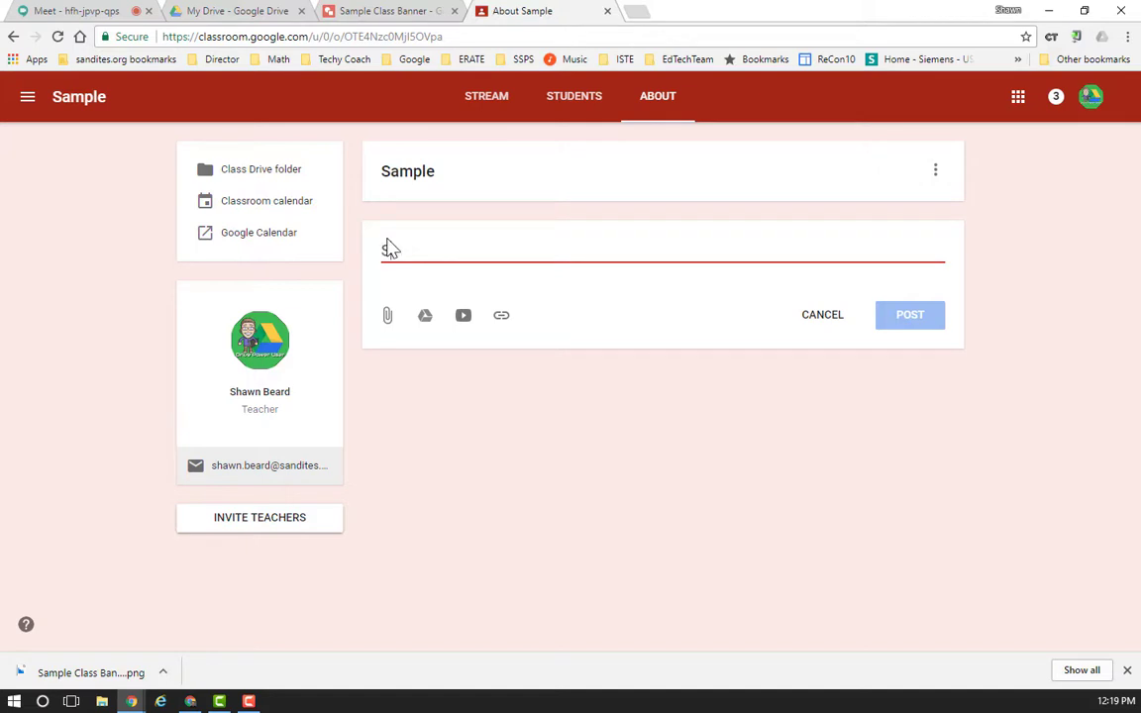
{"action": "type", "text": "Syllabus"}
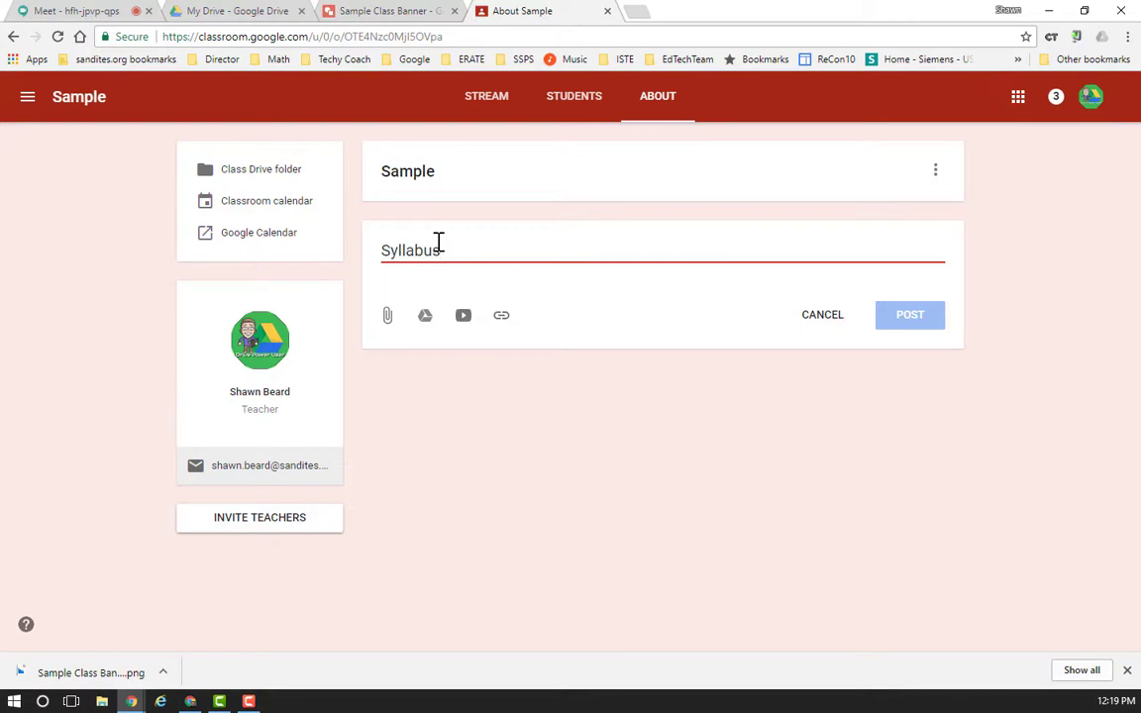
{"action": "mouse_move", "coordinate": [486, 95]}
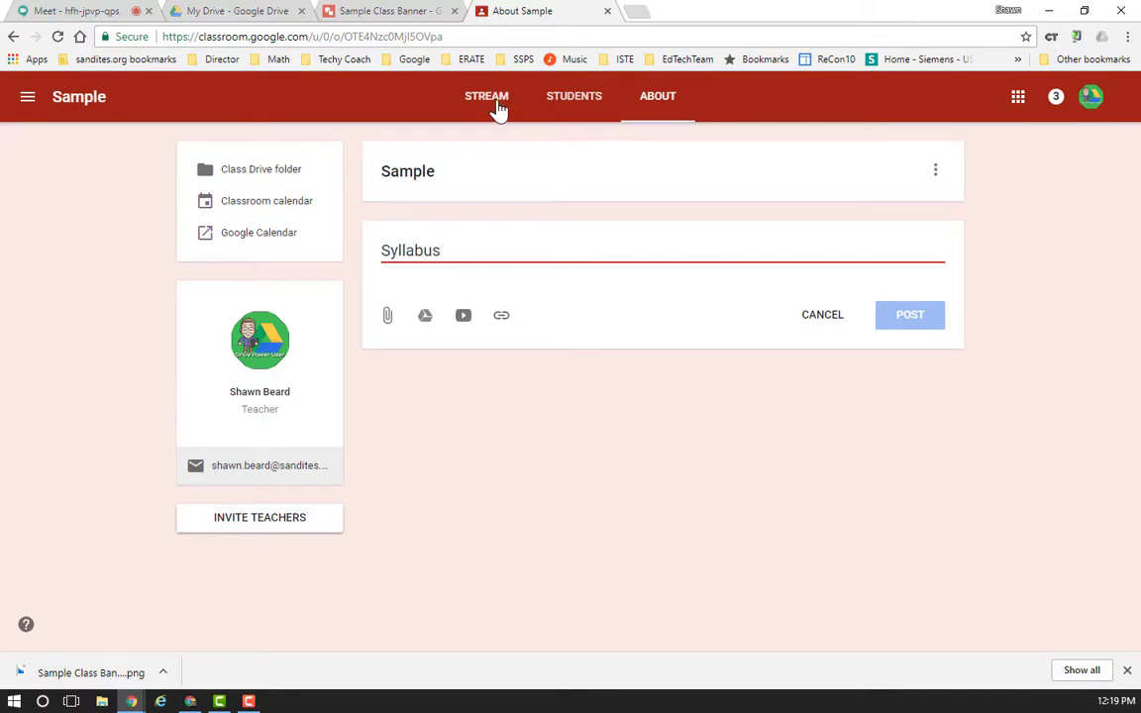
{"action": "left_click", "coordinate": [488, 95]}
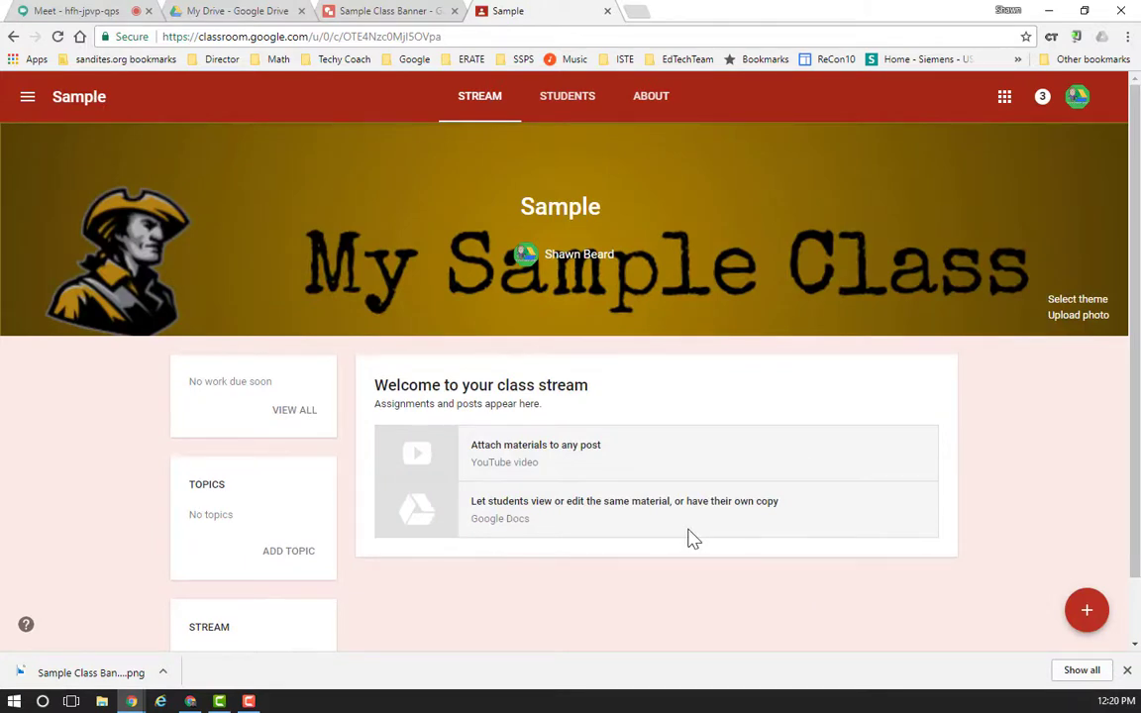
{"action": "mouse_move", "coordinate": [289, 551]}
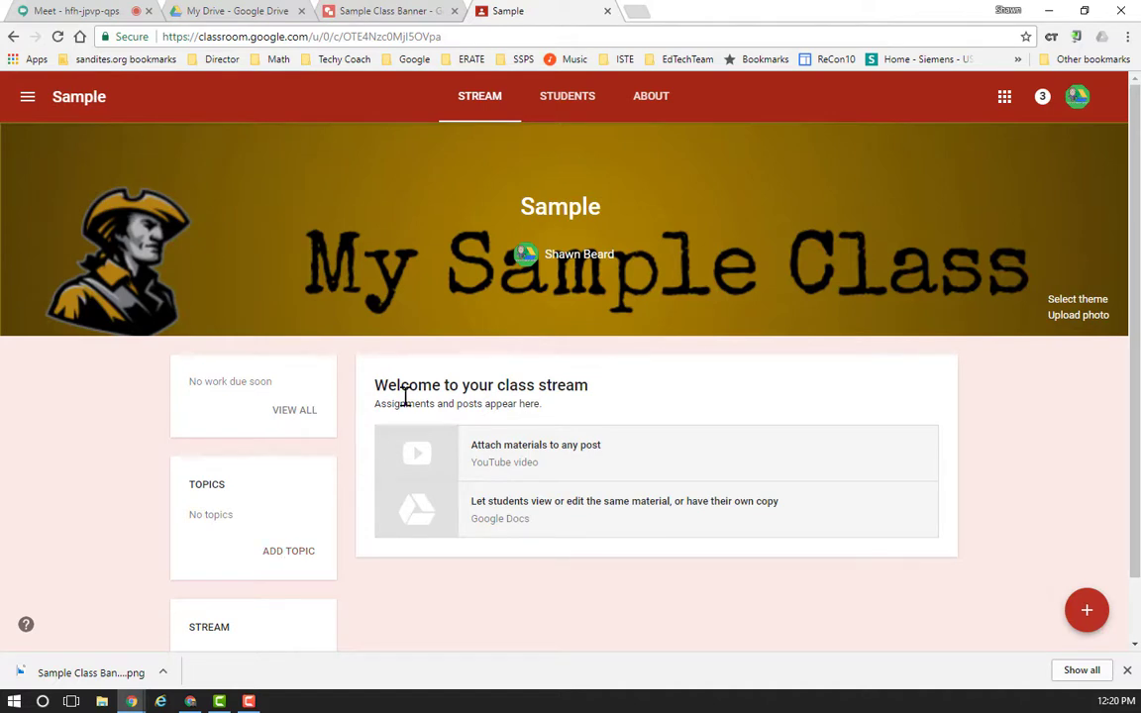
{"action": "left_click", "coordinate": [652, 95]}
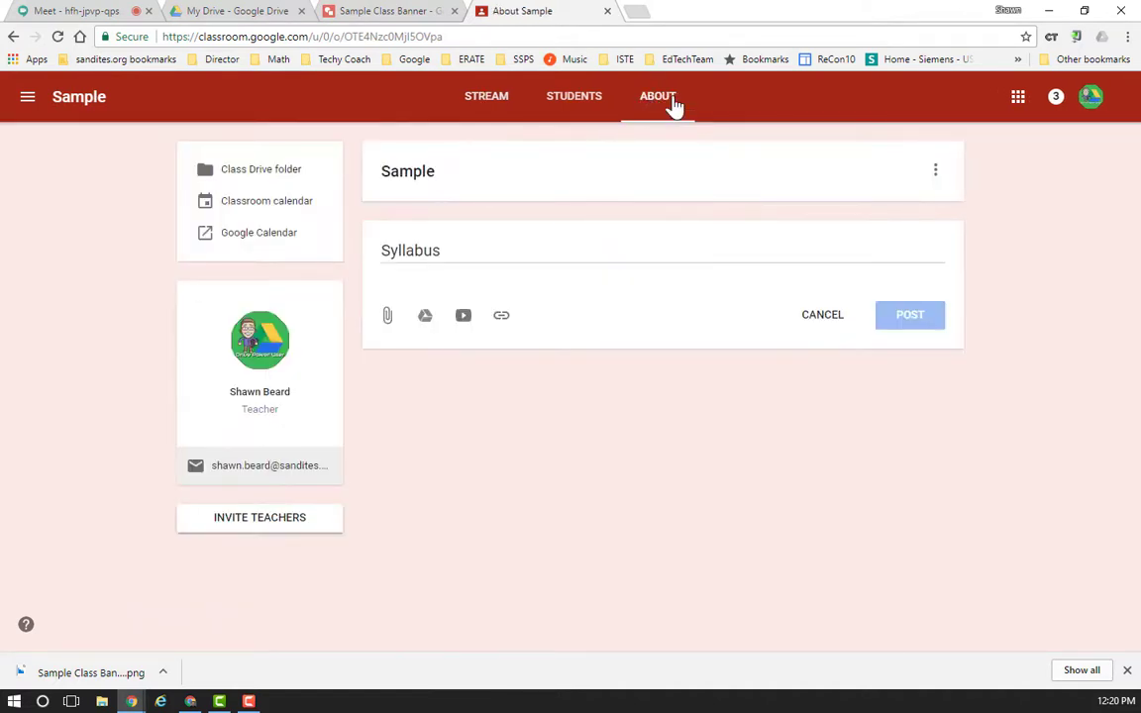
{"action": "mouse_move", "coordinate": [402, 327]}
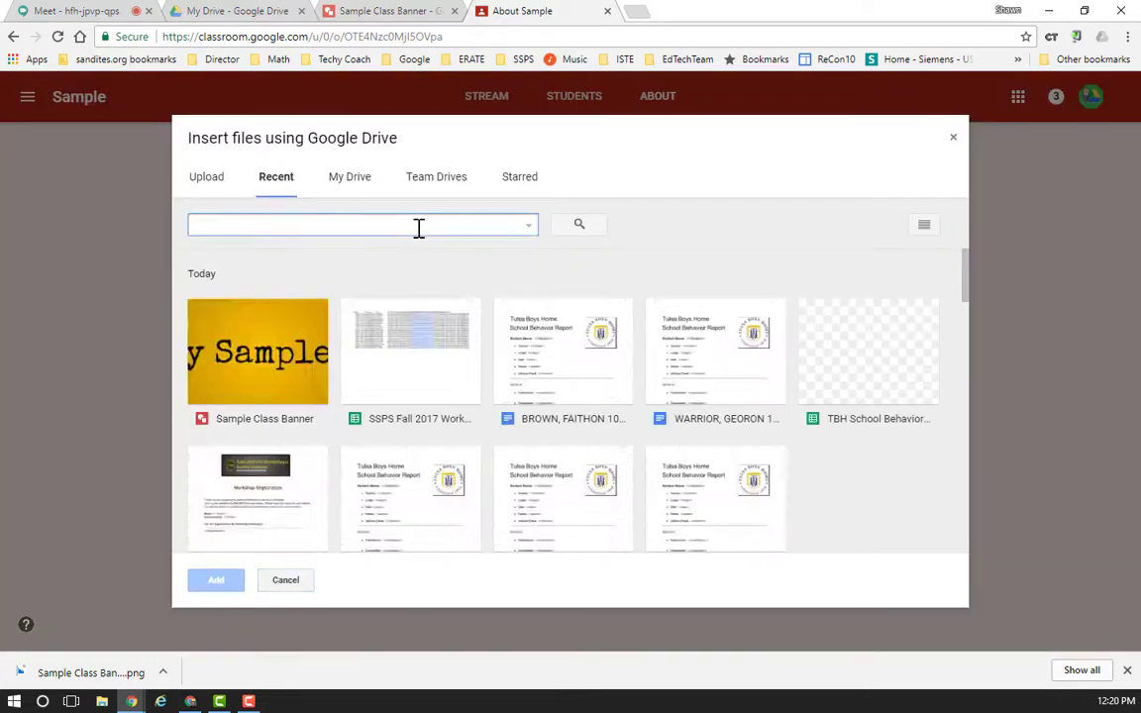
- Attach FAT I Syllabus.docx from My Drive after searching 'syllabus'
{"action": "type", "text": "syllabus"}
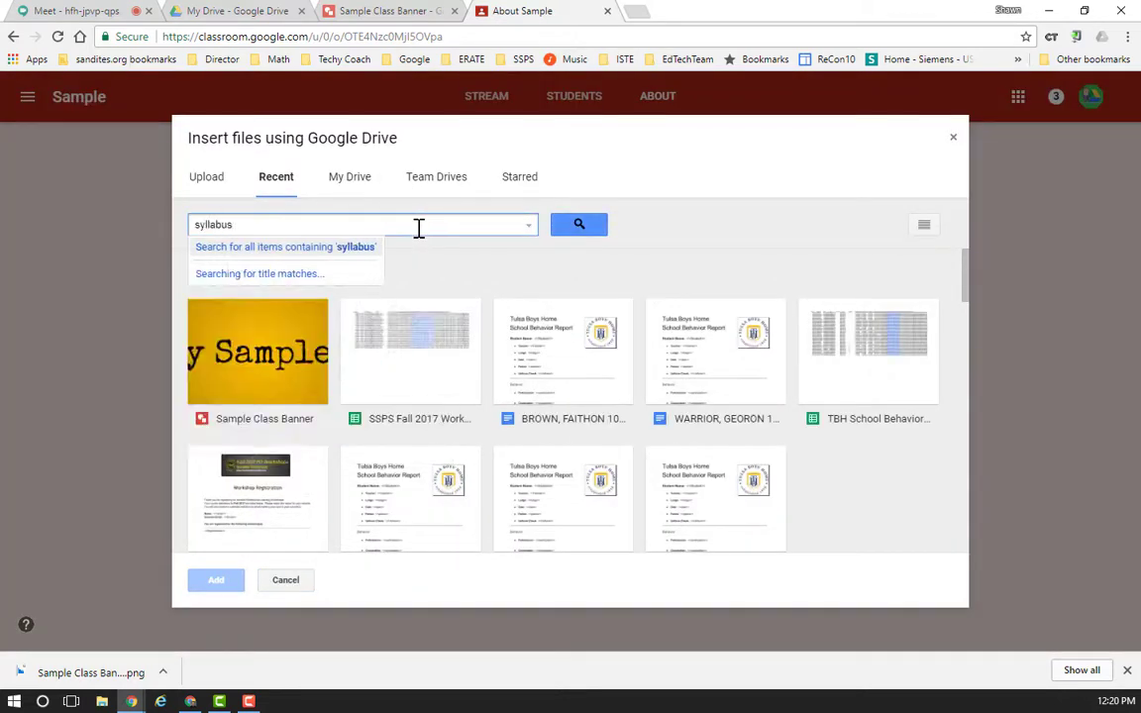
{"action": "left_click", "coordinate": [348, 176]}
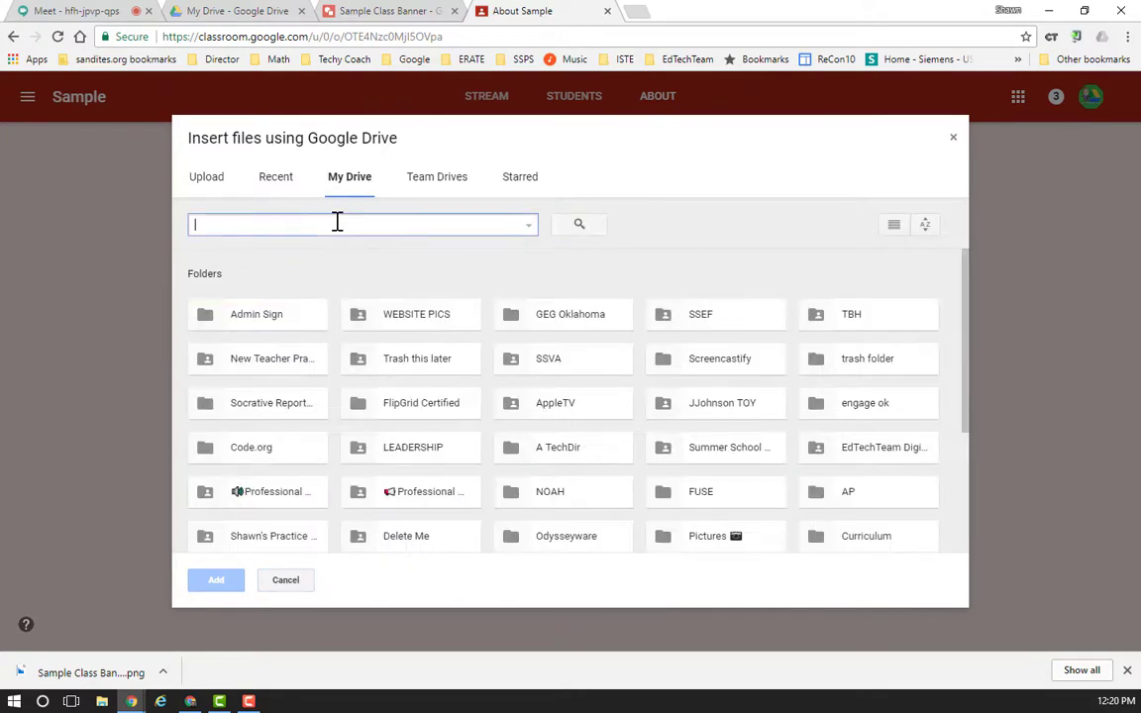
{"action": "type", "text": "syllabus"}
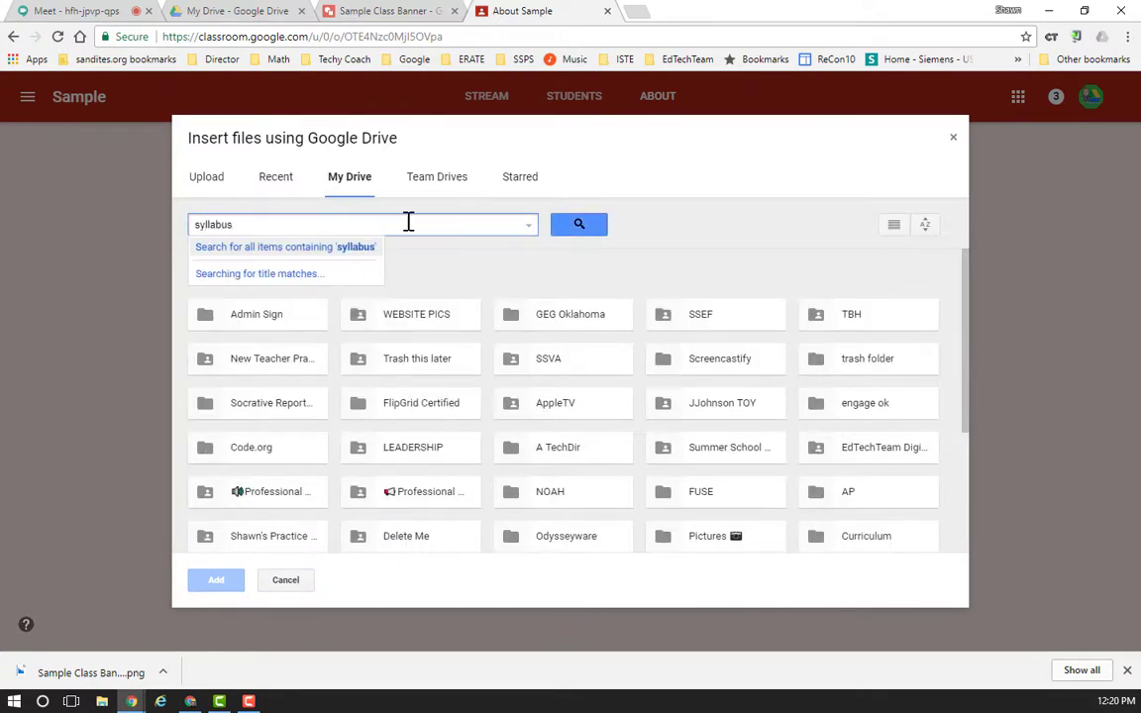
{"action": "left_click", "coordinate": [579, 224]}
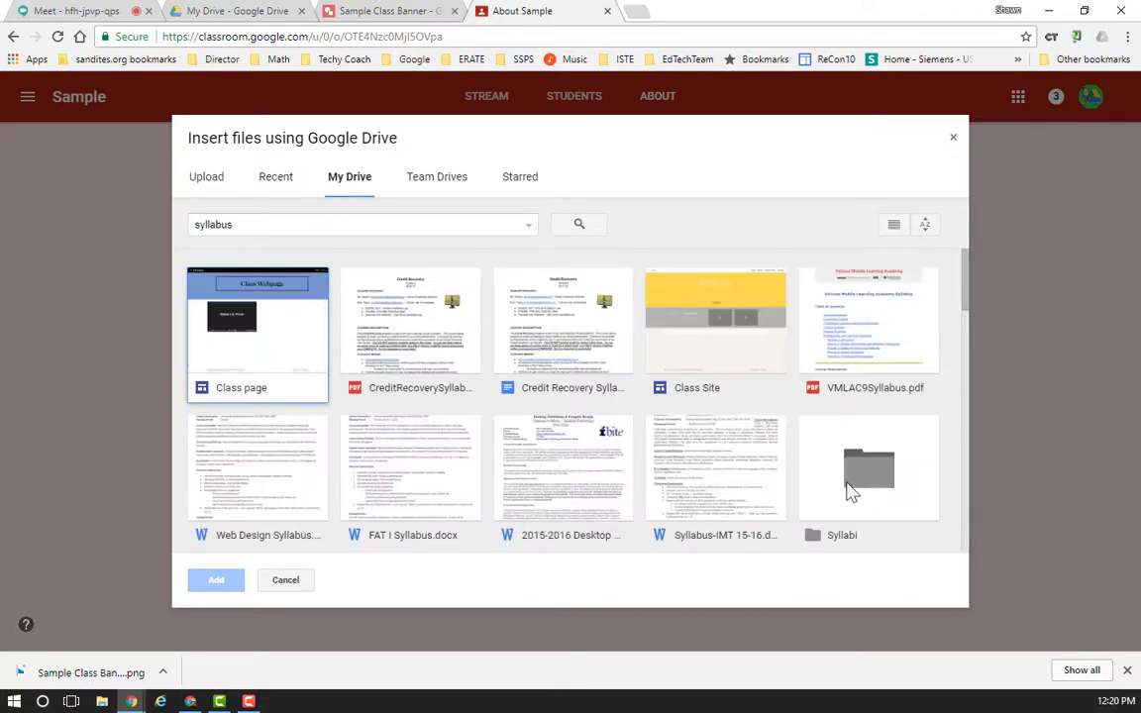
{"action": "double_click", "coordinate": [868, 463]}
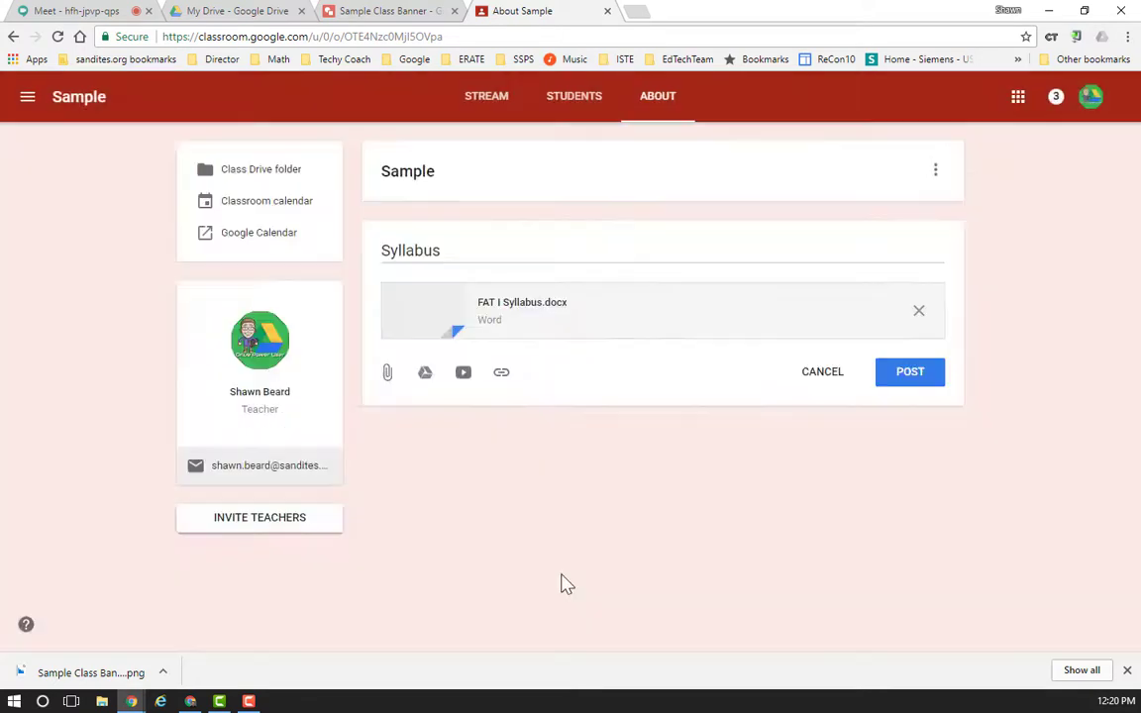
{"action": "mouse_move", "coordinate": [593, 375]}
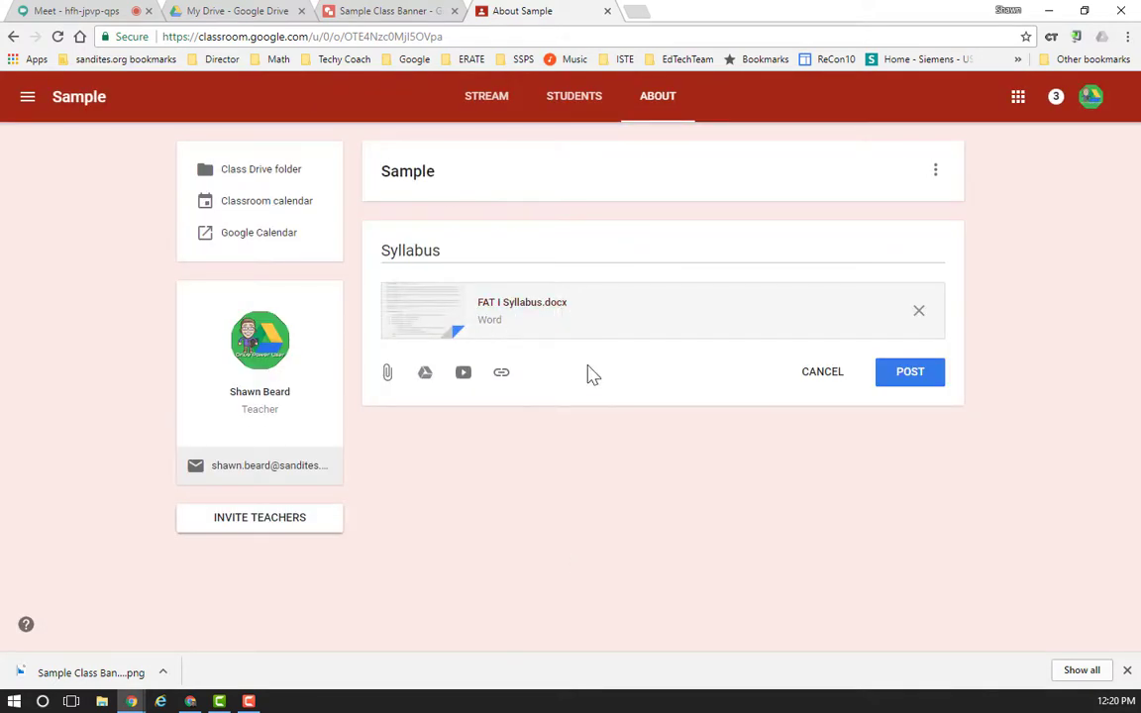
- Add the YouTube channel link to the Syllabus material and post it
{"action": "left_click", "coordinate": [500, 372]}
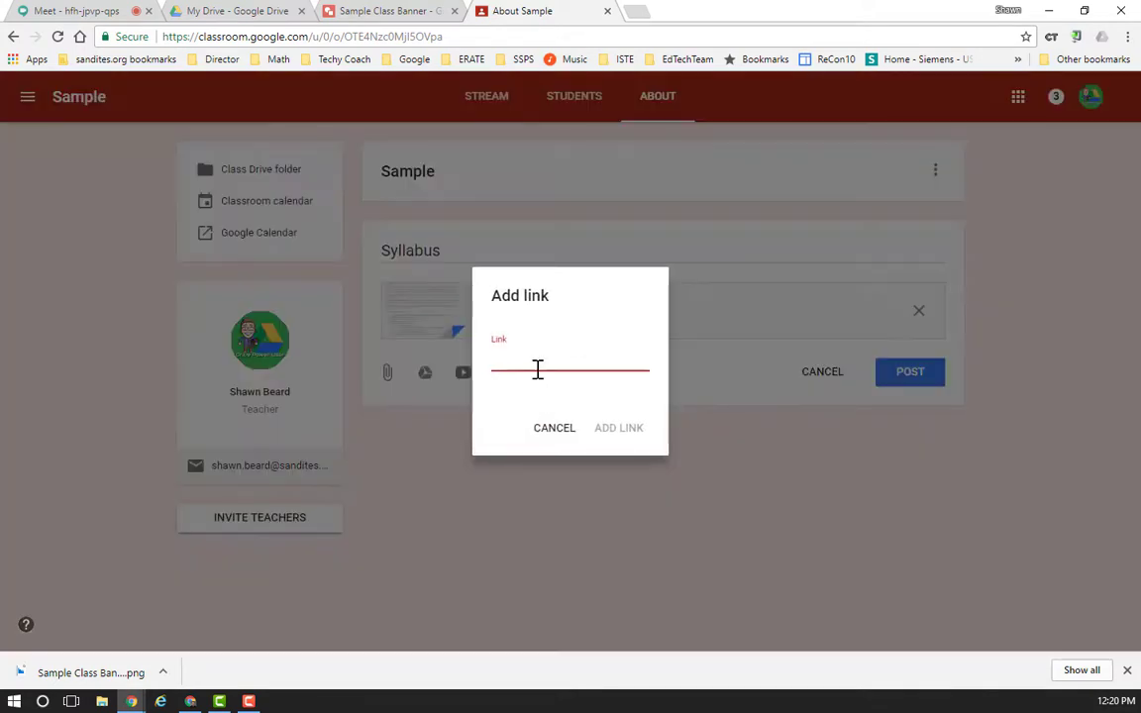
{"action": "type", "text": "http://youtube.com/shawnb"}
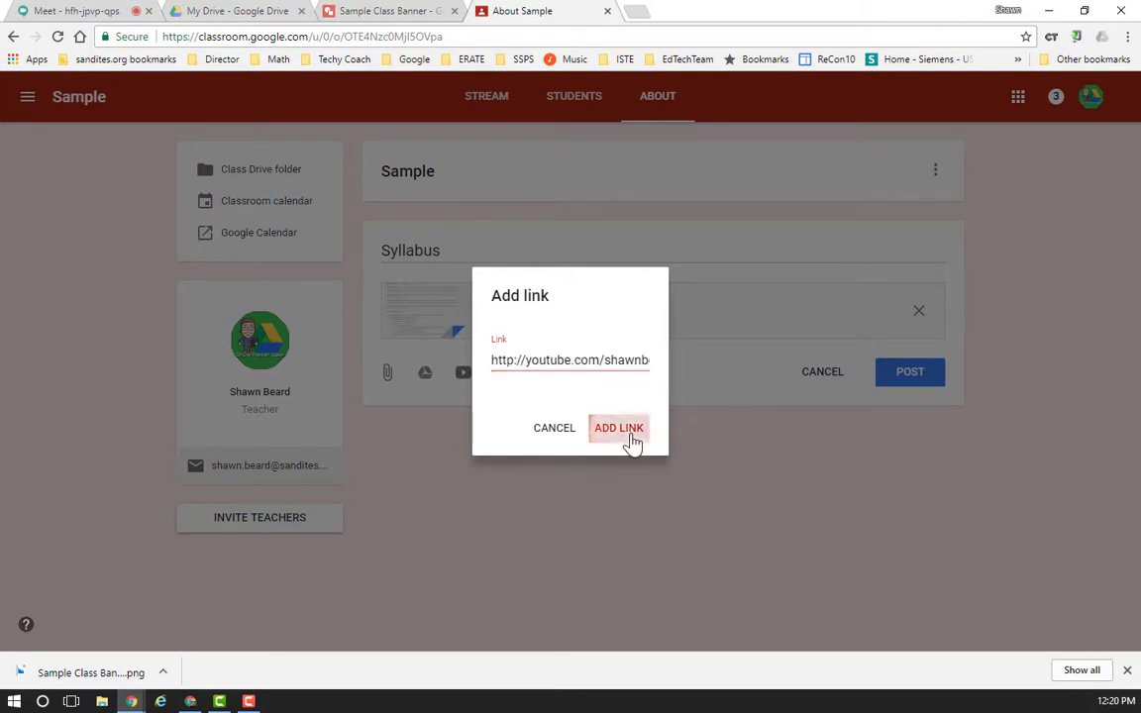
{"action": "left_click", "coordinate": [618, 428]}
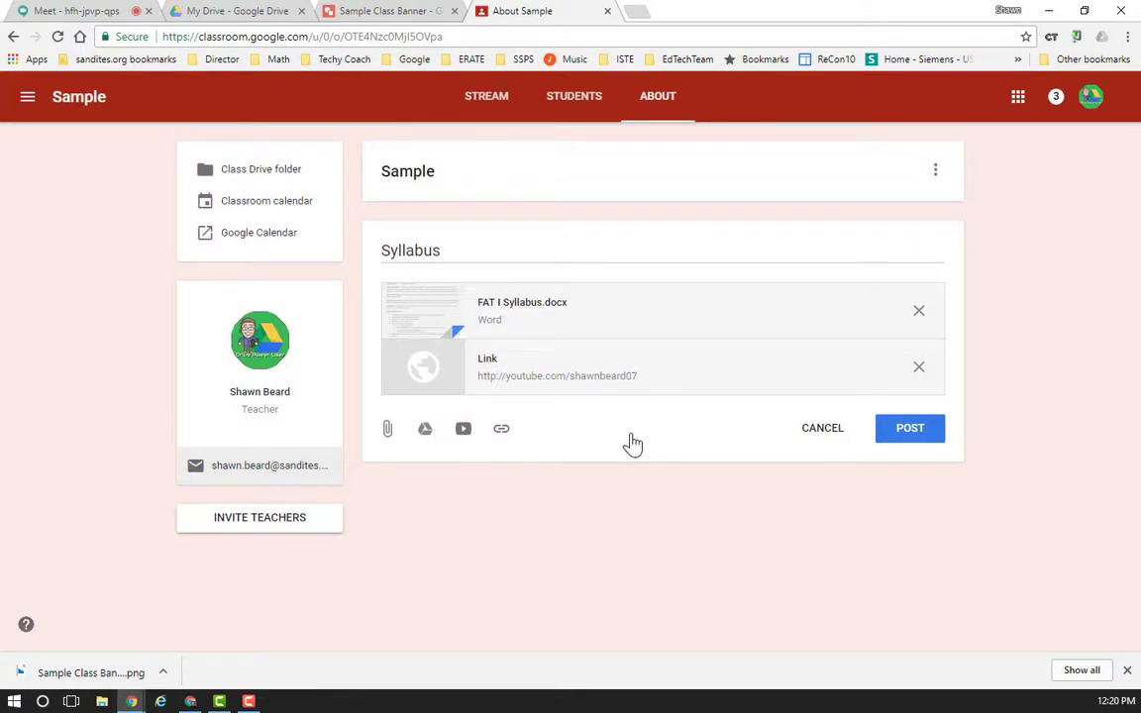
{"action": "mouse_move", "coordinate": [464, 428]}
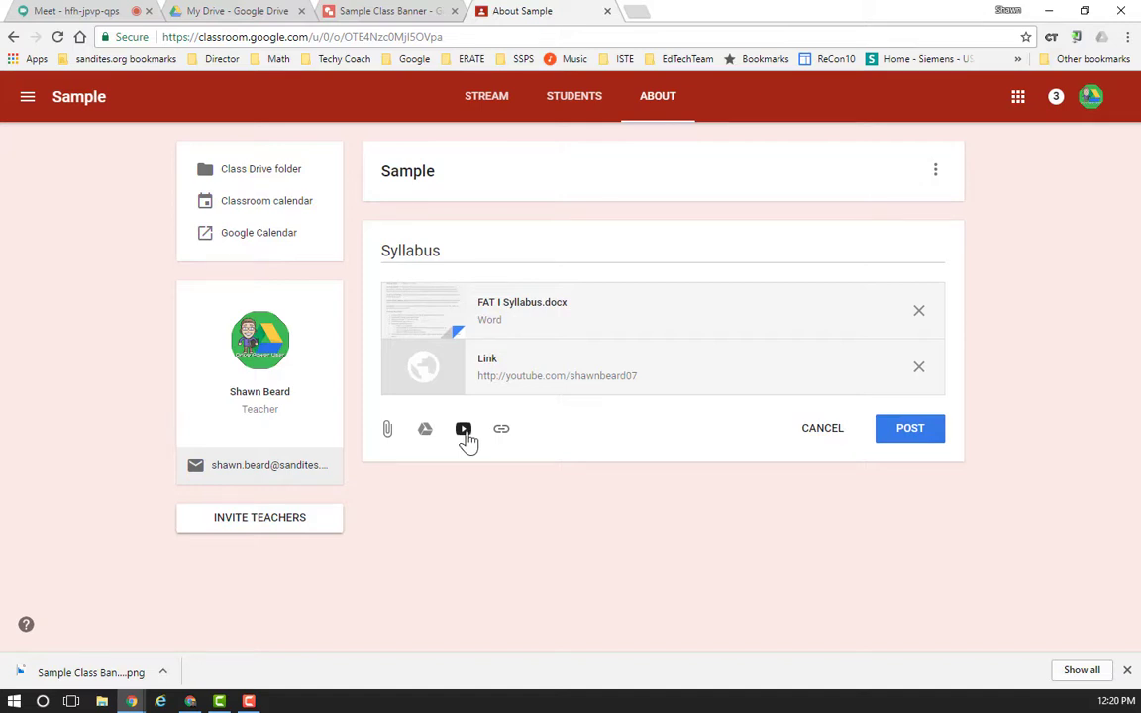
{"action": "left_click", "coordinate": [910, 428]}
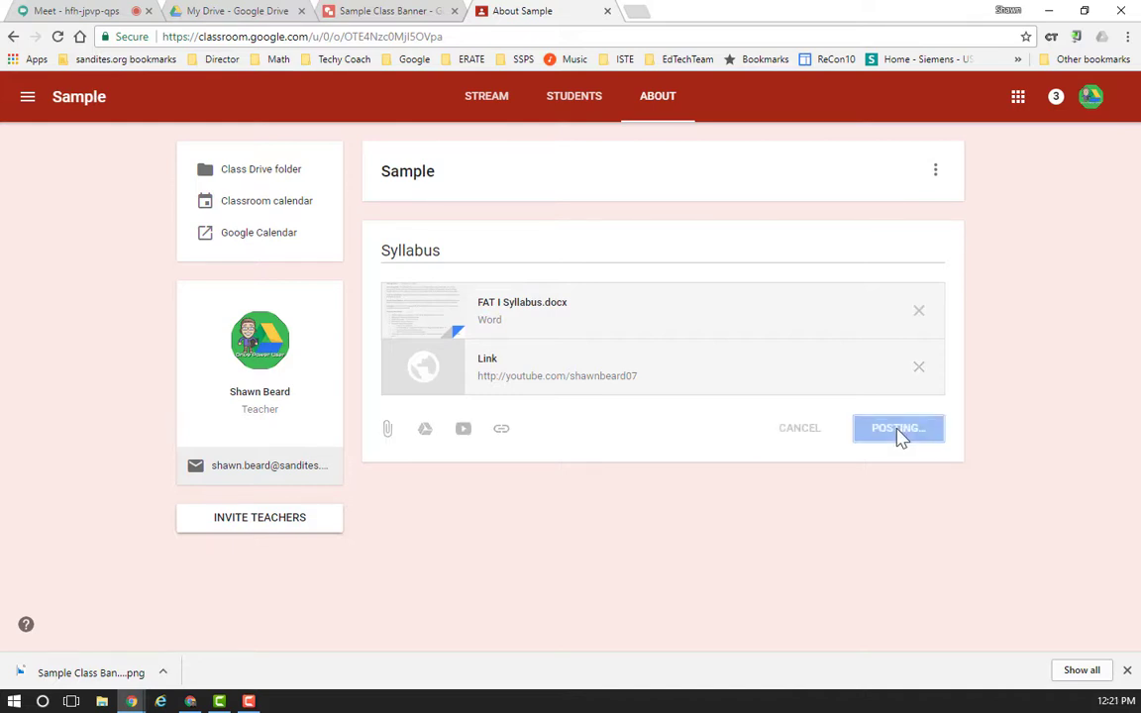
- Publish the Syllabus material, preview the Invite Teachers dialog and cancel it
{"action": "left_click", "coordinate": [898, 428]}
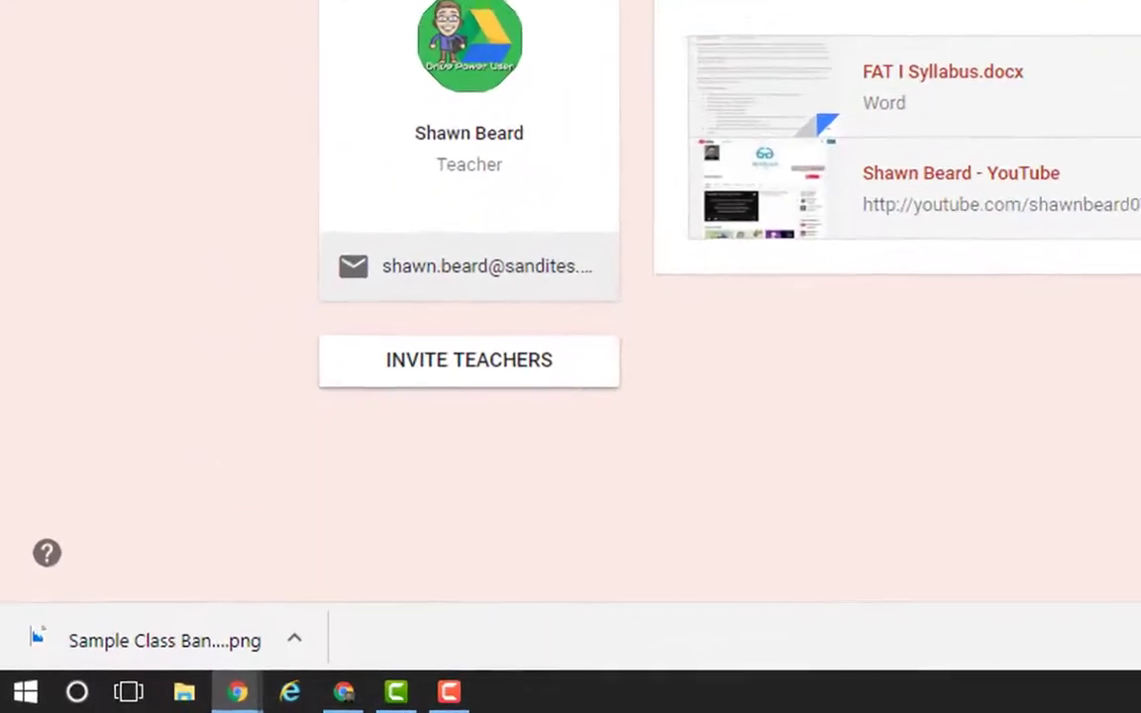
{"action": "left_click", "coordinate": [484, 345]}
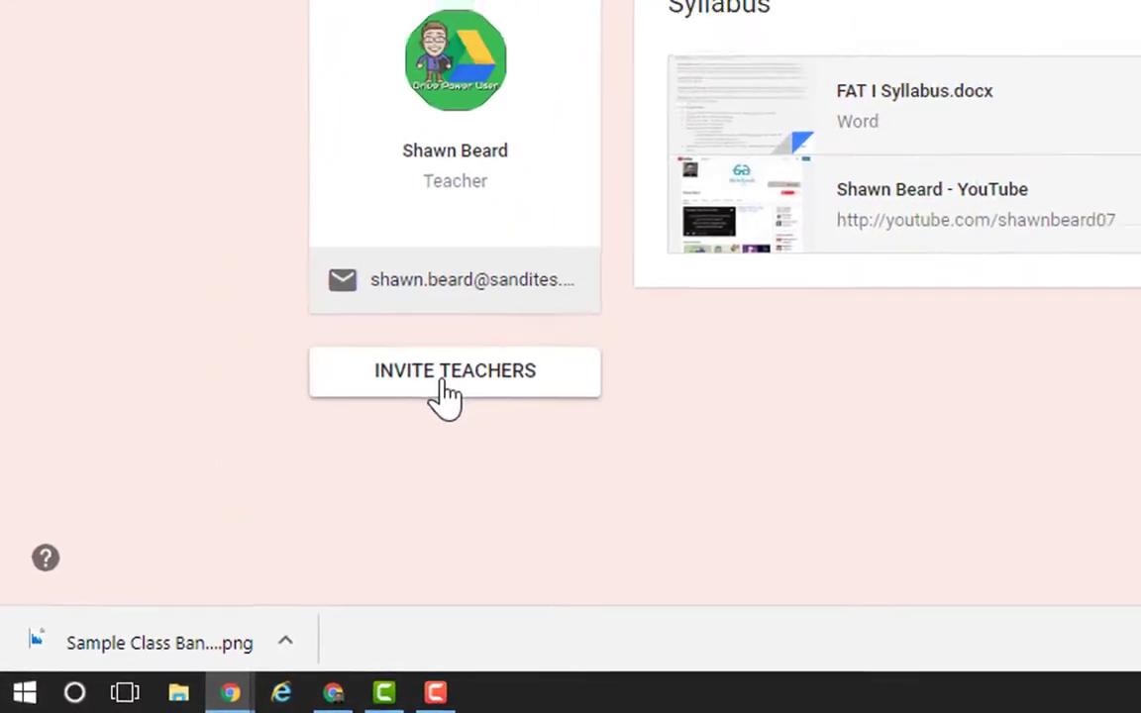
{"action": "left_click", "coordinate": [456, 372]}
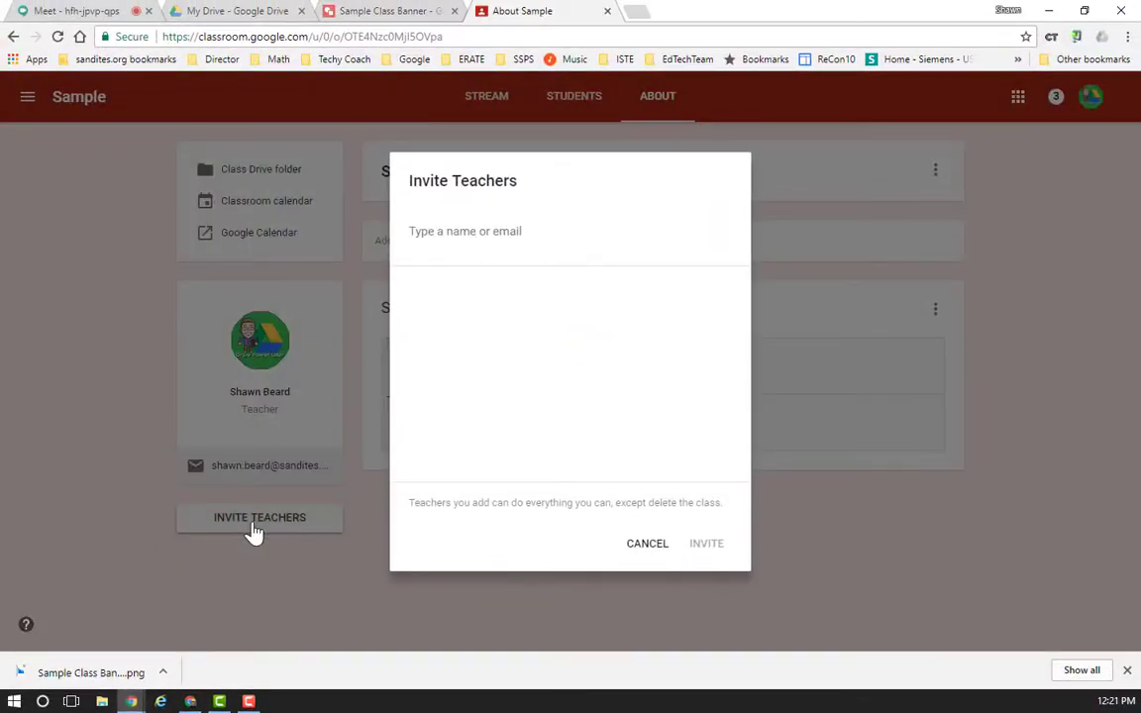
{"action": "mouse_move", "coordinate": [606, 557]}
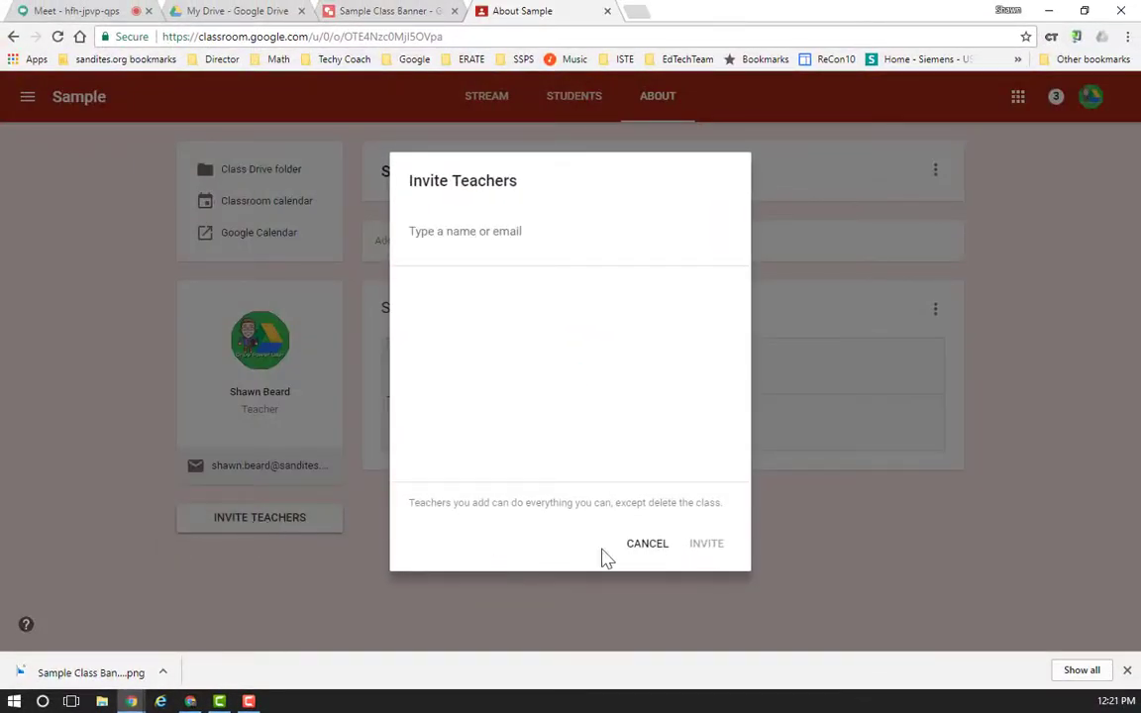
{"action": "mouse_move", "coordinate": [783, 565]}
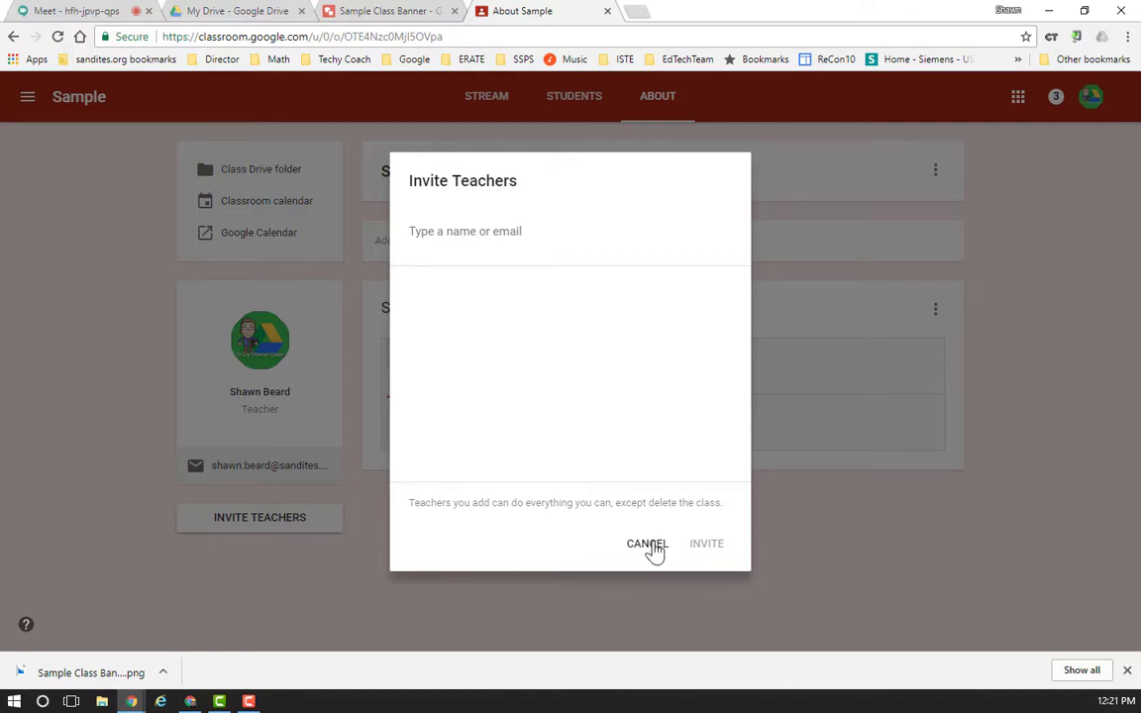
{"action": "left_click", "coordinate": [646, 543]}
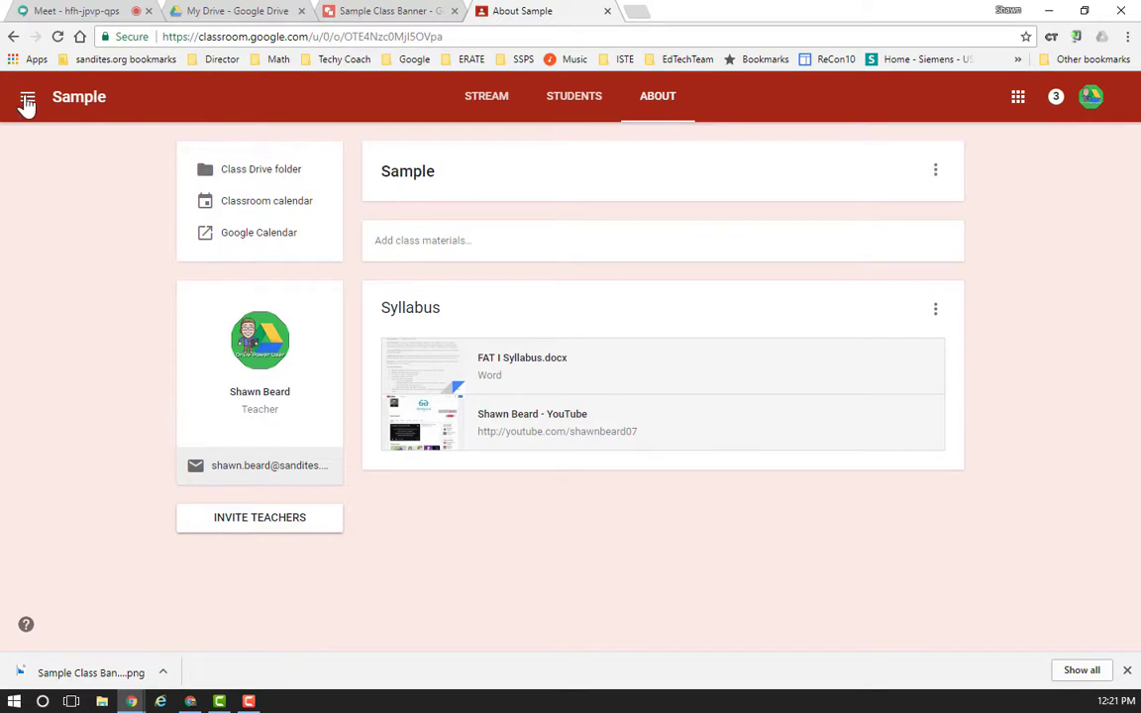
- Return to the Classes list and reopen the Sample class stream
{"action": "left_click", "coordinate": [23, 97]}
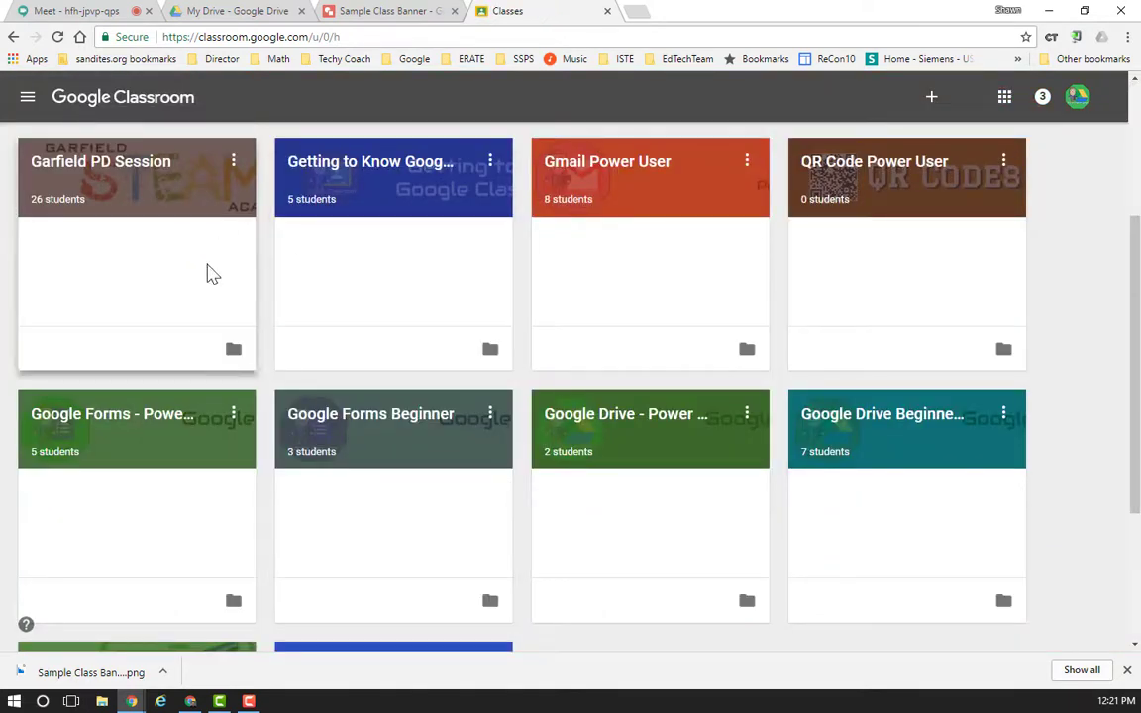
{"action": "mouse_move", "coordinate": [151, 349]}
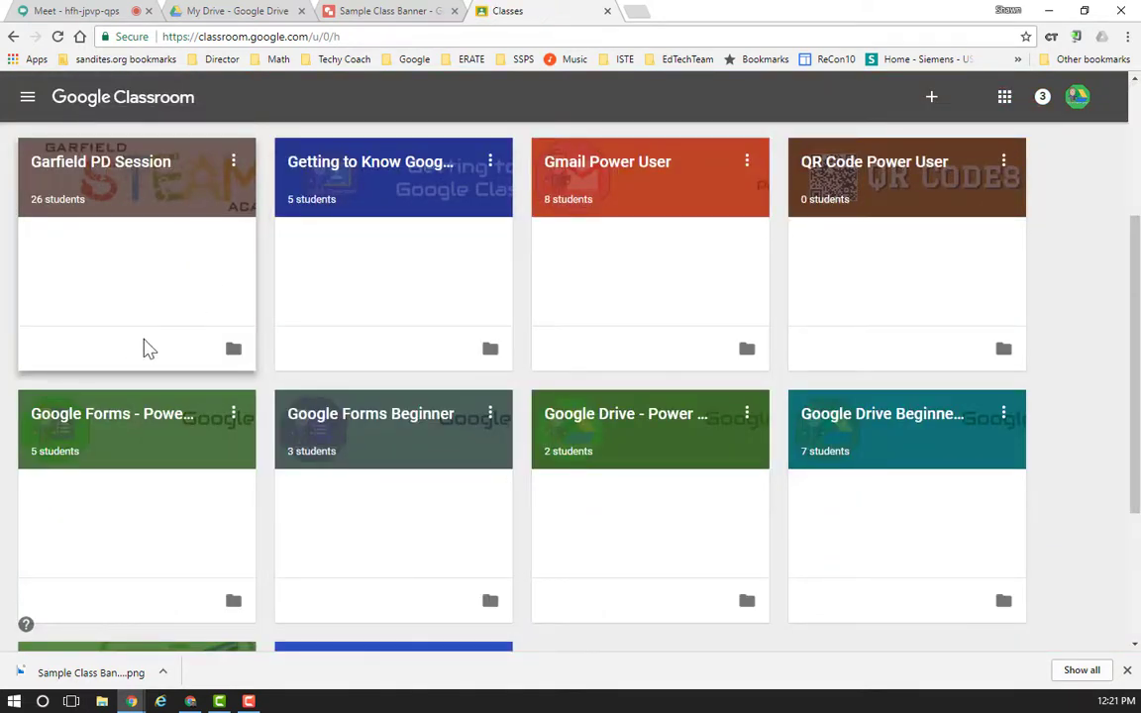
{"action": "mouse_move", "coordinate": [99, 360]}
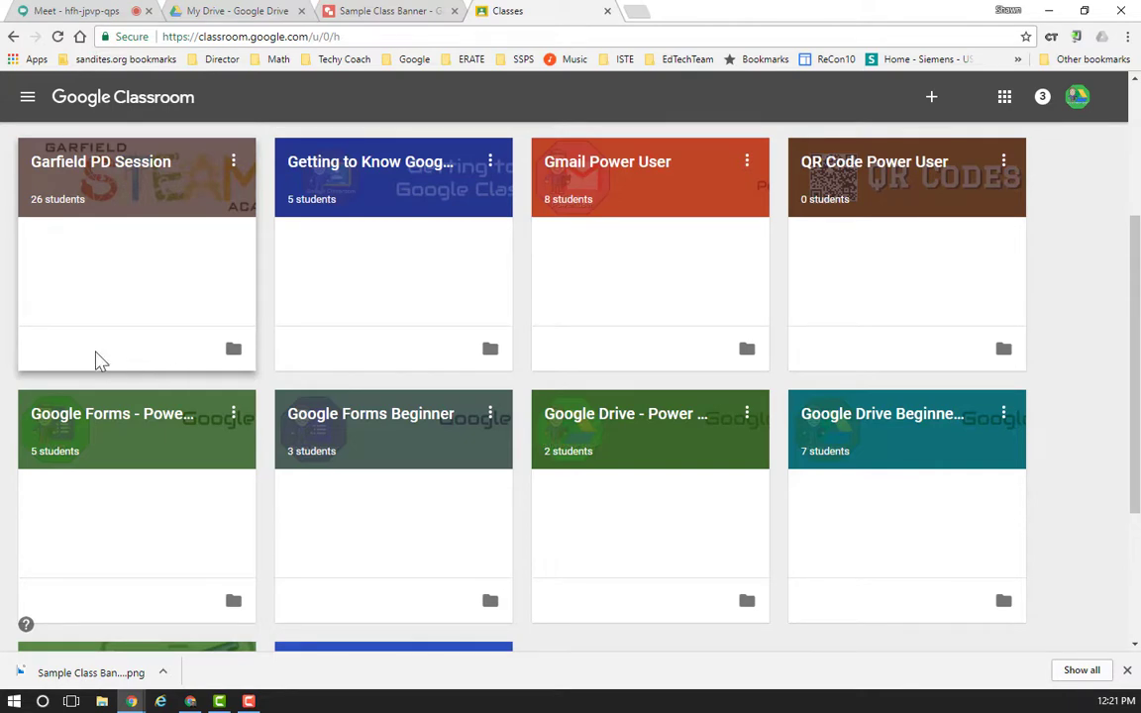
{"action": "mouse_move", "coordinate": [174, 360]}
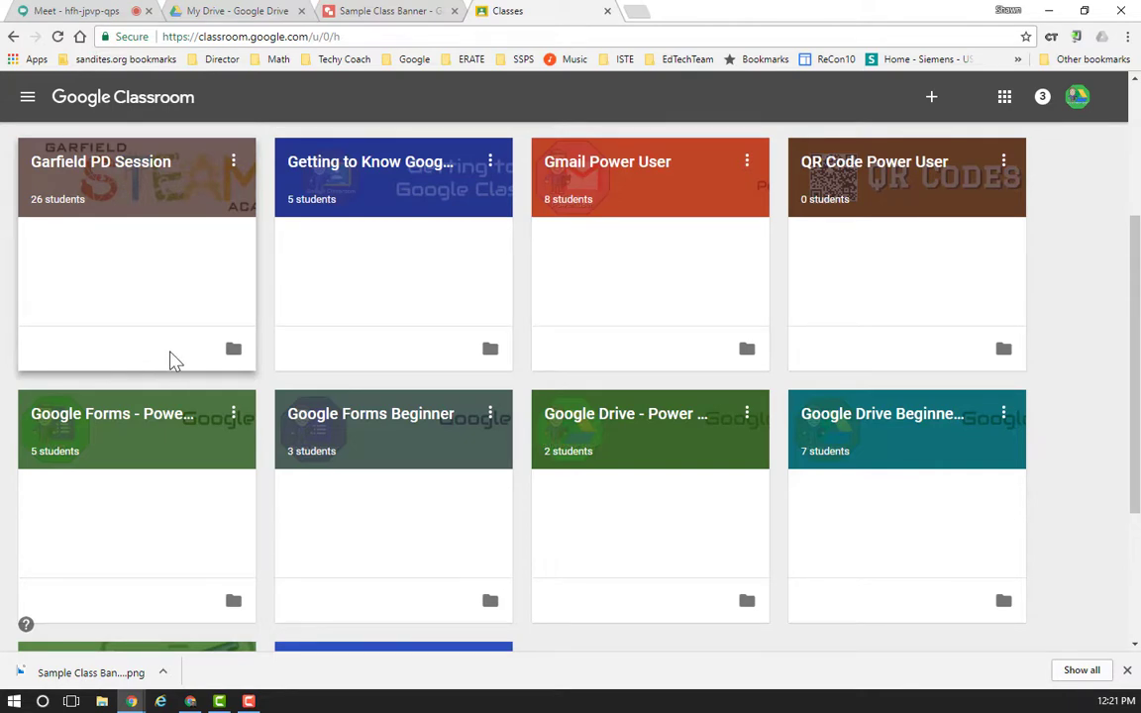
{"action": "mouse_move", "coordinate": [99, 163]}
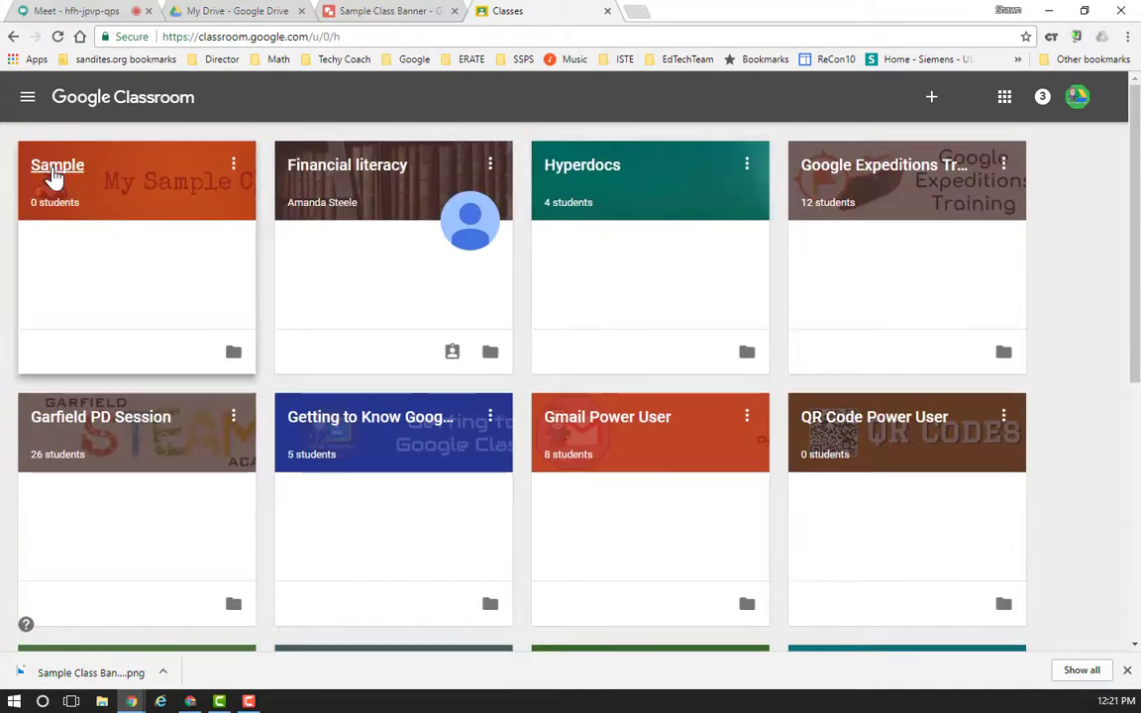
{"action": "left_click", "coordinate": [56, 164]}
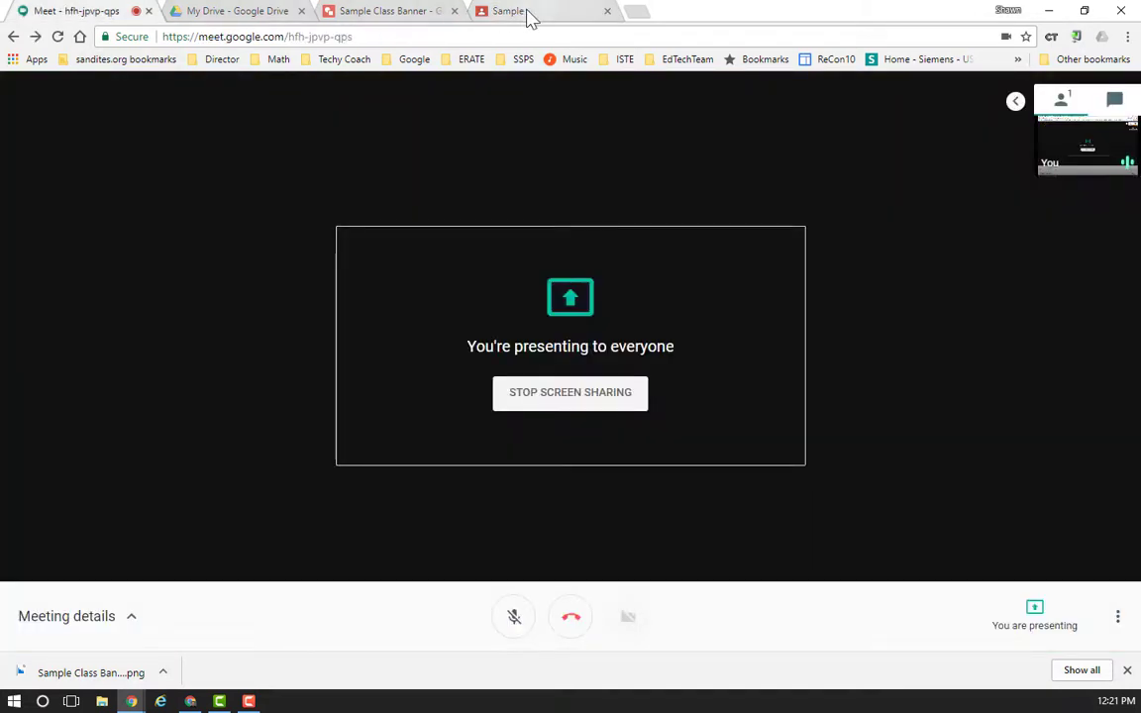
{"action": "left_click", "coordinate": [507, 12]}
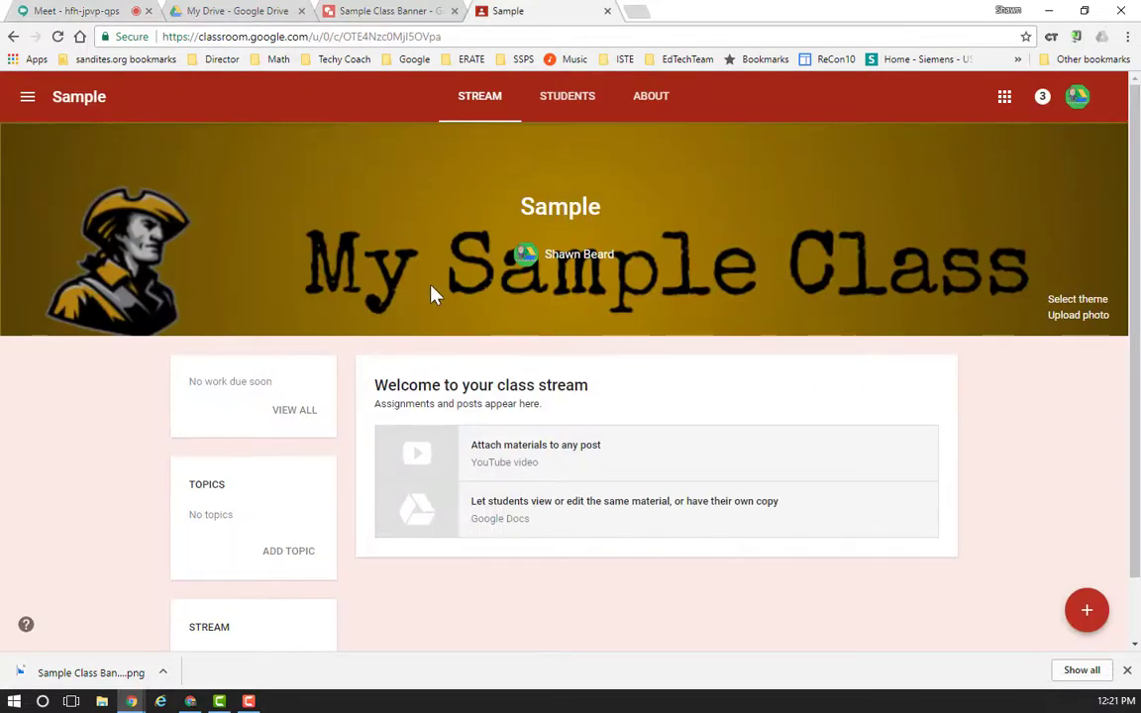
{"action": "mouse_move", "coordinate": [378, 103]}
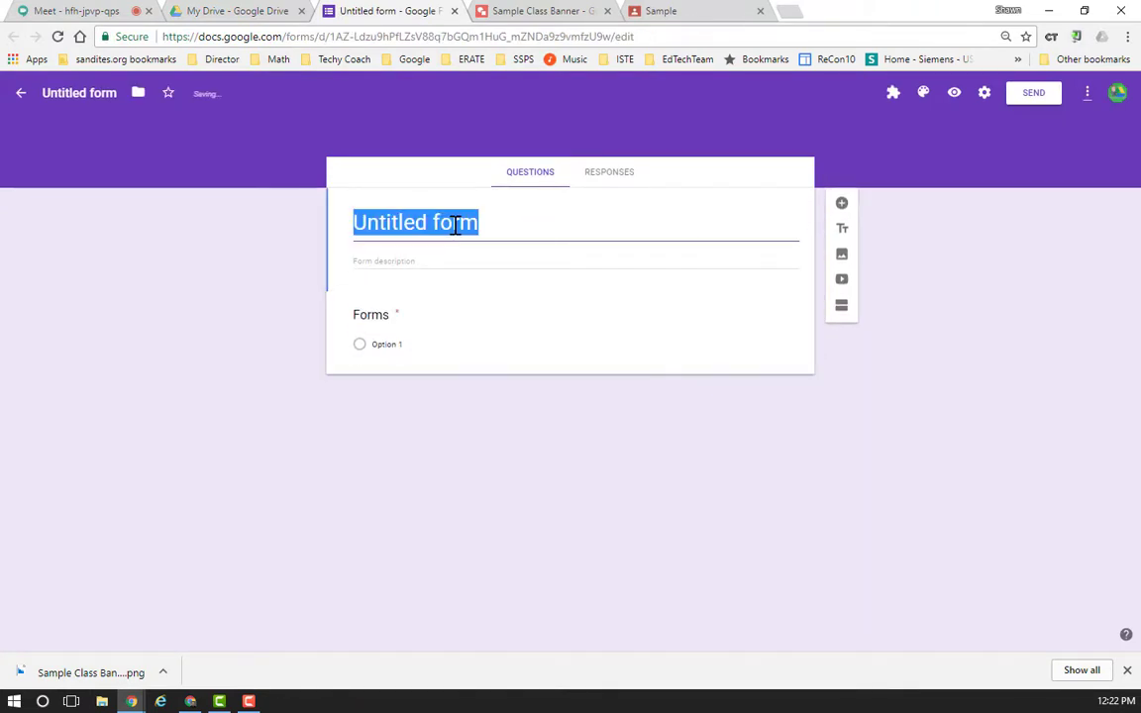
- Title the form Forms Quiz and add a short-answer Name question
{"action": "type", "text": "Forms Quiz"}
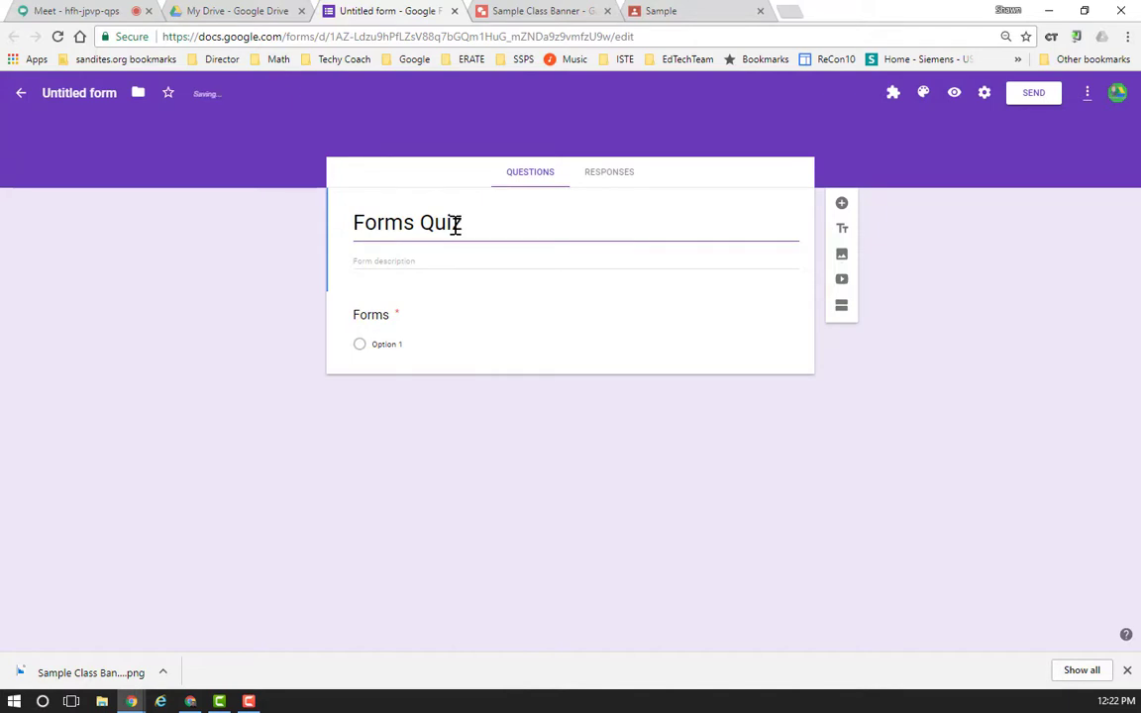
{"action": "type", "text": "Na"}
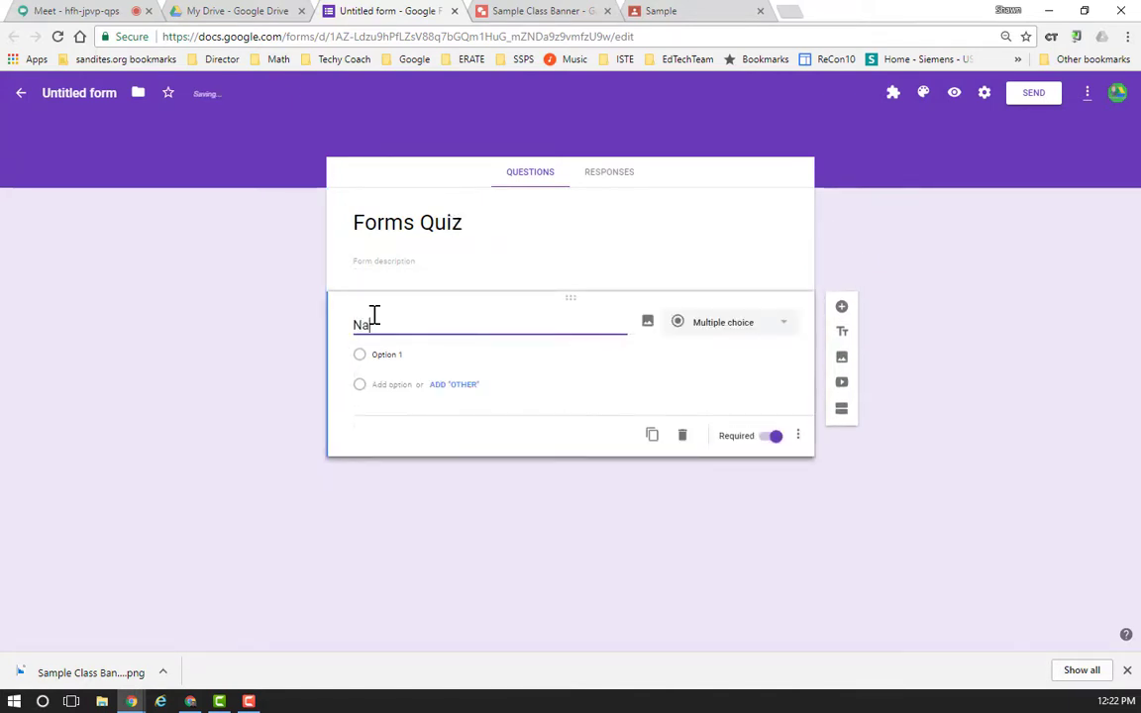
{"action": "left_click", "coordinate": [729, 321]}
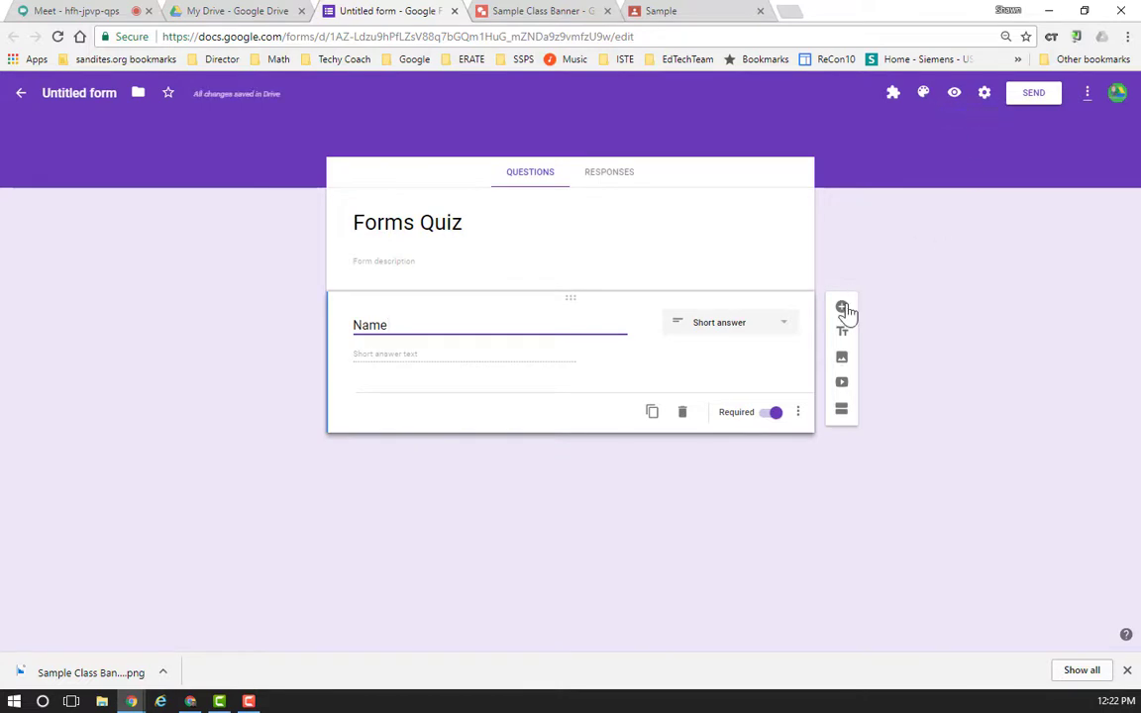
- Add a multiple-choice Google logo colour question with options yellow, blue, red, green, all of these
{"action": "left_click", "coordinate": [840, 309]}
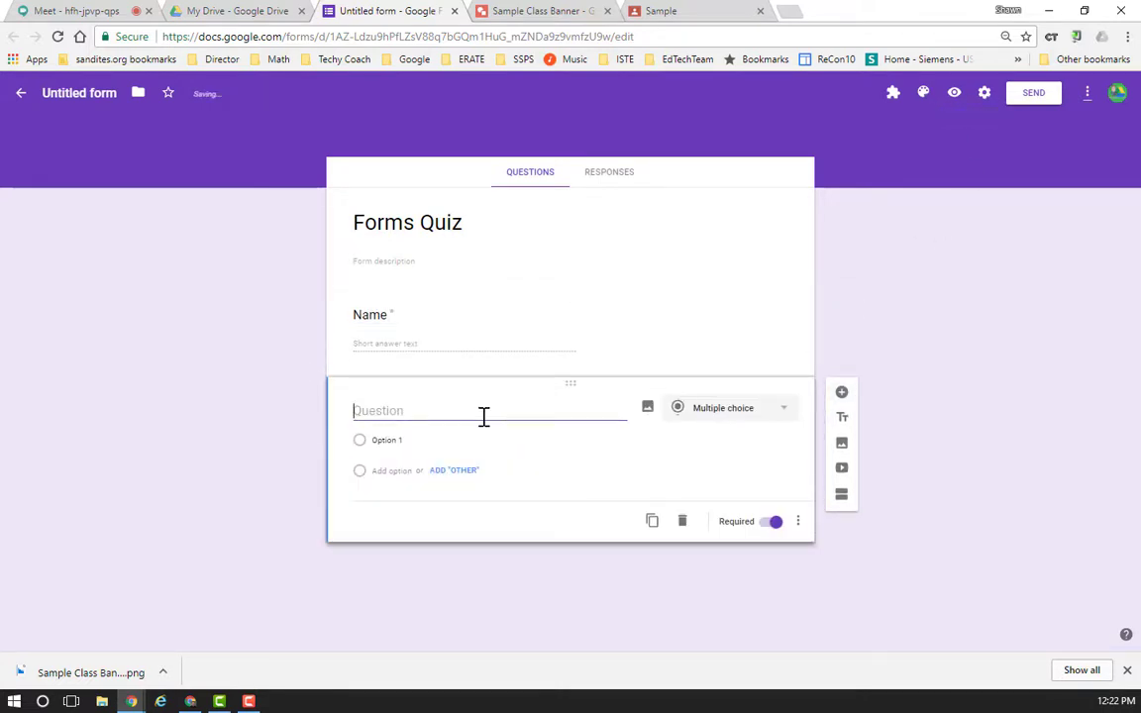
{"action": "type", "text": "What color is the google logo?"}
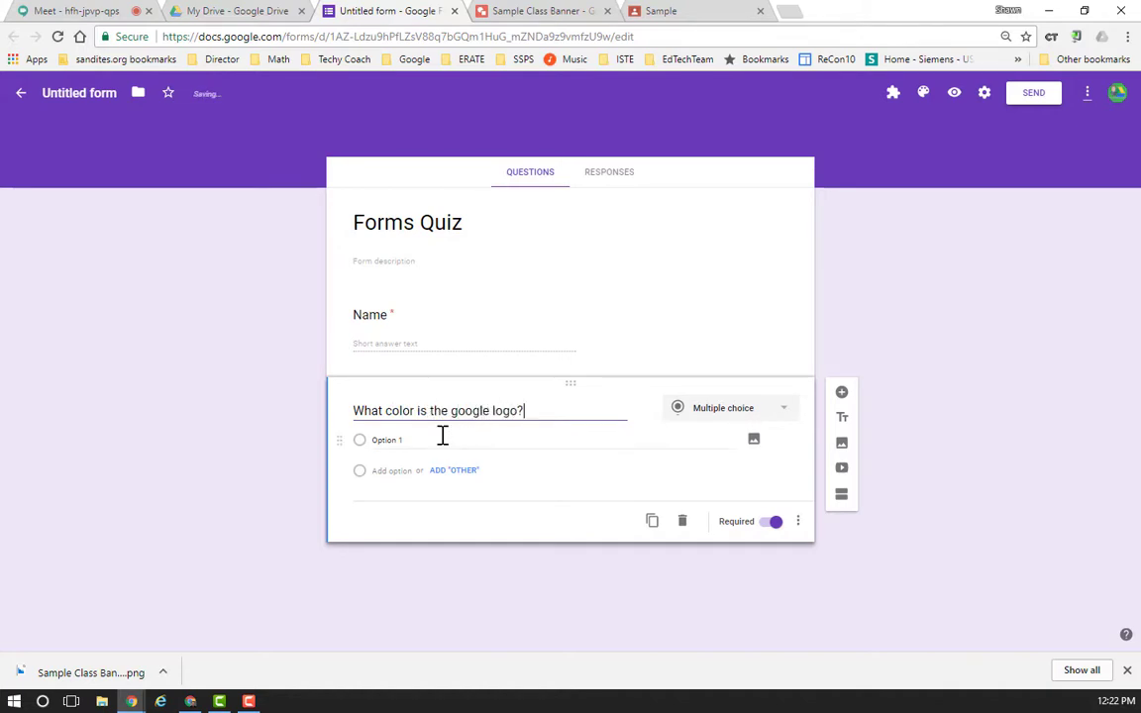
{"action": "type", "text": "yellow"}
{"action": "type", "text": "green"}
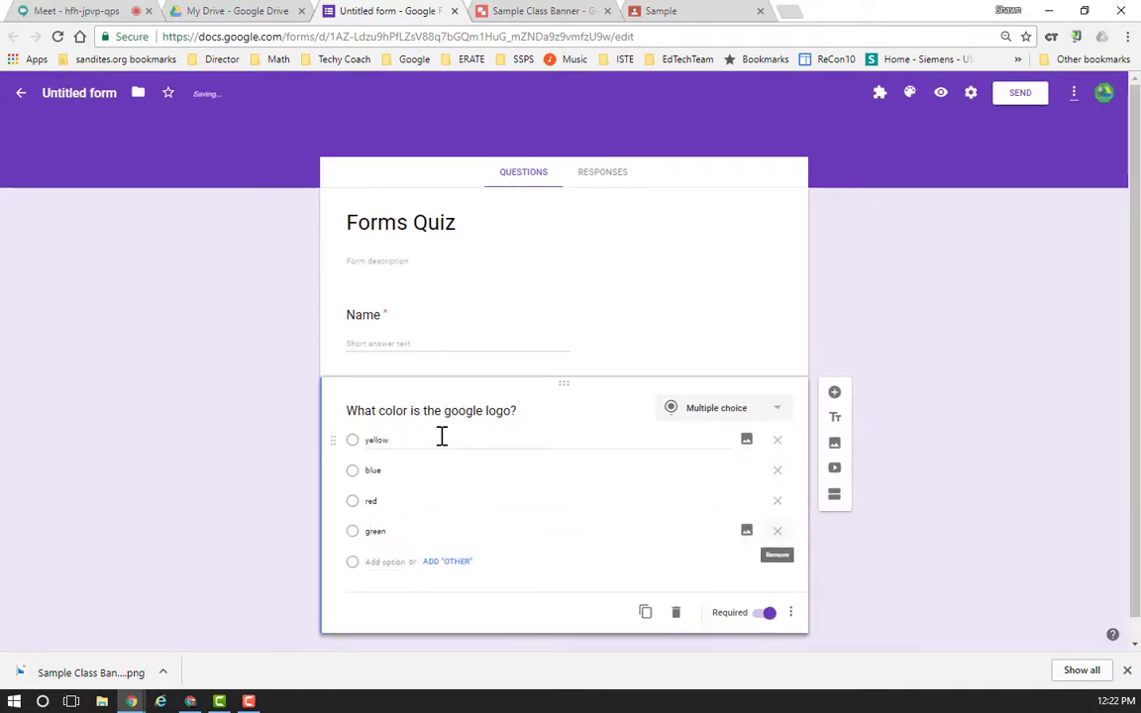
{"action": "type", "text": "all of these"}
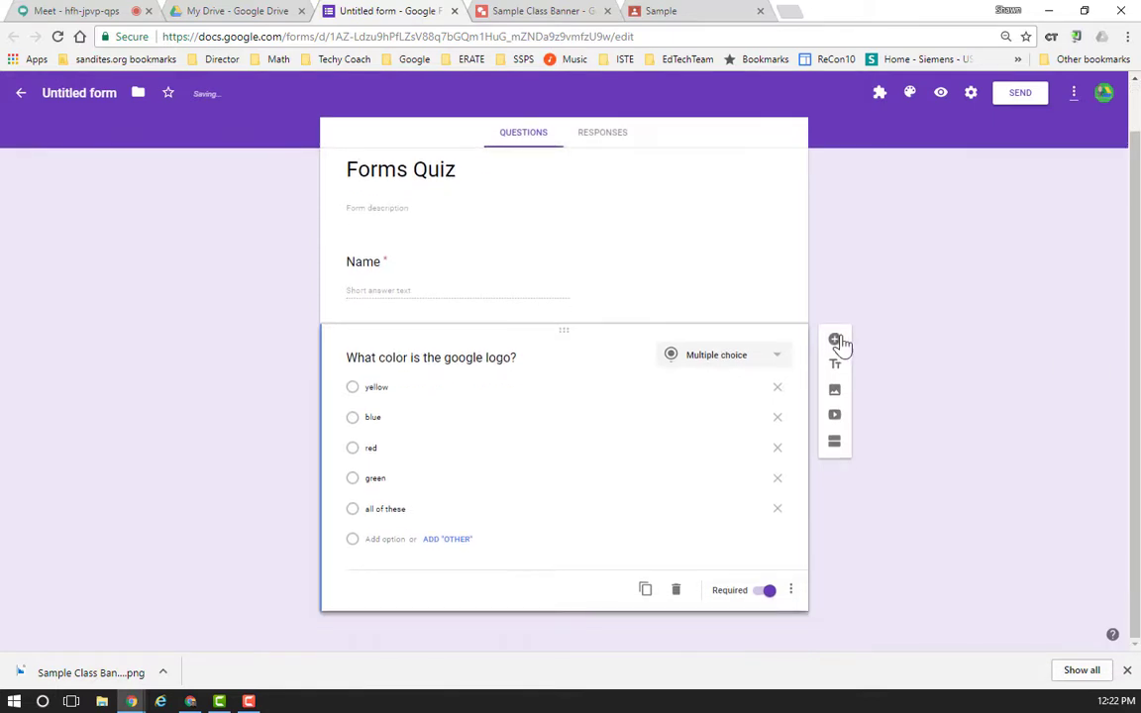
{"action": "left_click", "coordinate": [835, 340]}
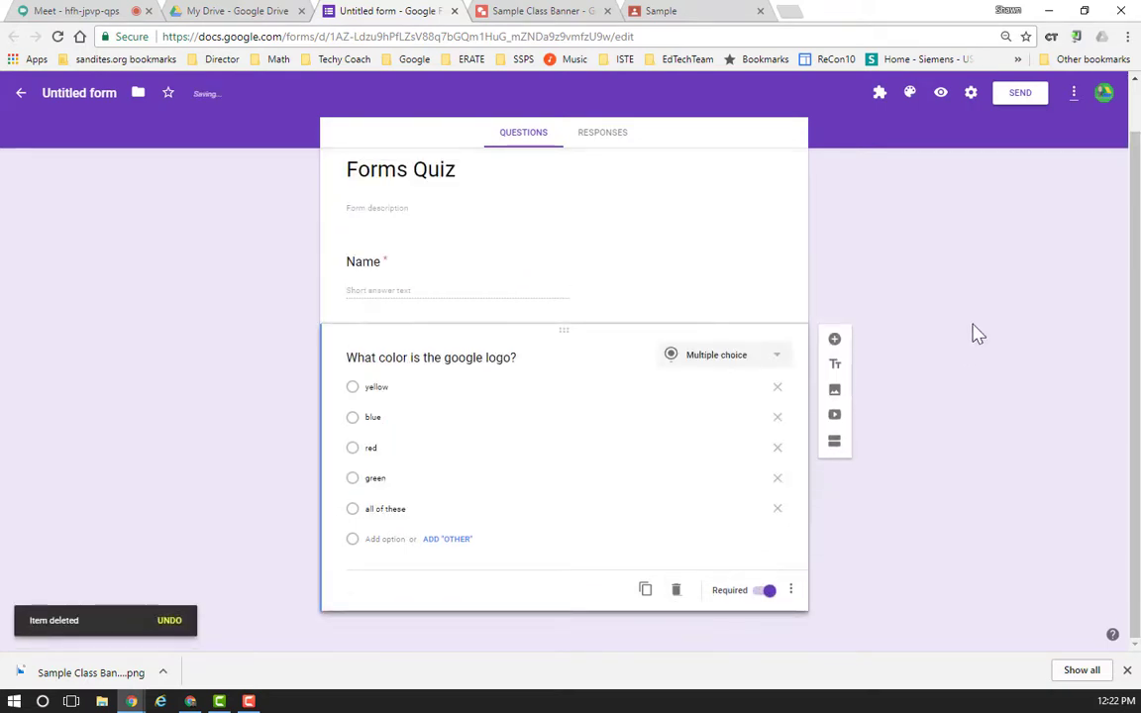
{"action": "mouse_move", "coordinate": [886, 250]}
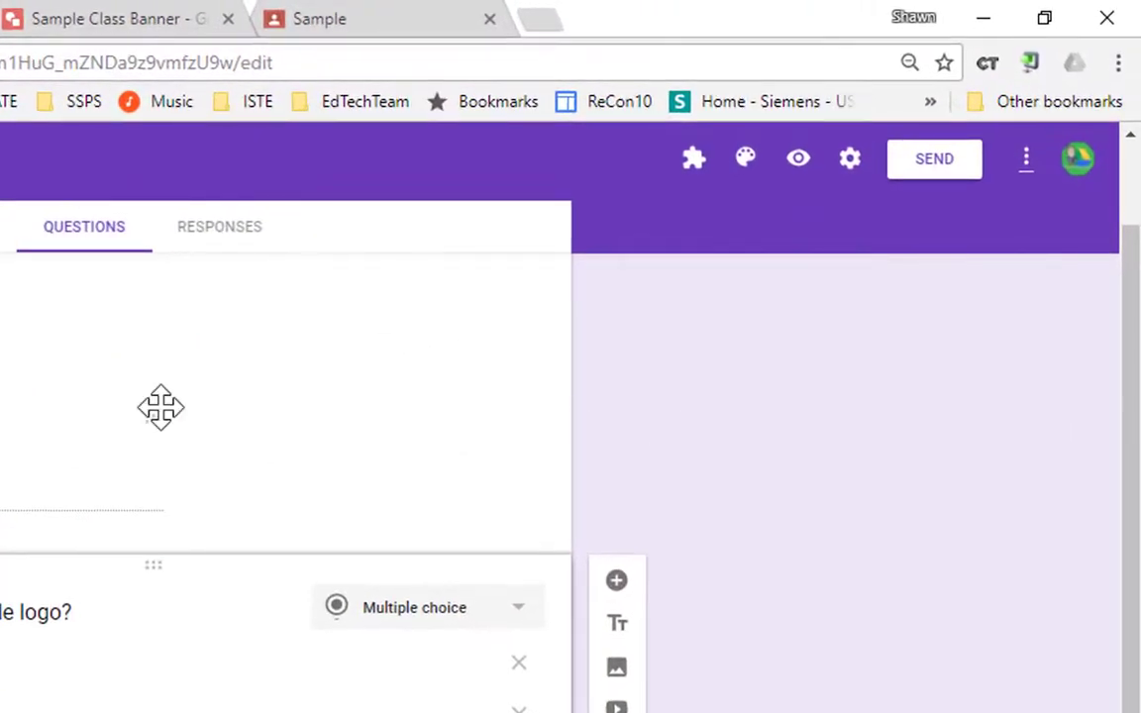
{"action": "mouse_move", "coordinate": [850, 159]}
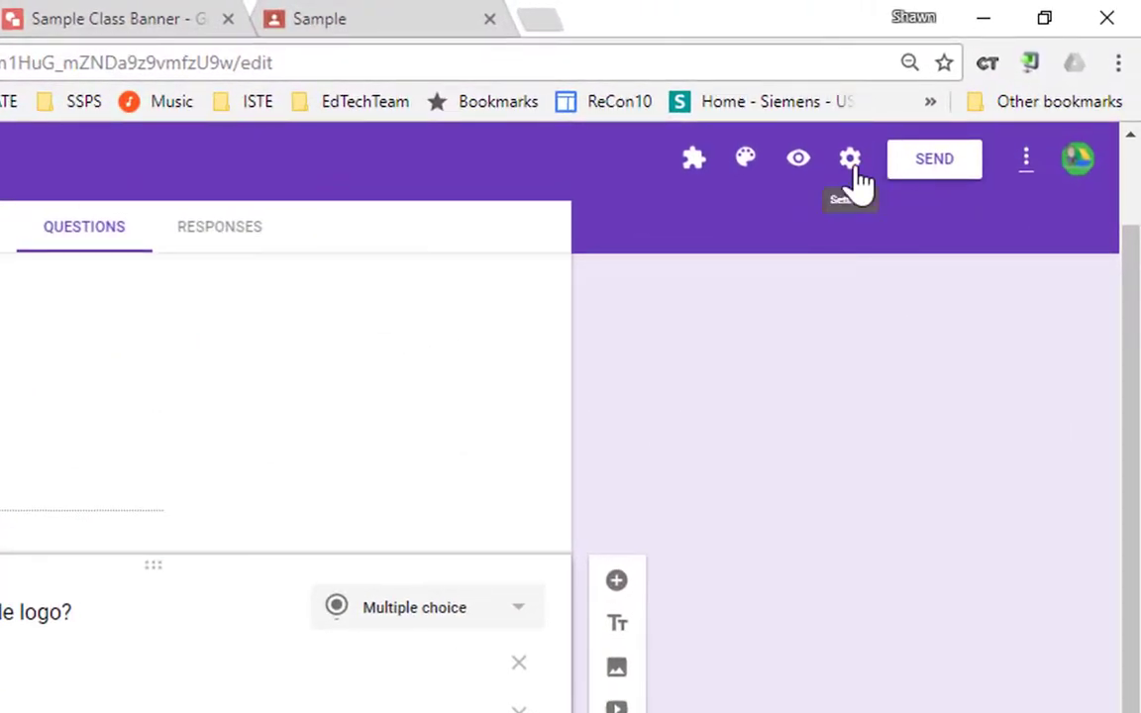
- Enable 'Make this a quiz' in the form's Quizzes settings and save
{"action": "left_click", "coordinate": [852, 159]}
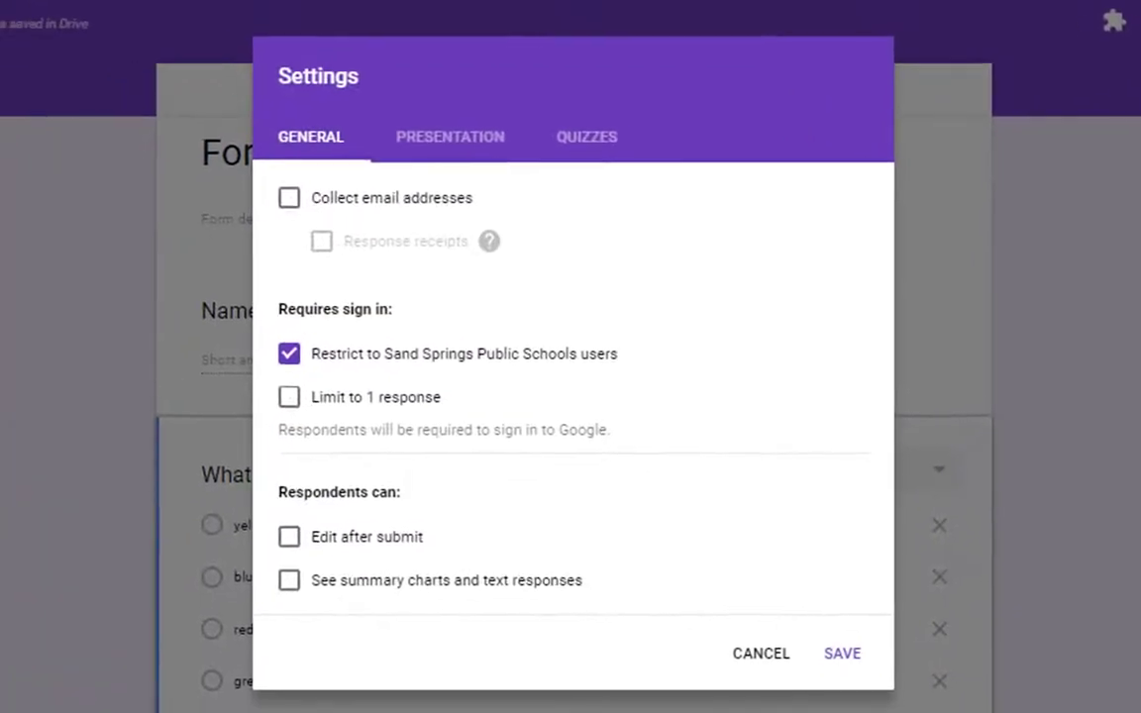
{"action": "mouse_move", "coordinate": [603, 149]}
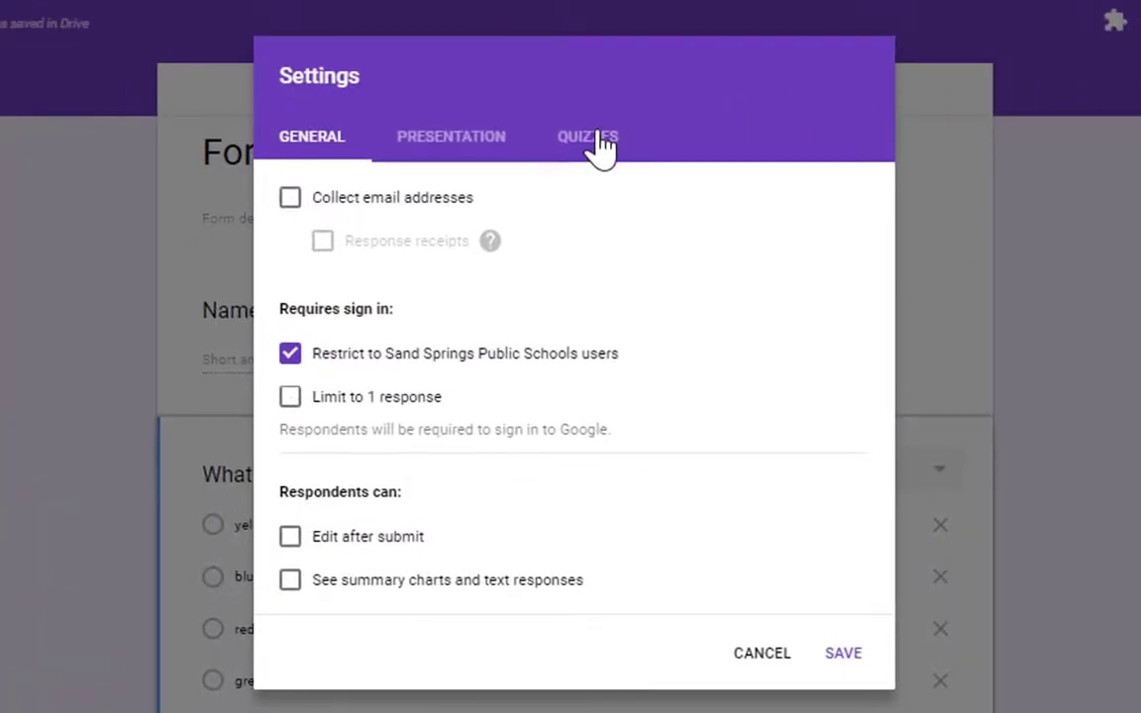
{"action": "left_click", "coordinate": [587, 135]}
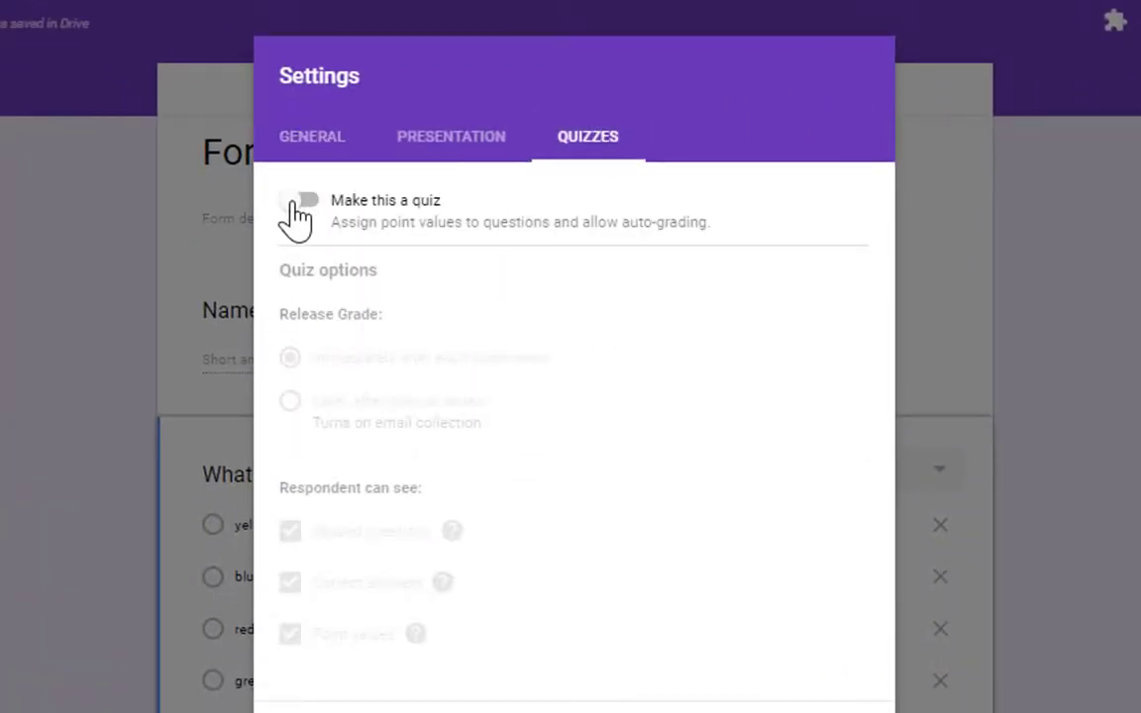
{"action": "left_click", "coordinate": [305, 200]}
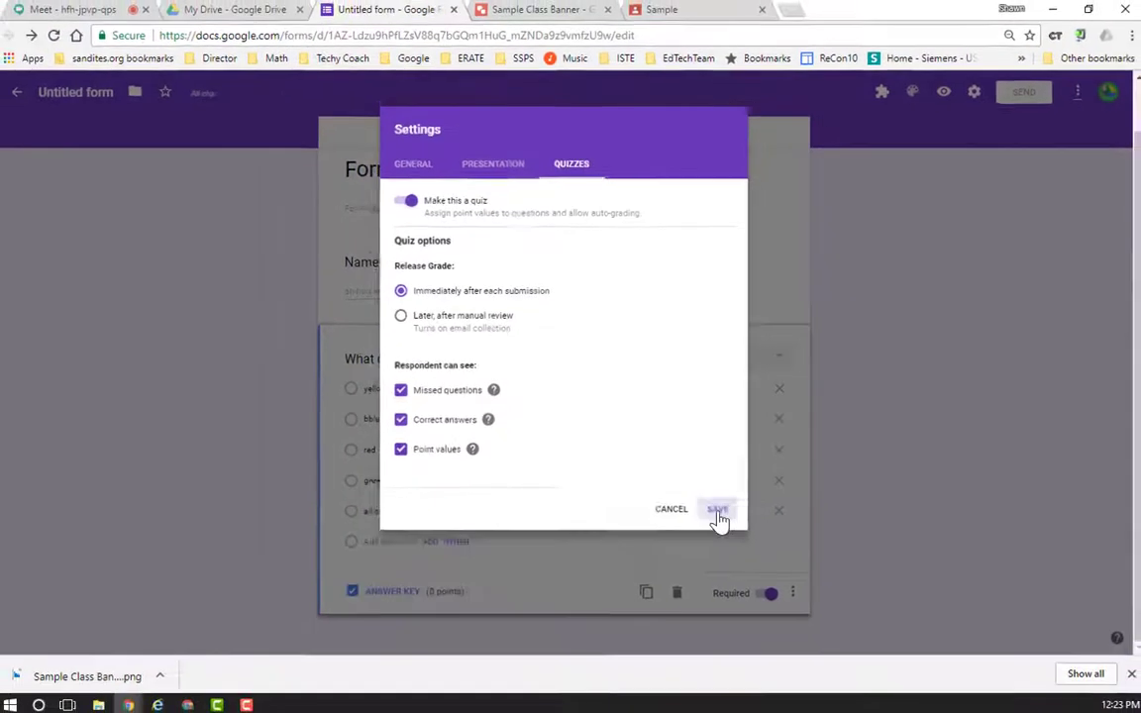
{"action": "left_click", "coordinate": [717, 507]}
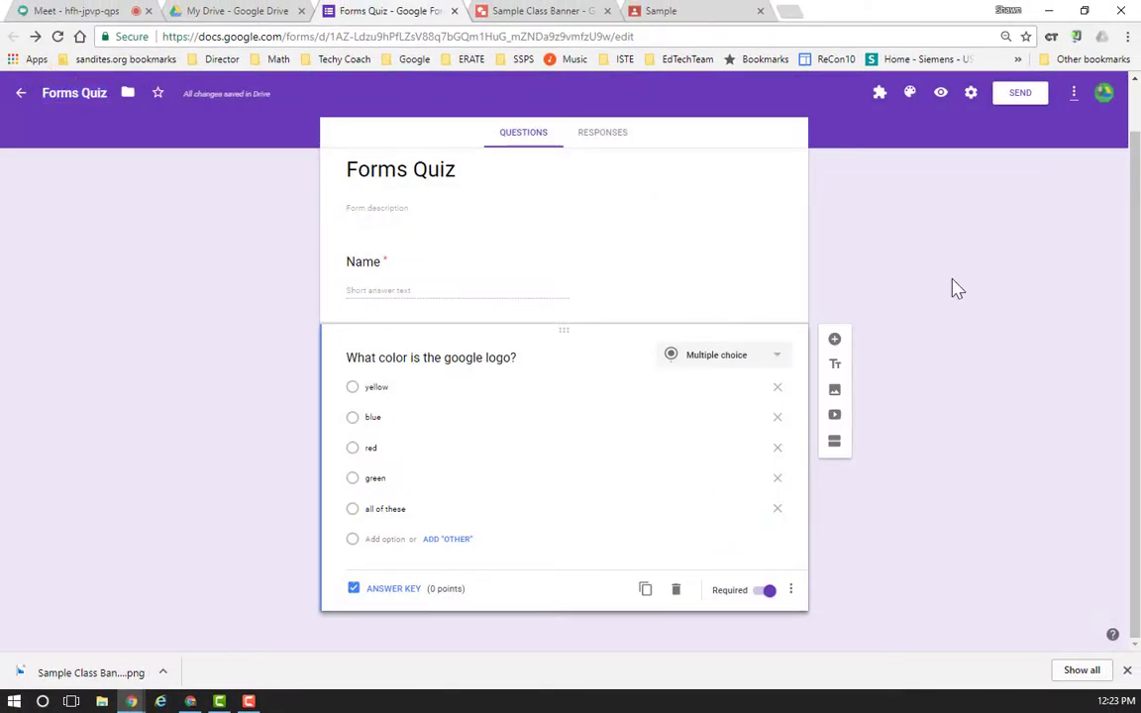
- Create a Forms Quiz assignment in the Sample class with the Forms Quiz form attached from Recent Drive files
{"action": "left_click", "coordinate": [658, 12]}
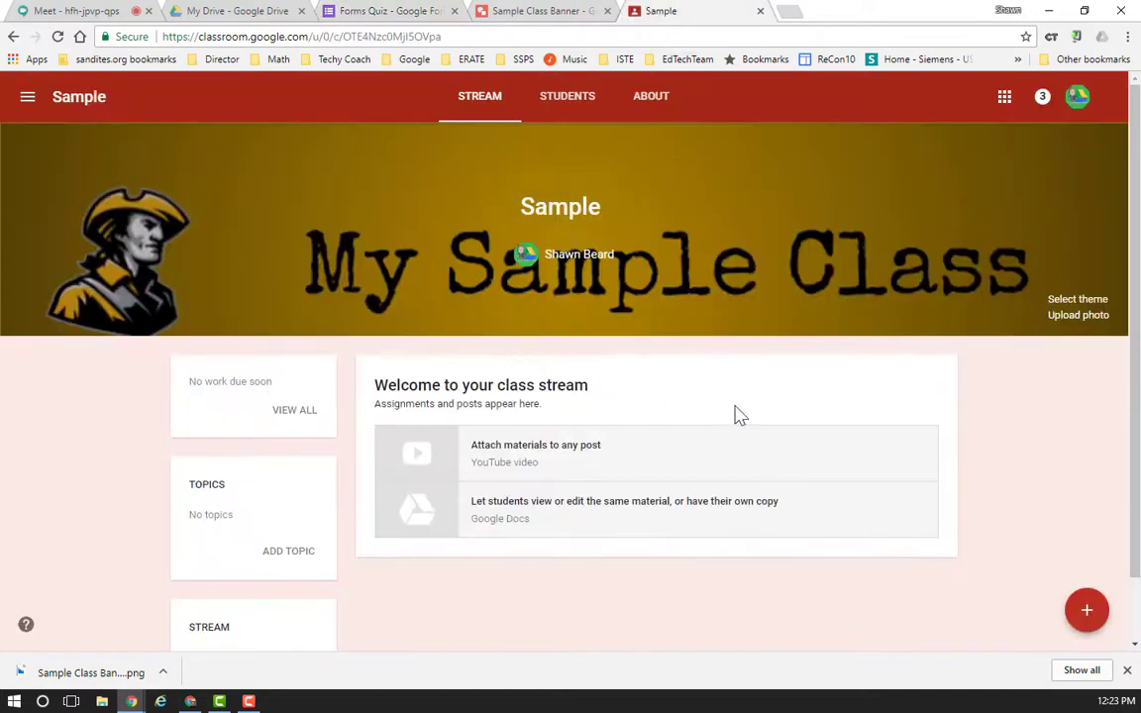
{"action": "mouse_move", "coordinate": [1040, 616]}
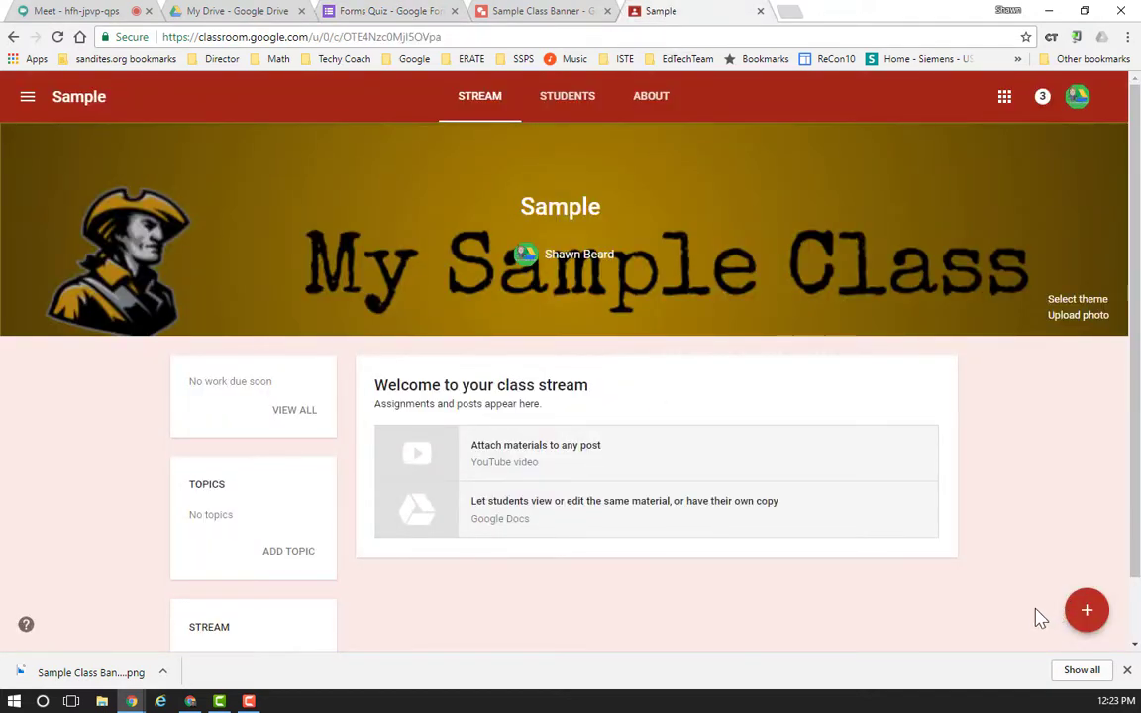
{"action": "left_click", "coordinate": [1085, 611]}
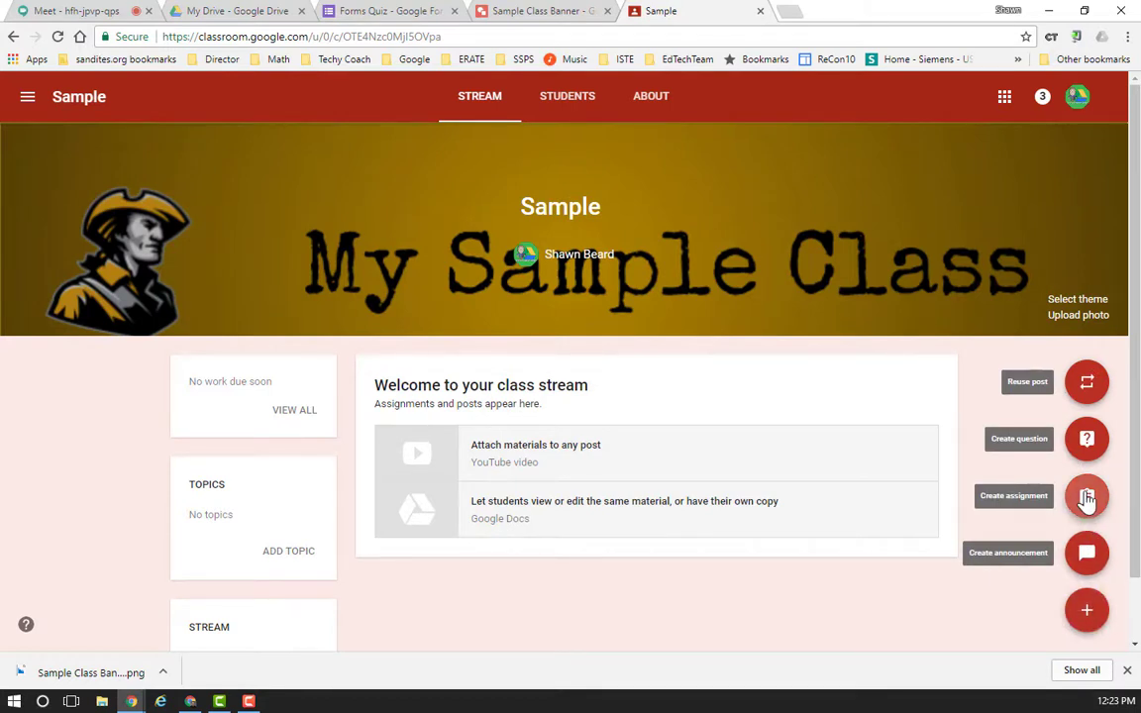
{"action": "left_click", "coordinate": [1086, 495]}
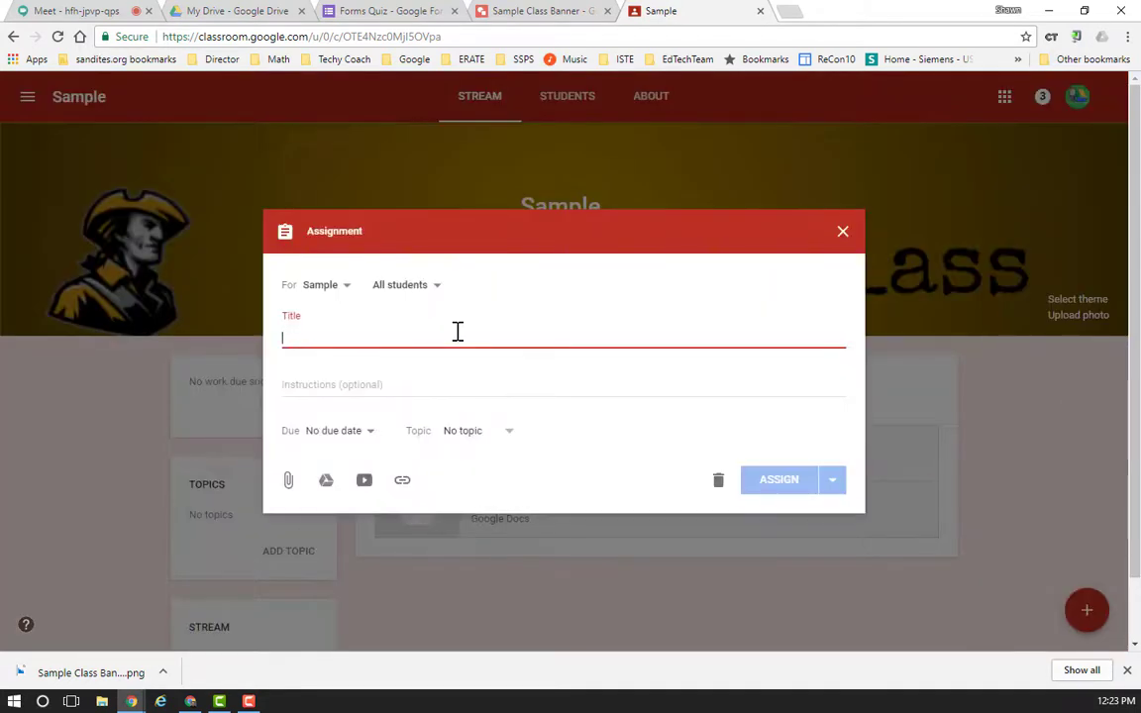
{"action": "type", "text": "Forms Quiz"}
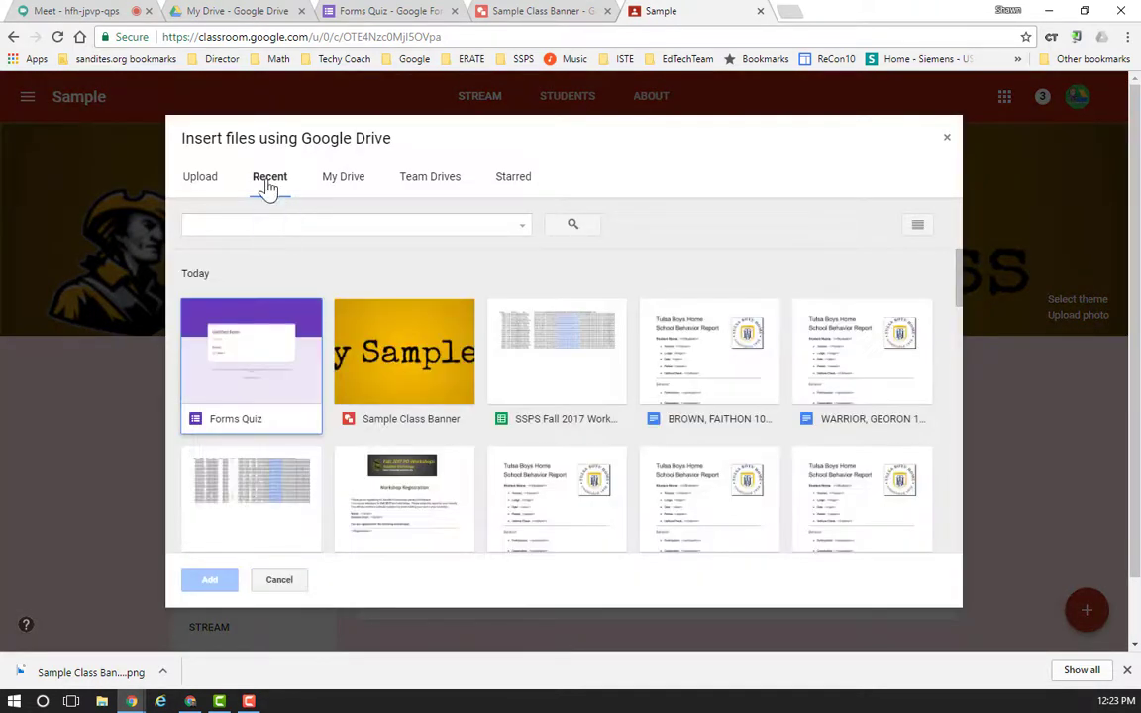
{"action": "left_click", "coordinate": [250, 353]}
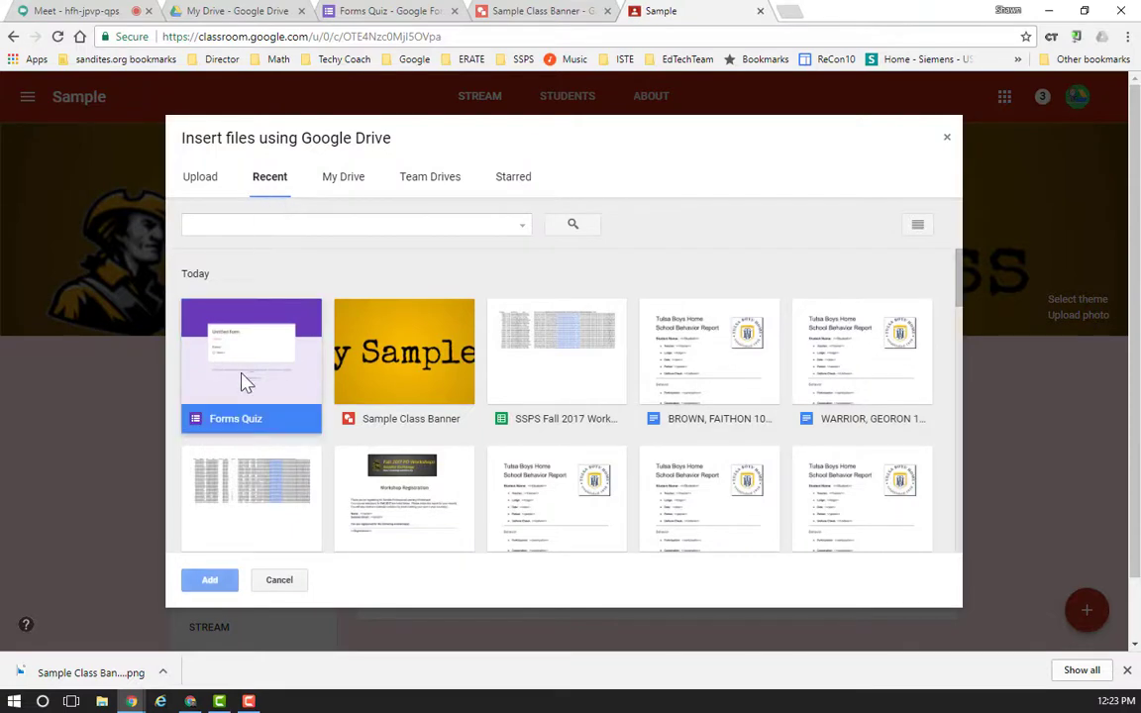
{"action": "left_click", "coordinate": [210, 578]}
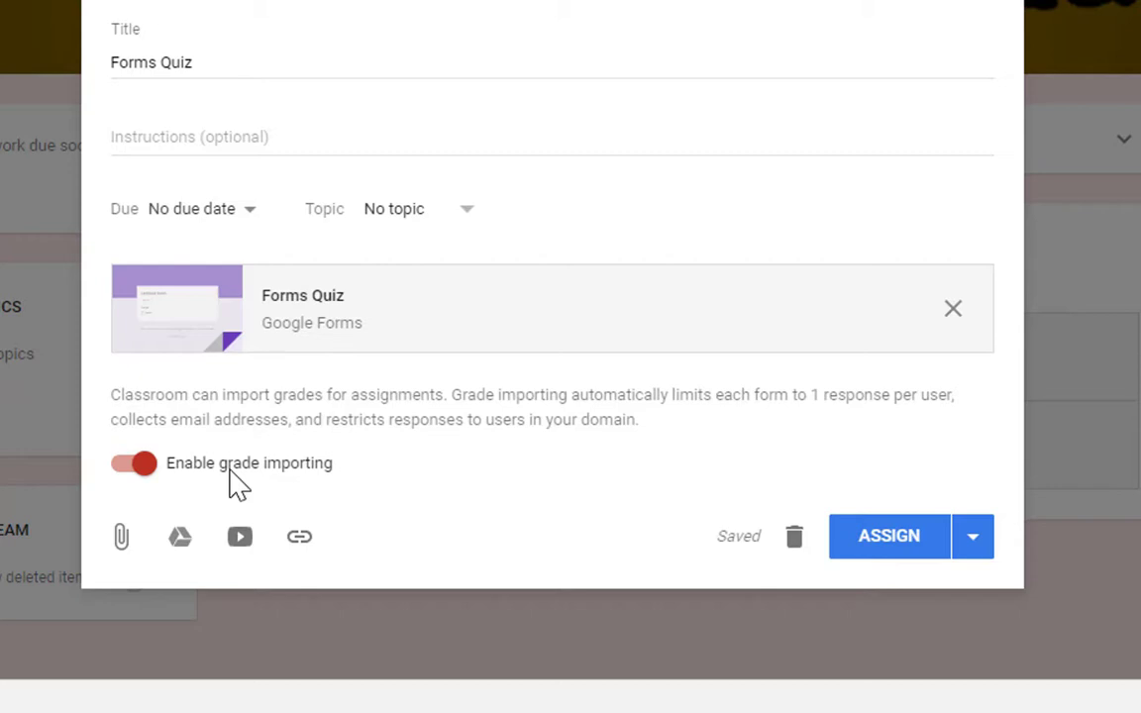
{"action": "mouse_move", "coordinate": [313, 313]}
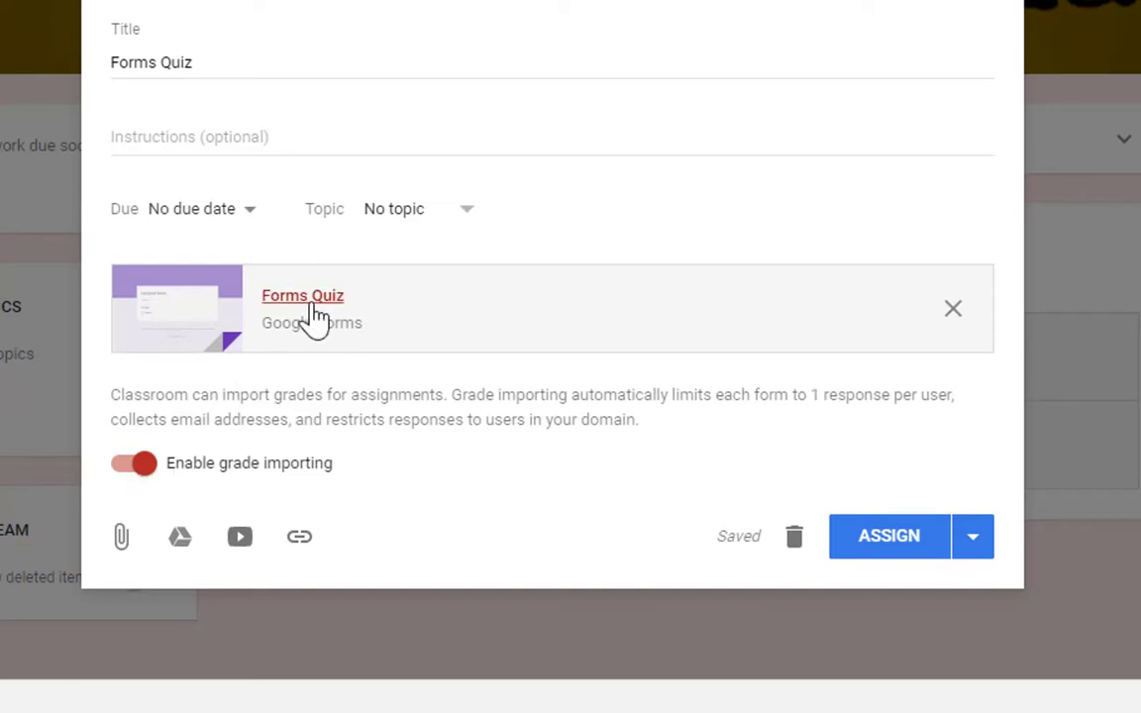
{"action": "mouse_move", "coordinate": [872, 551]}
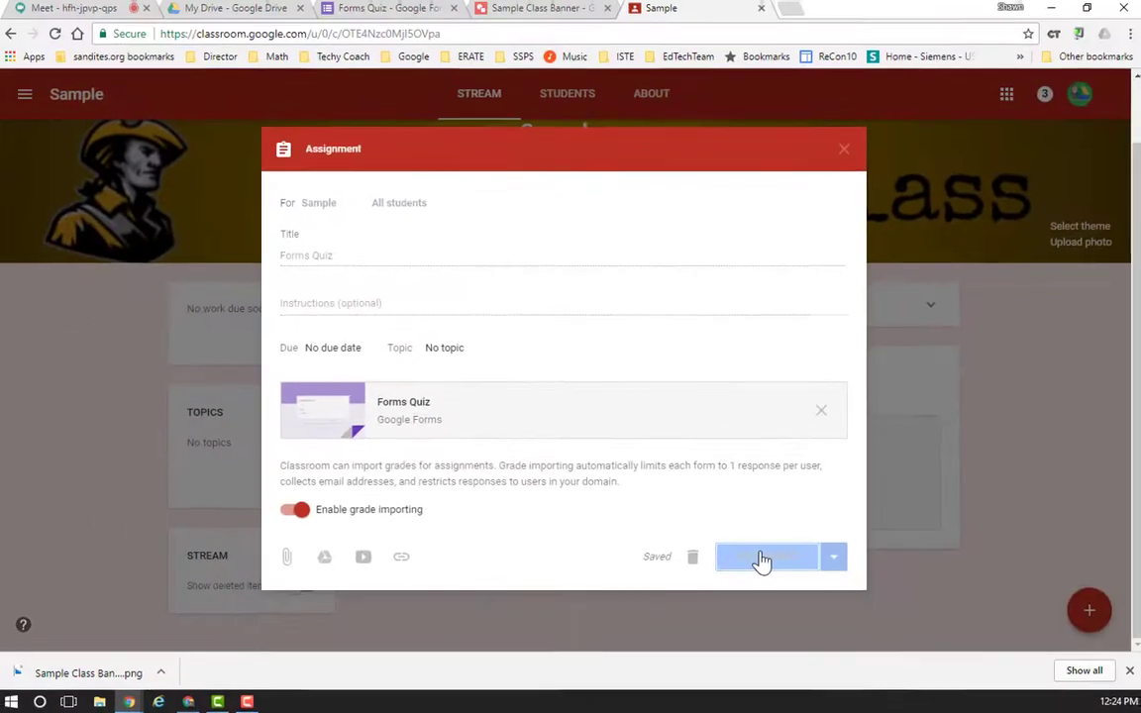
- Assign the Forms Quiz assignment to the Sample class
{"action": "left_click", "coordinate": [765, 557]}
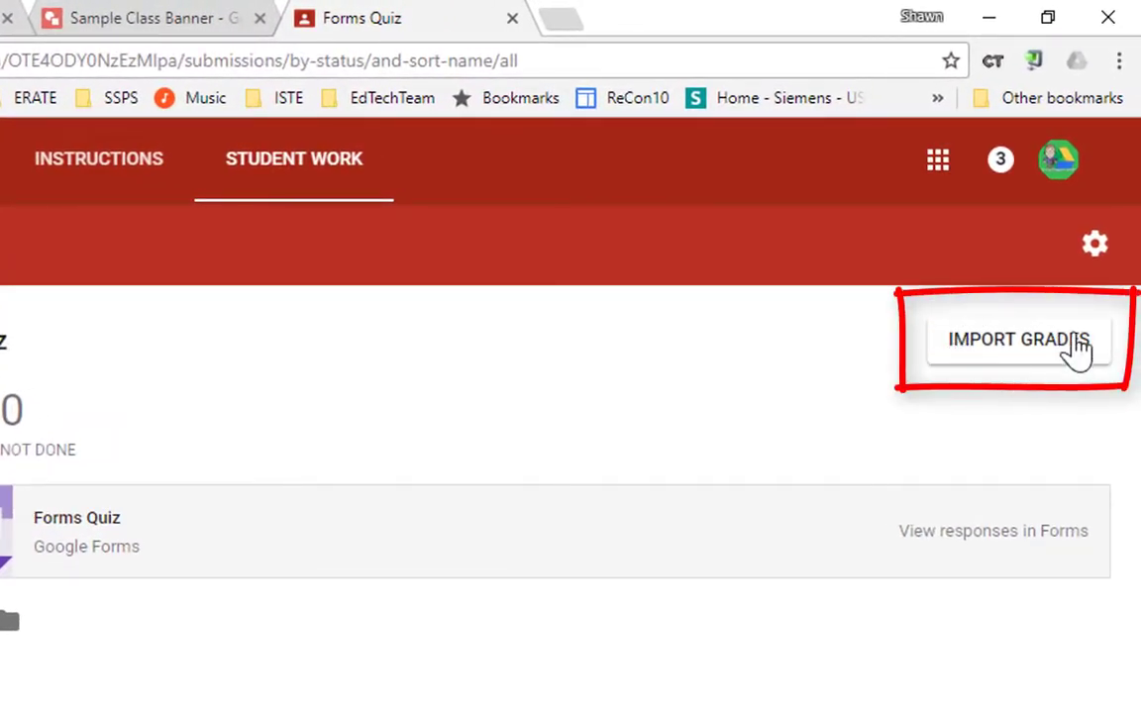
{"action": "mouse_move", "coordinate": [1019, 366]}
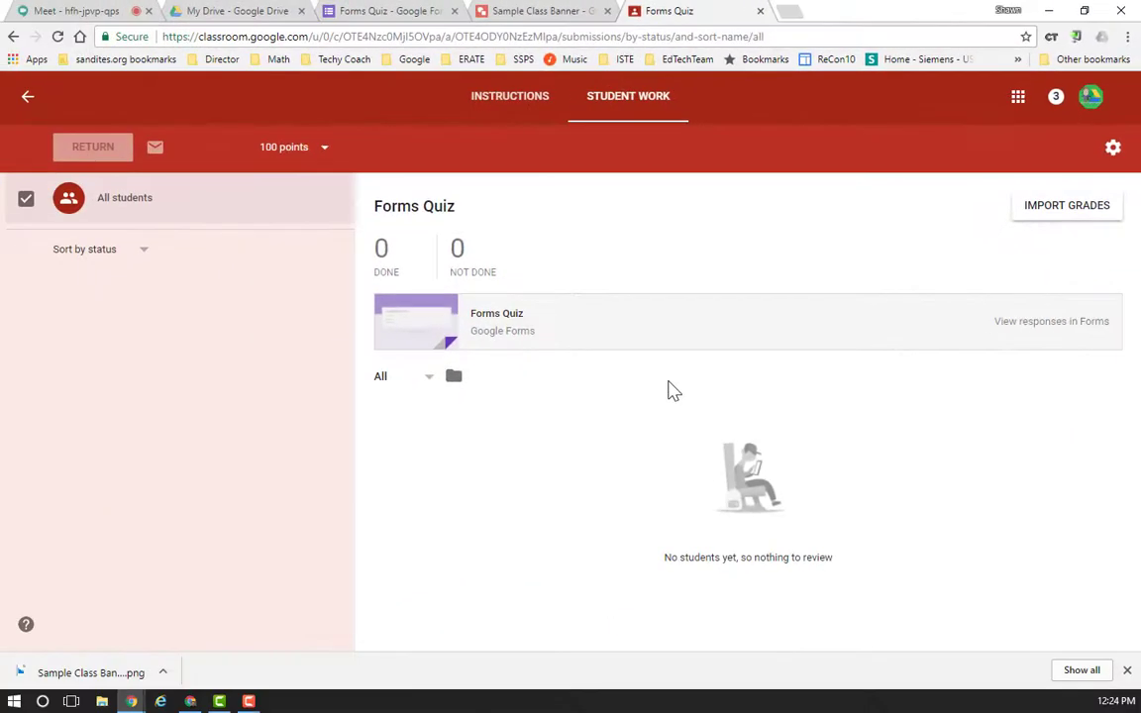
{"action": "mouse_move", "coordinate": [696, 389]}
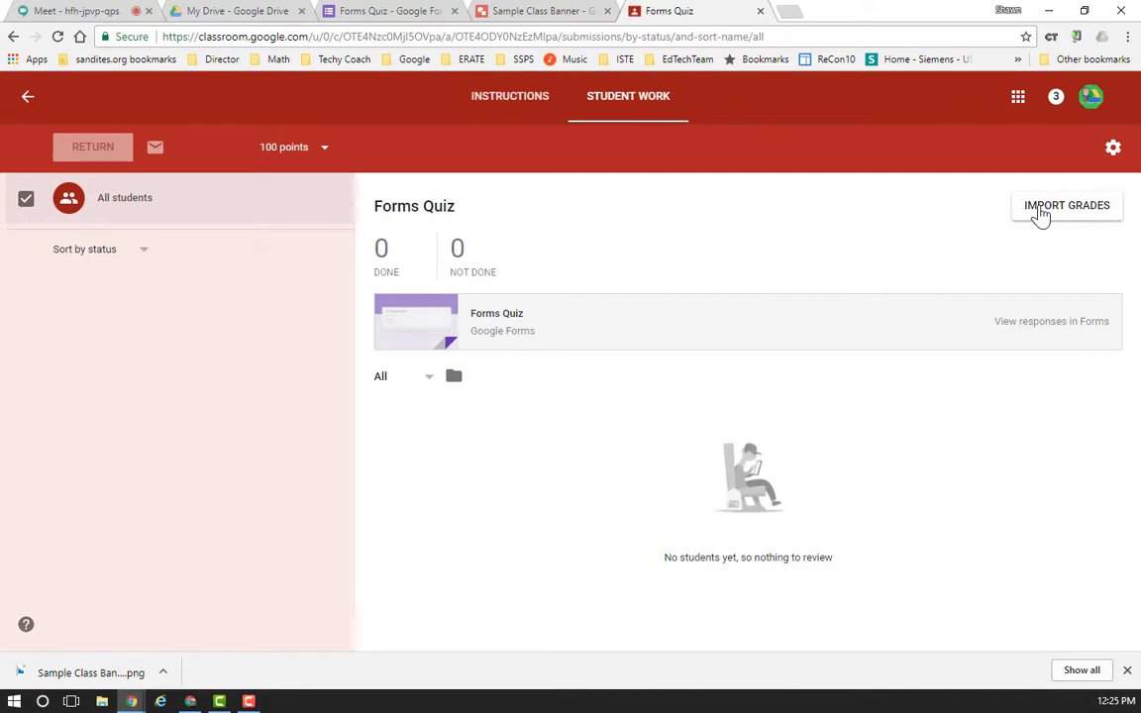
{"action": "mouse_move", "coordinate": [254, 451]}
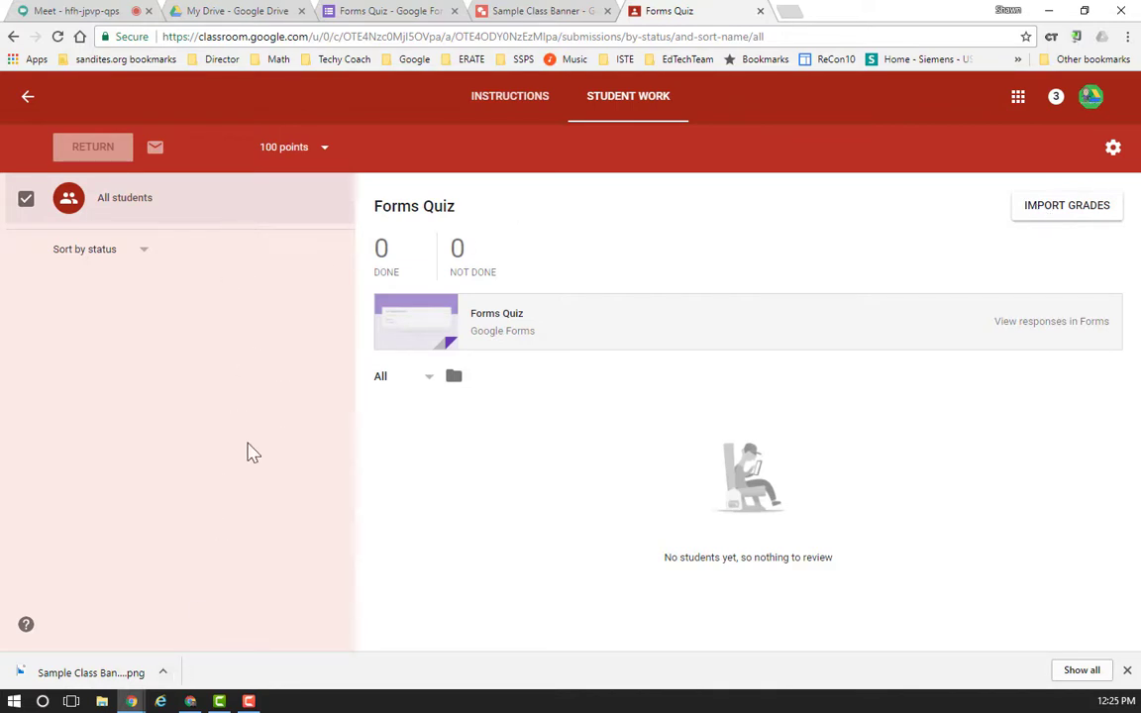
{"action": "mouse_move", "coordinate": [408, 32]}
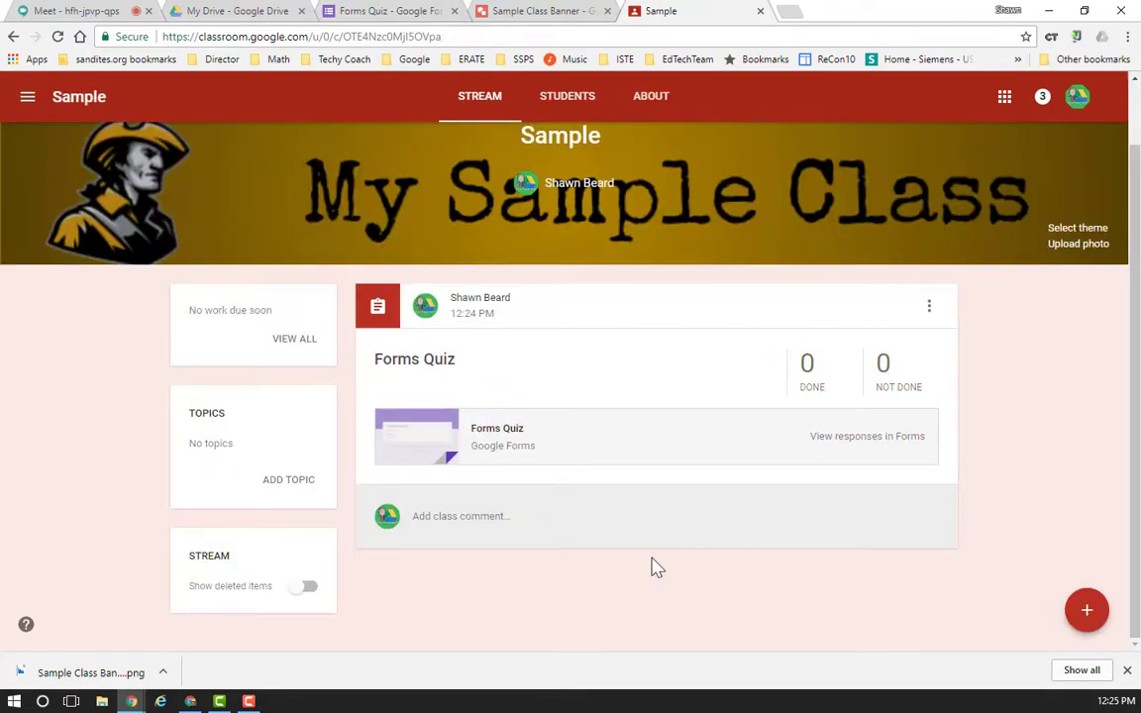
{"action": "mouse_move", "coordinate": [704, 635]}
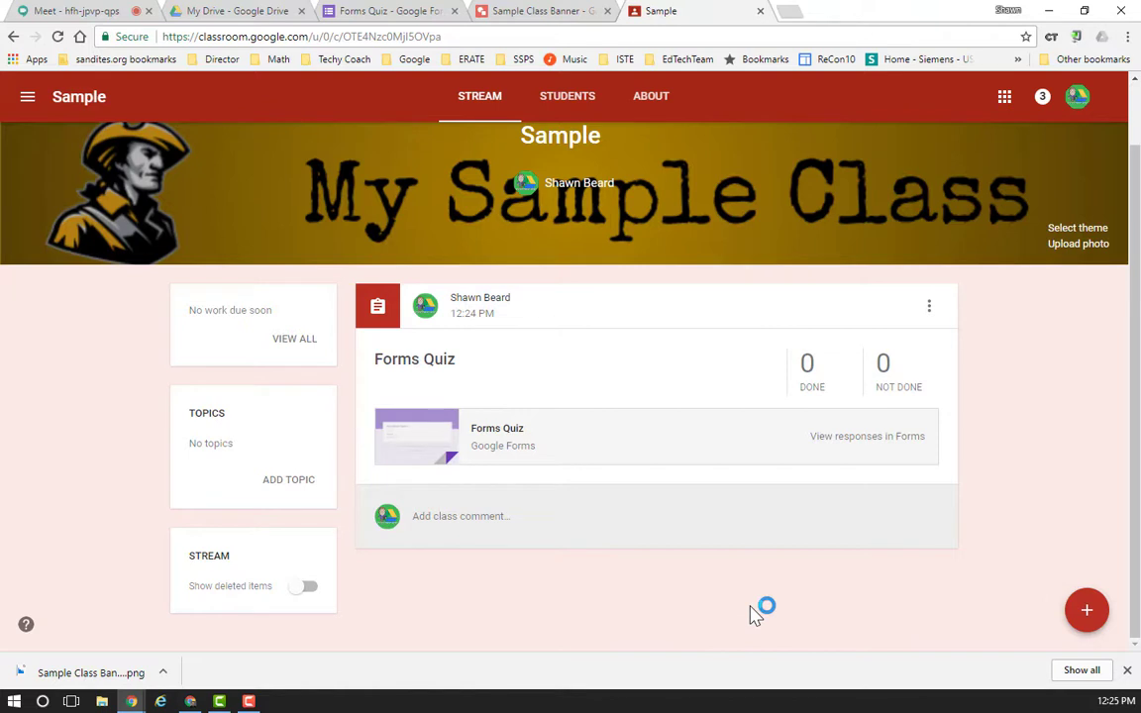
{"action": "mouse_move", "coordinate": [685, 501]}
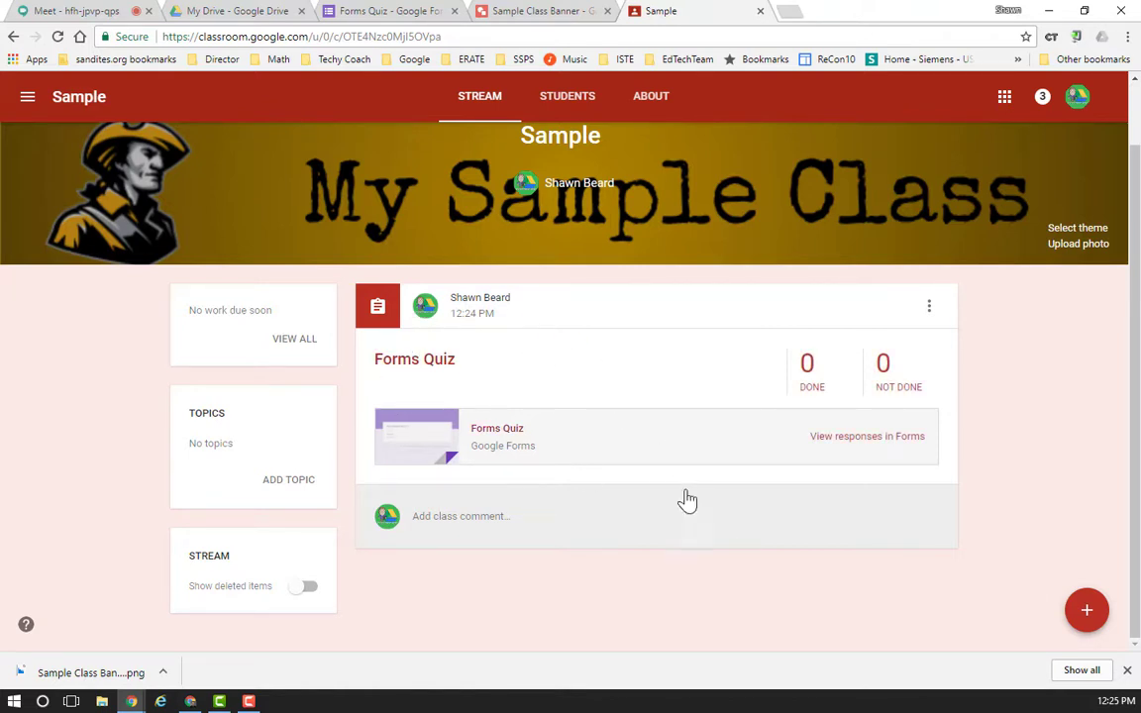
- Show the new-post choices on the Sample class stream
{"action": "left_click", "coordinate": [1086, 610]}
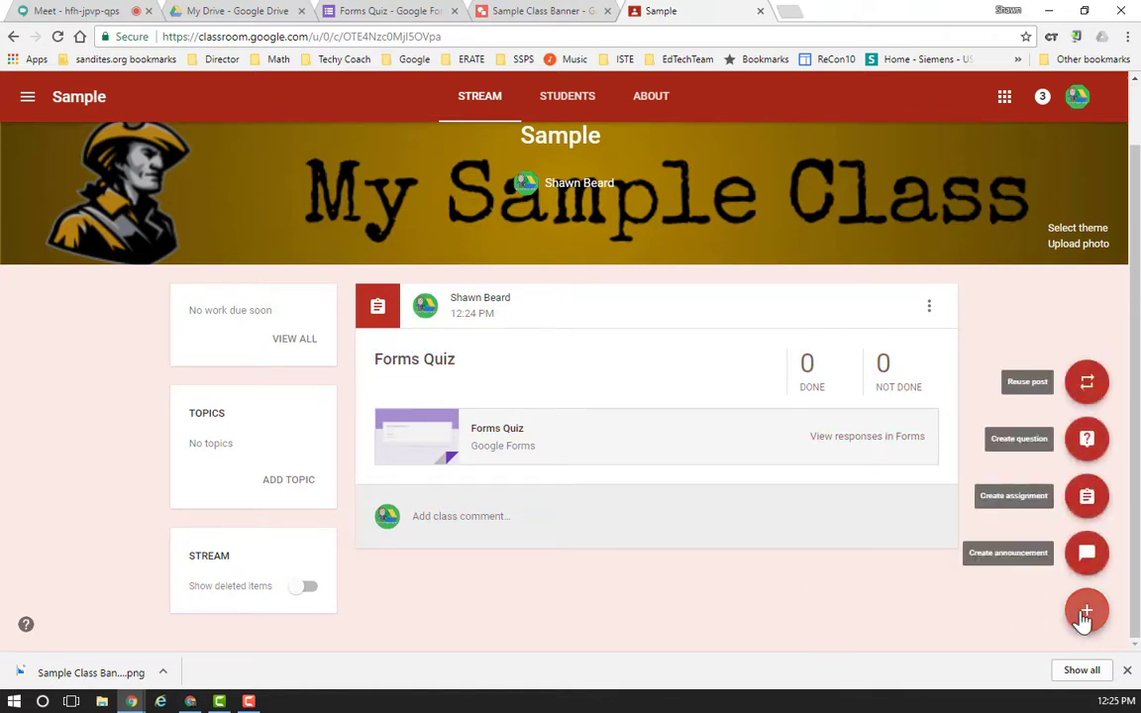
- Draft an assignment titled 'sample assignment' and choose to schedule its posting
{"action": "left_click", "coordinate": [1088, 496]}
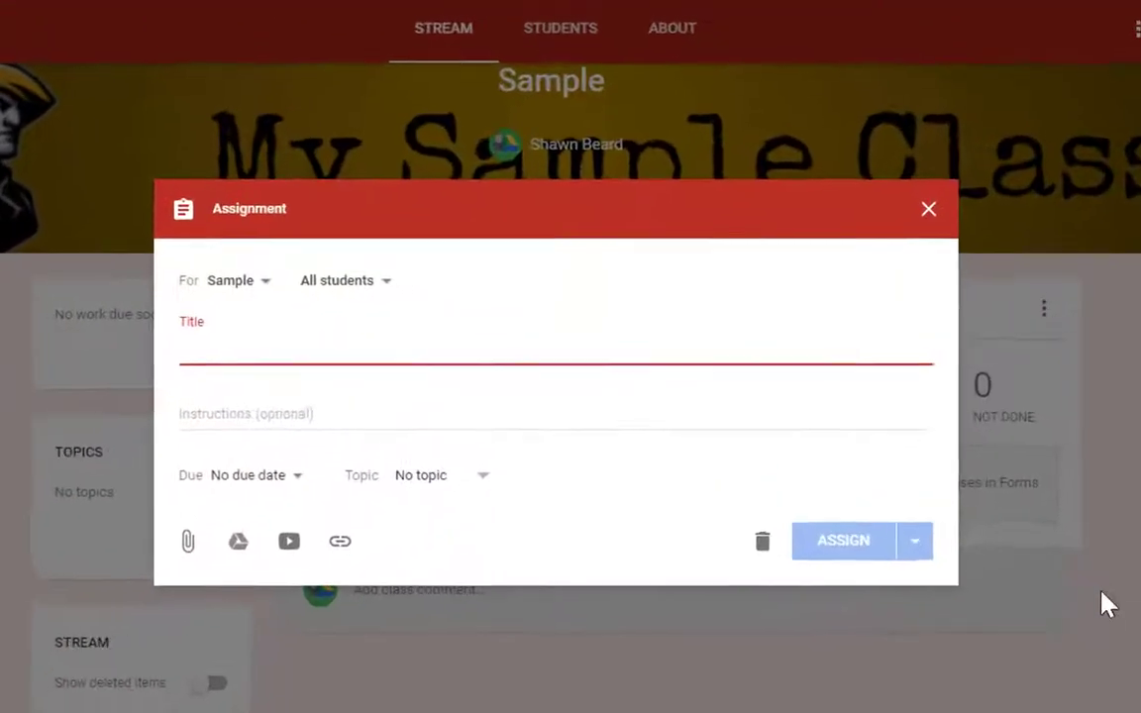
{"action": "type", "text": "sample assignment"}
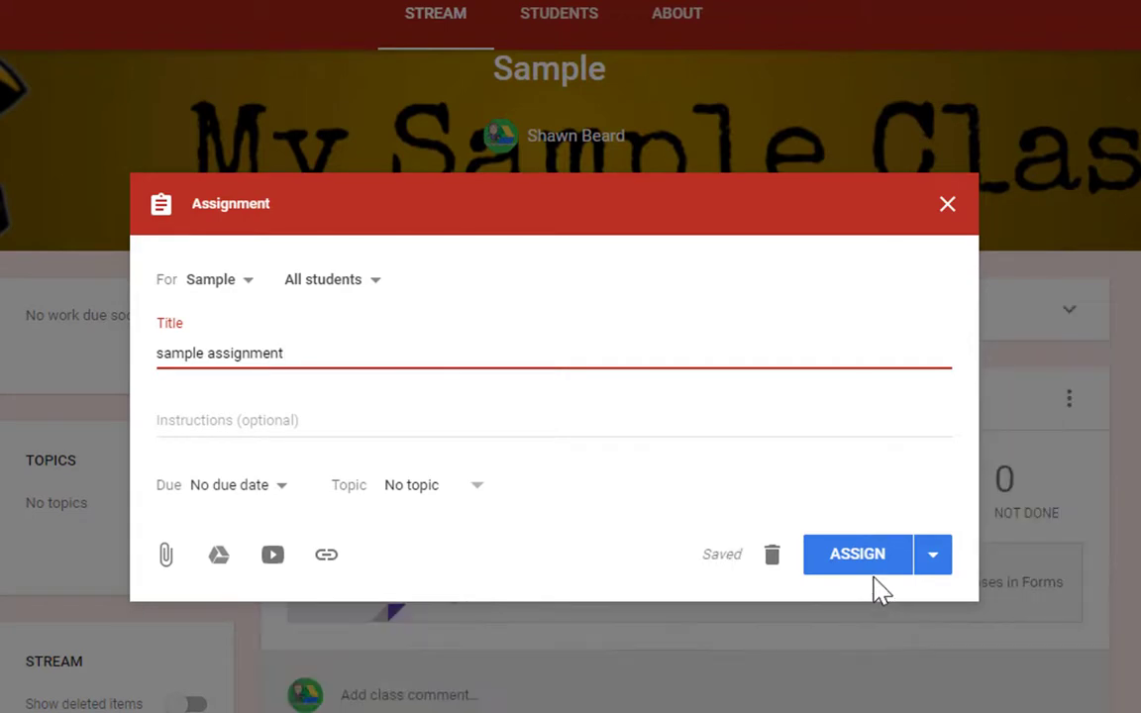
{"action": "mouse_move", "coordinate": [932, 555]}
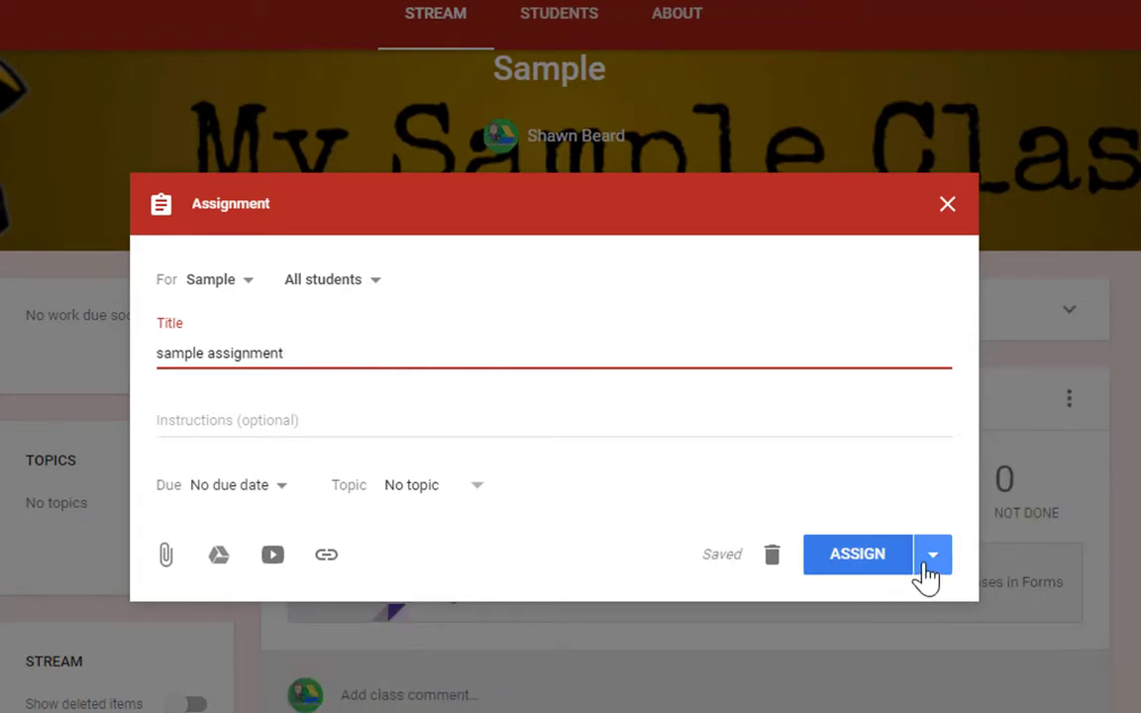
{"action": "left_click", "coordinate": [932, 555]}
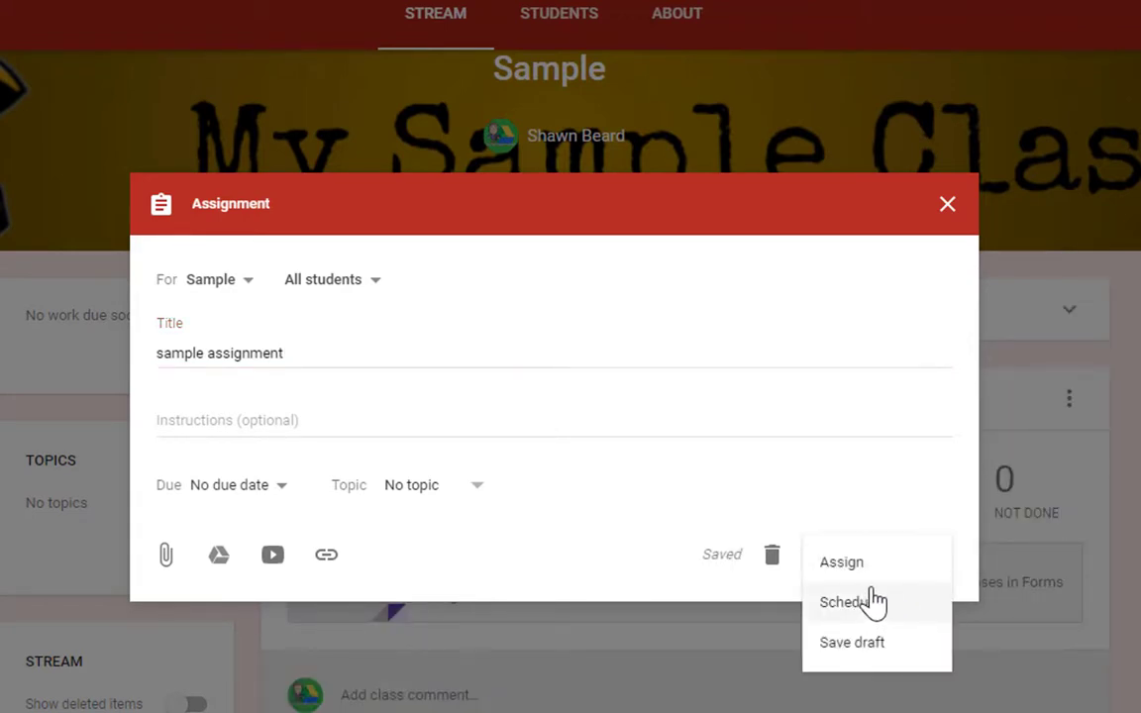
{"action": "mouse_move", "coordinate": [884, 614]}
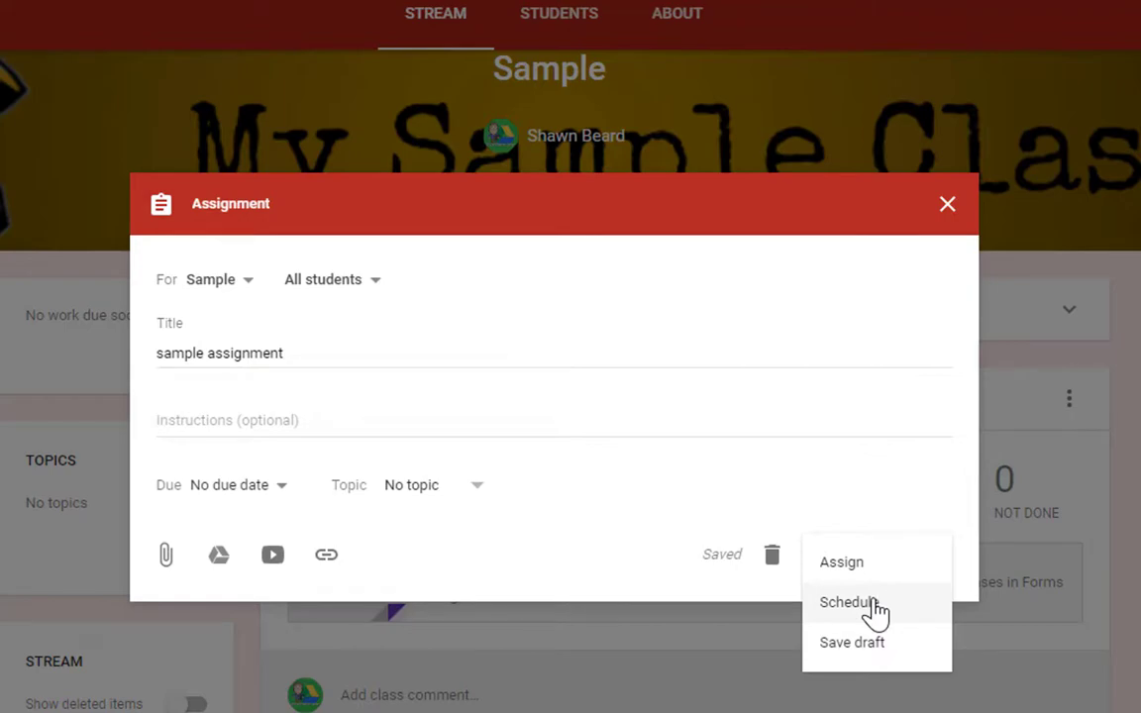
{"action": "left_click", "coordinate": [854, 600]}
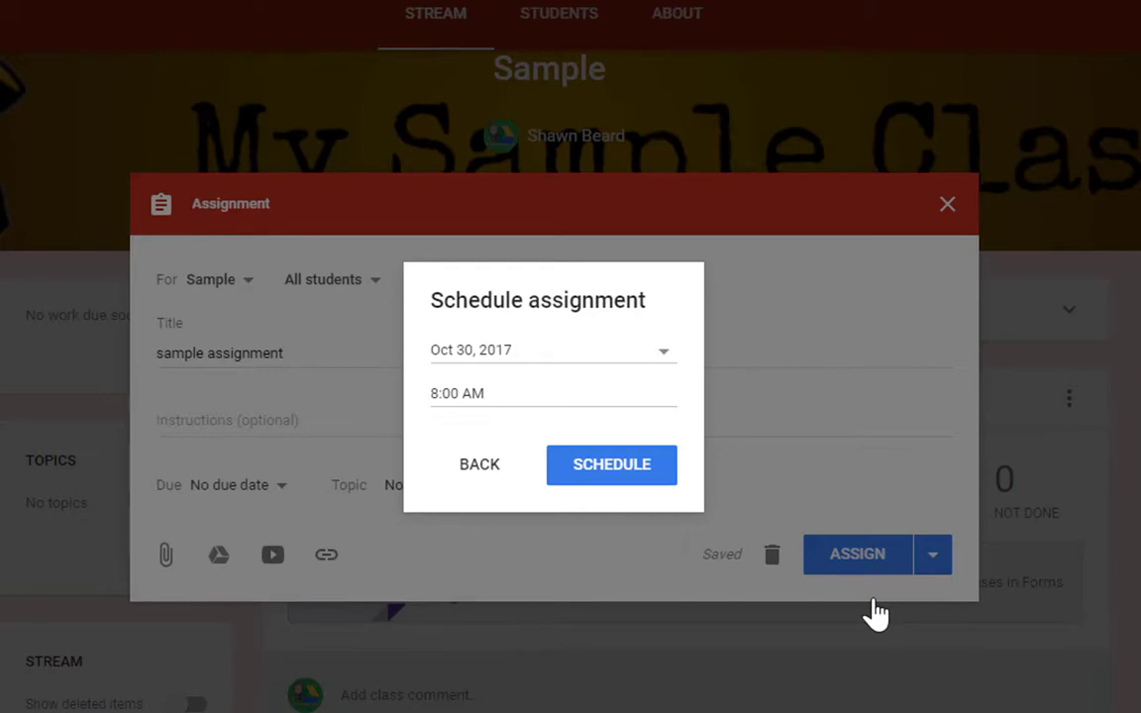
- Set the posting date to Oct 31, 2017 at 9:25 AM and confirm the schedule
{"action": "left_click", "coordinate": [553, 348]}
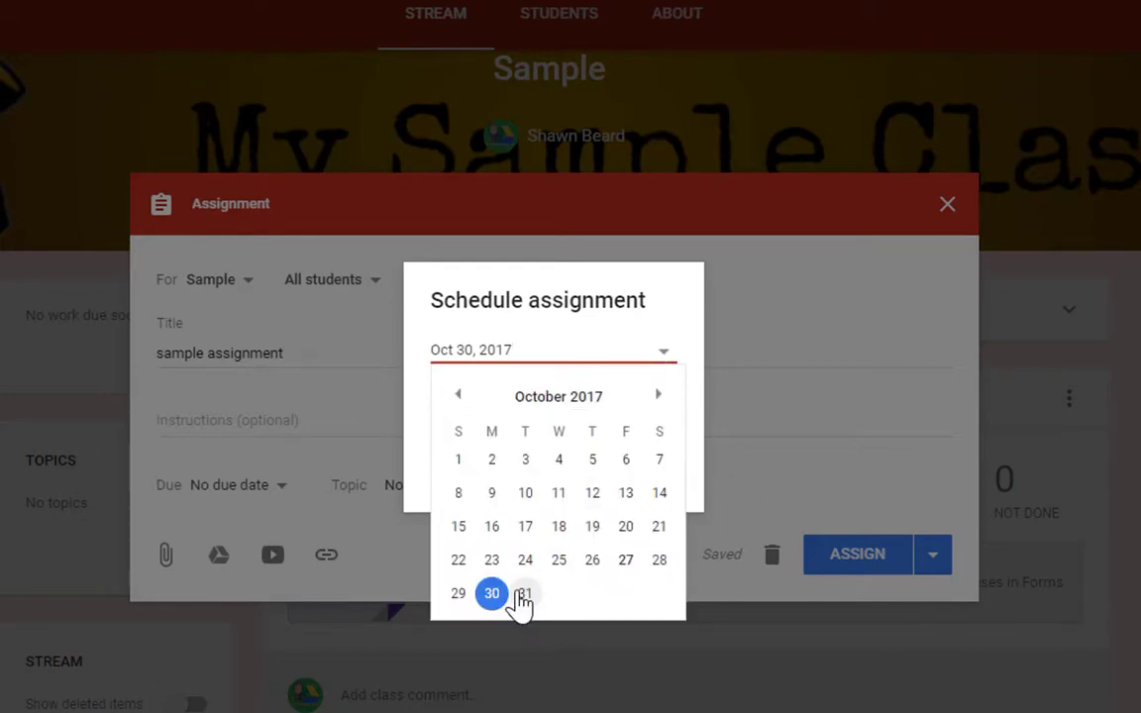
{"action": "left_click", "coordinate": [527, 595]}
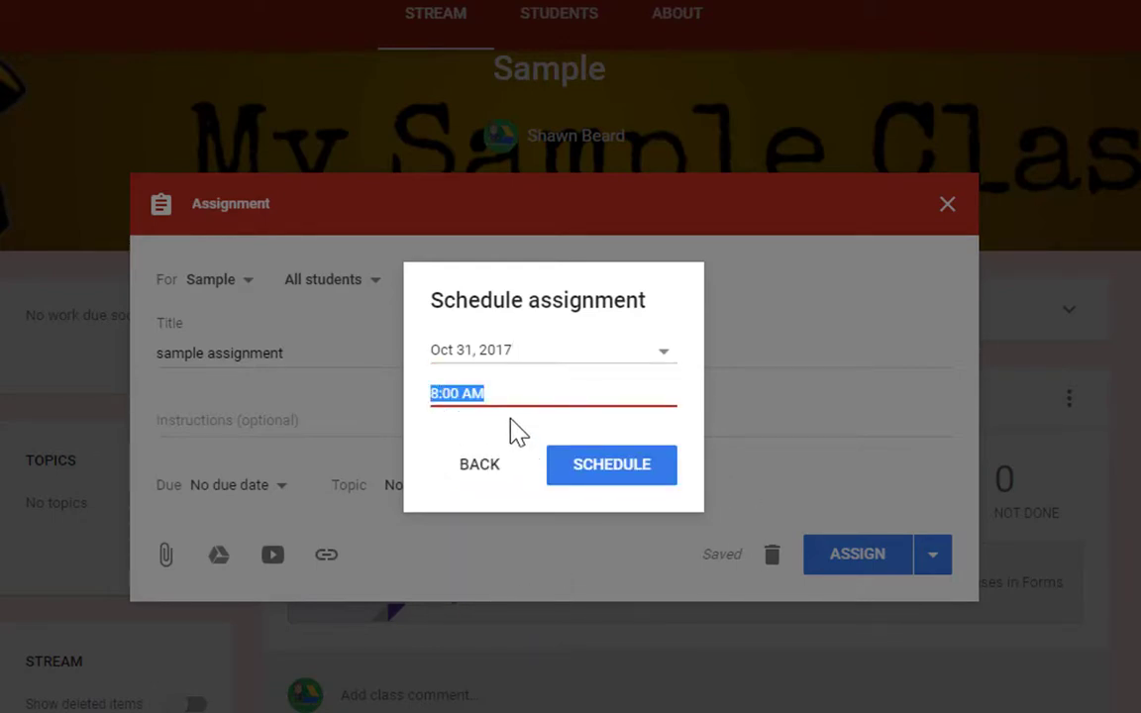
{"action": "type", "text": "9"}
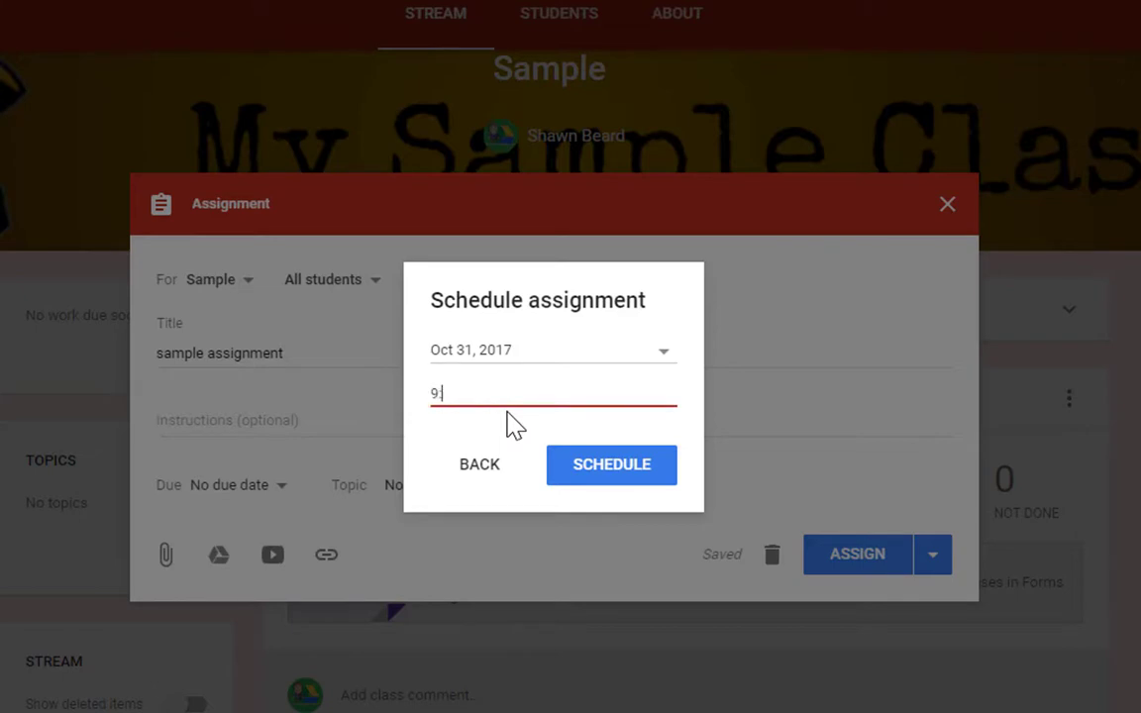
{"action": "type", "text": ":25"}
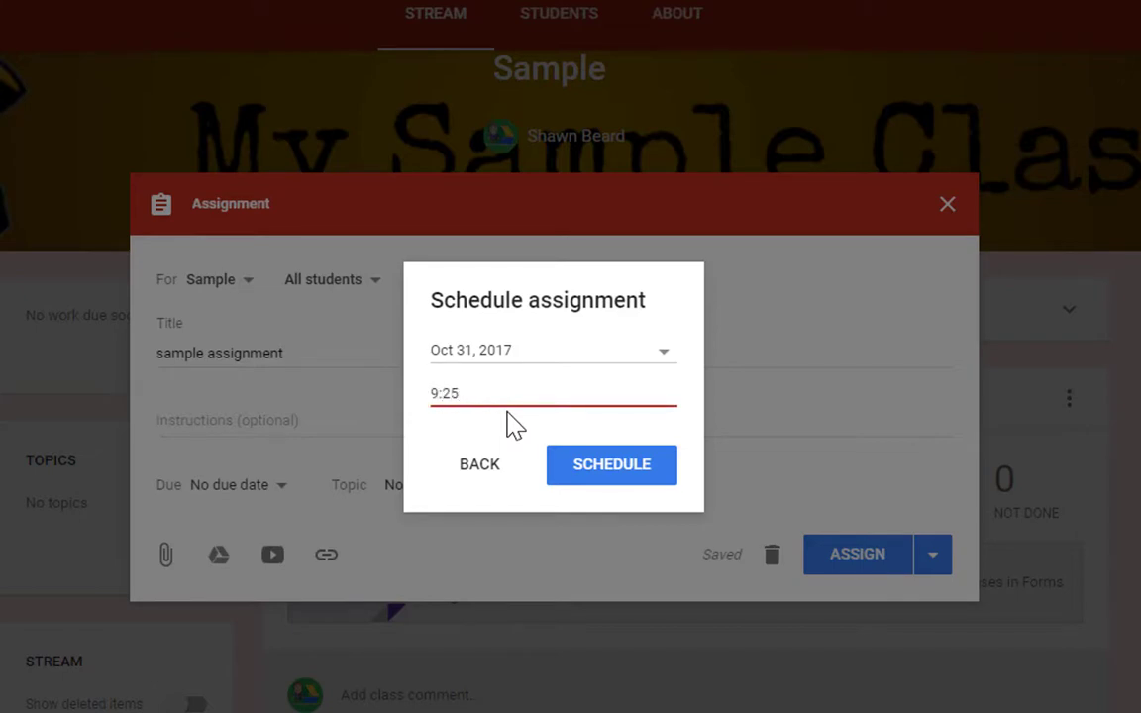
{"action": "type", "text": "AM"}
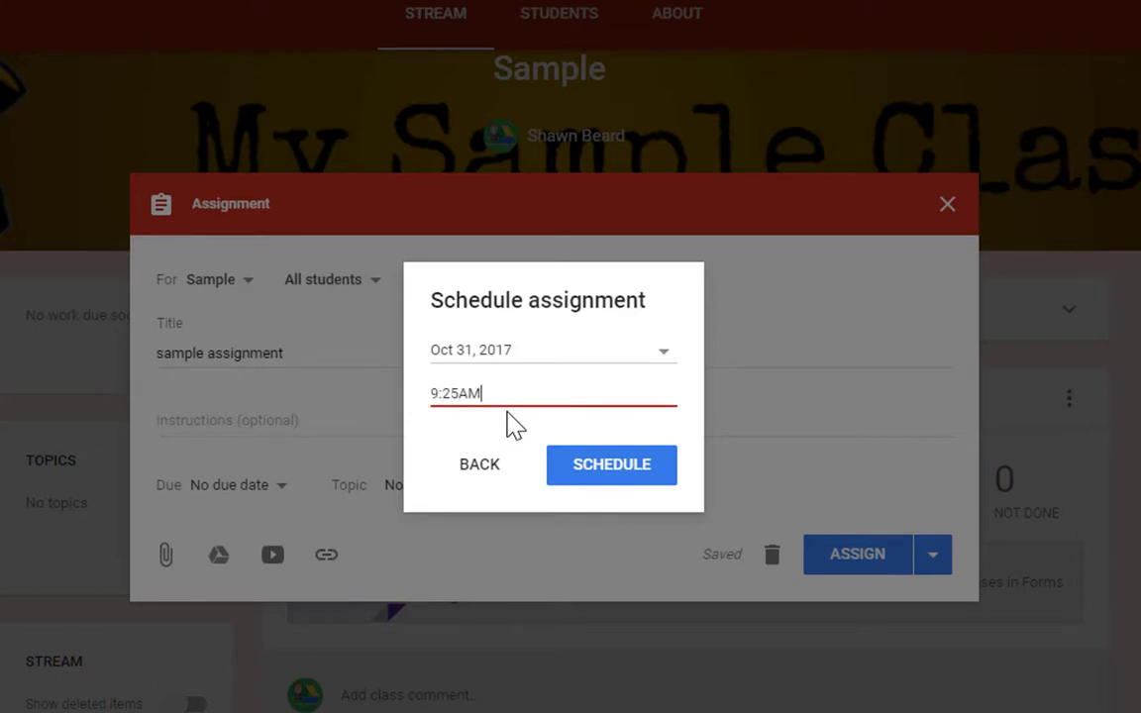
{"action": "mouse_move", "coordinate": [372, 406]}
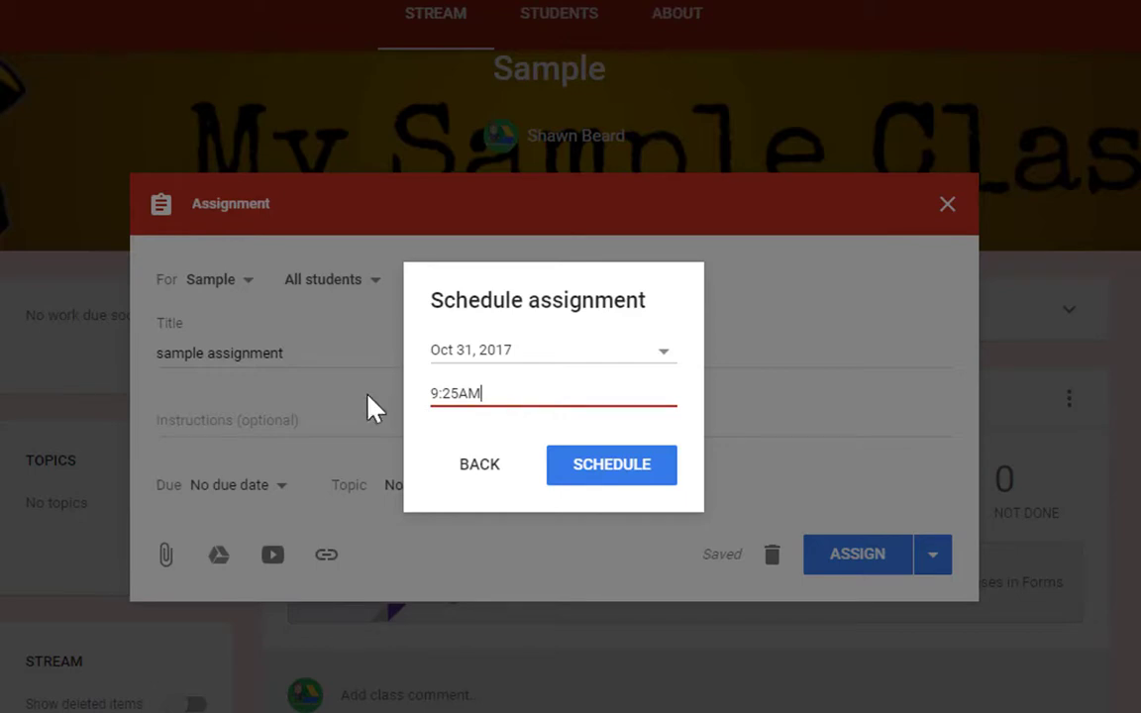
{"action": "mouse_move", "coordinate": [440, 417]}
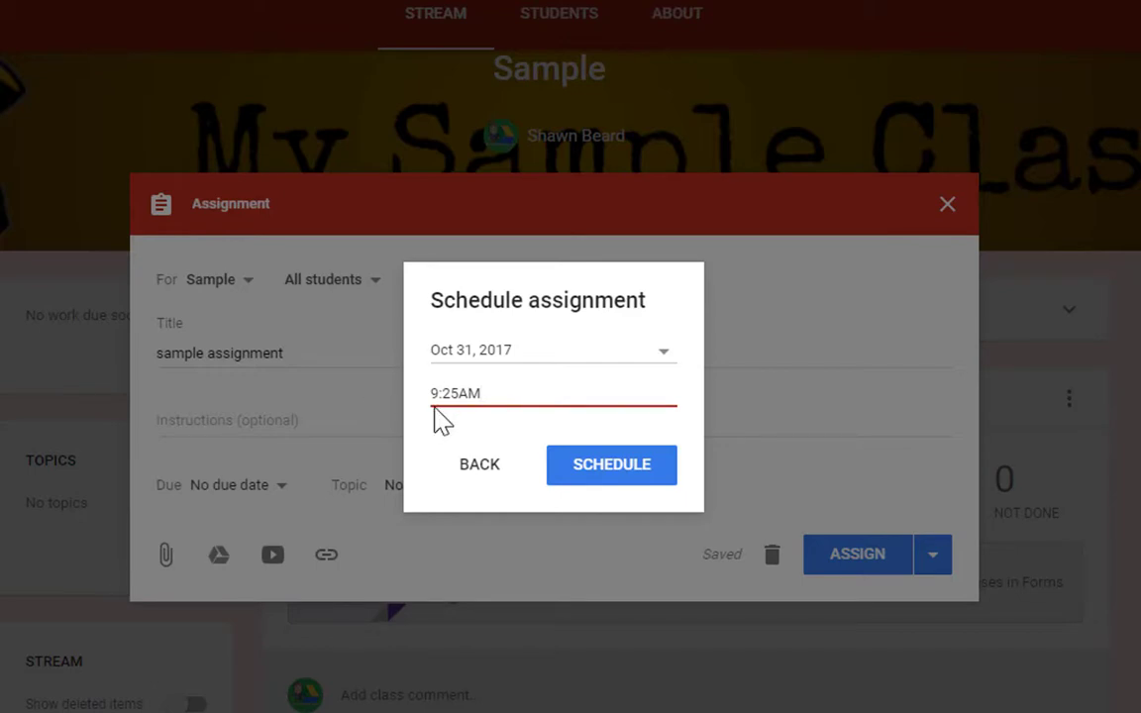
{"action": "mouse_move", "coordinate": [600, 471]}
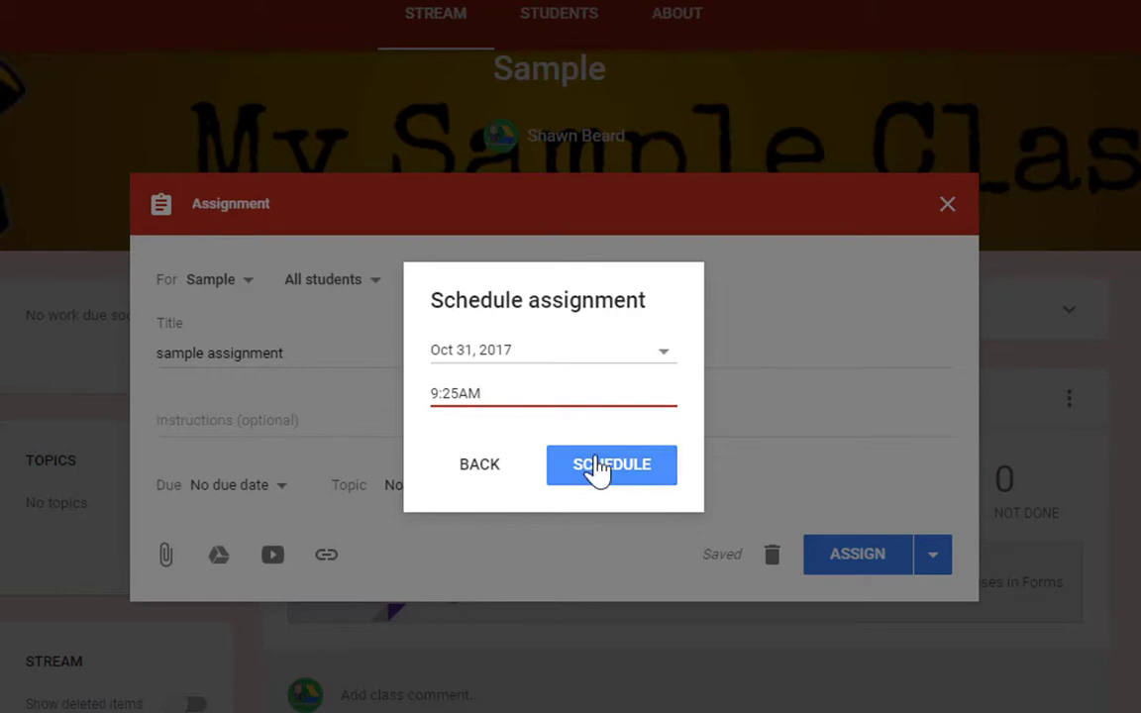
{"action": "mouse_move", "coordinate": [632, 511]}
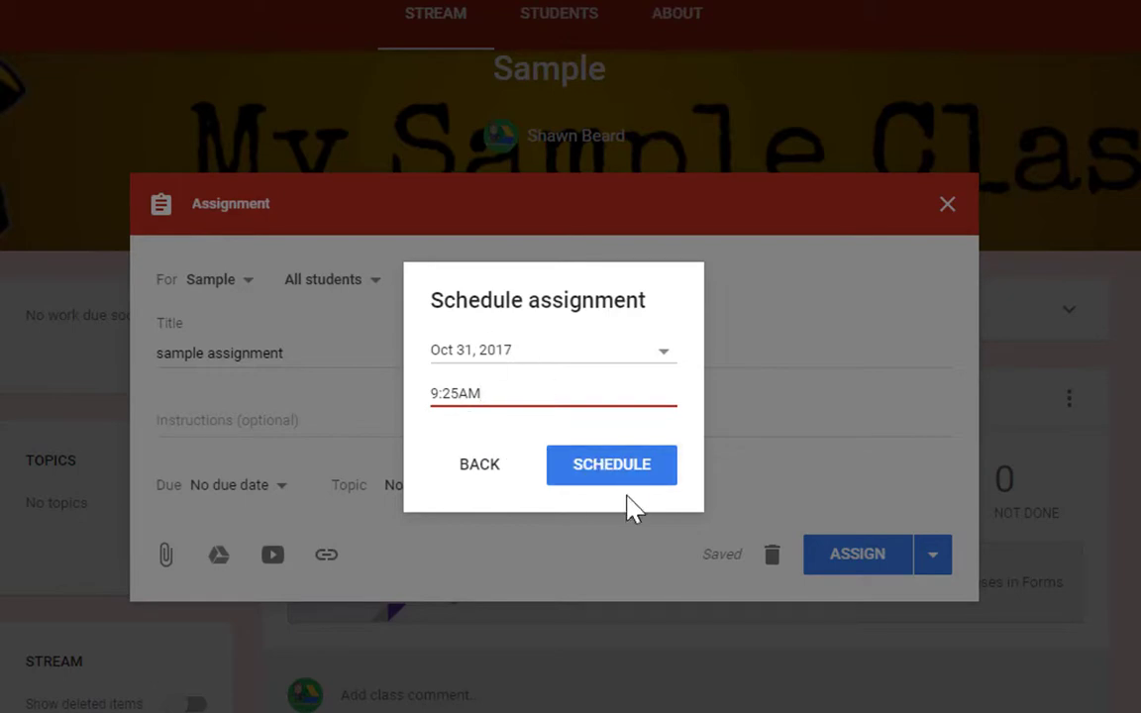
{"action": "left_click", "coordinate": [610, 464]}
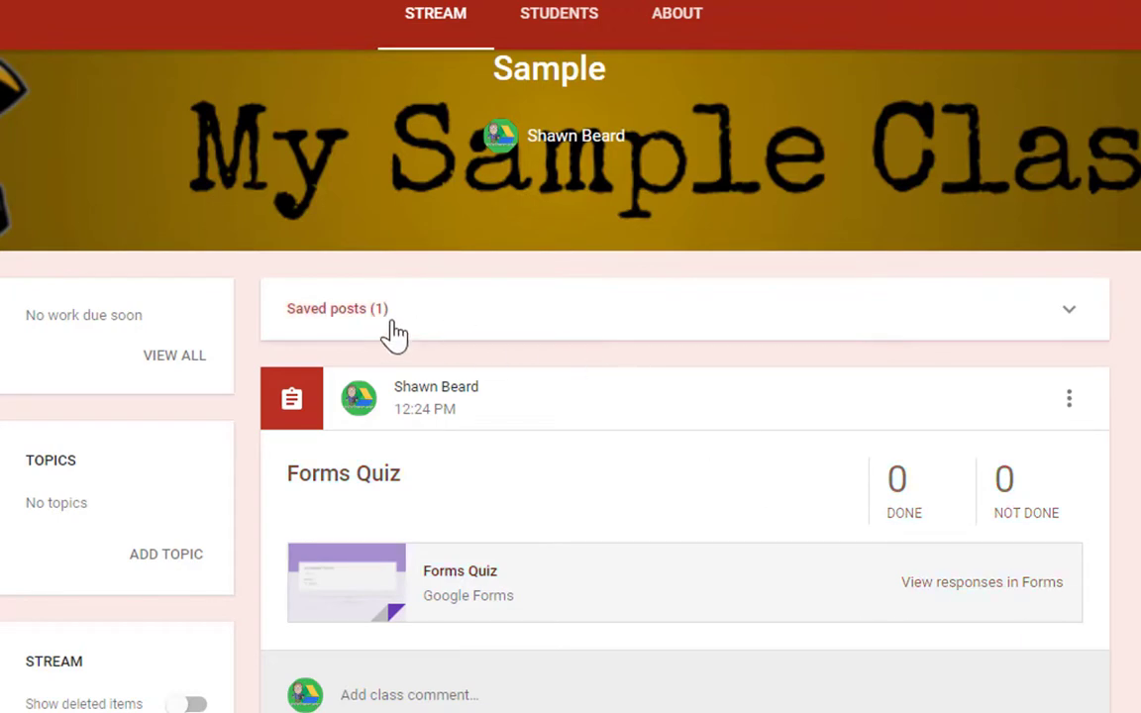
{"action": "mouse_move", "coordinate": [1068, 309]}
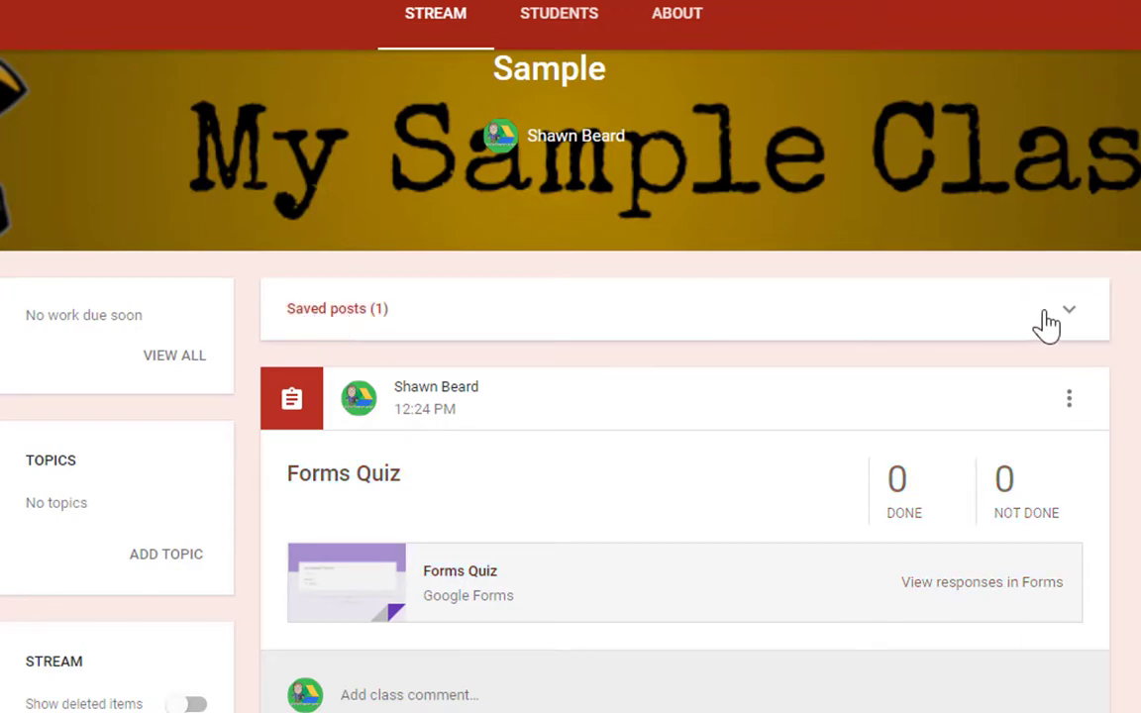
- Expand Saved posts to show the scheduled assignment, then stop screen sharing in Meet
{"action": "left_click", "coordinate": [1070, 309]}
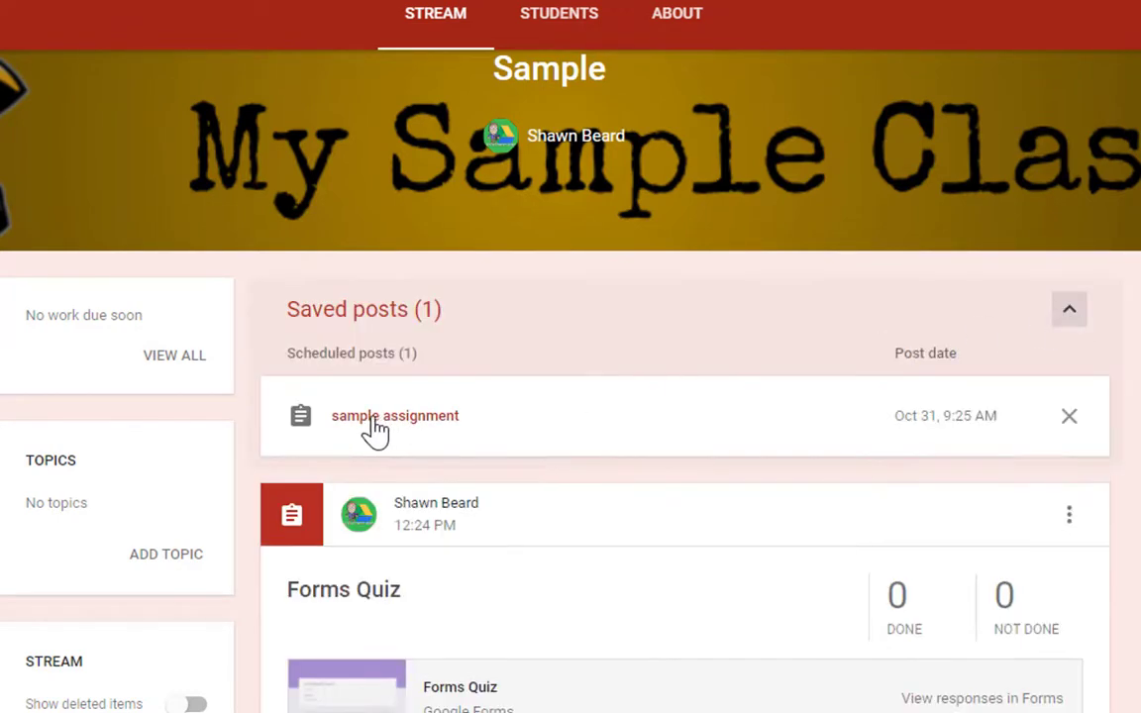
{"action": "mouse_move", "coordinate": [931, 404]}
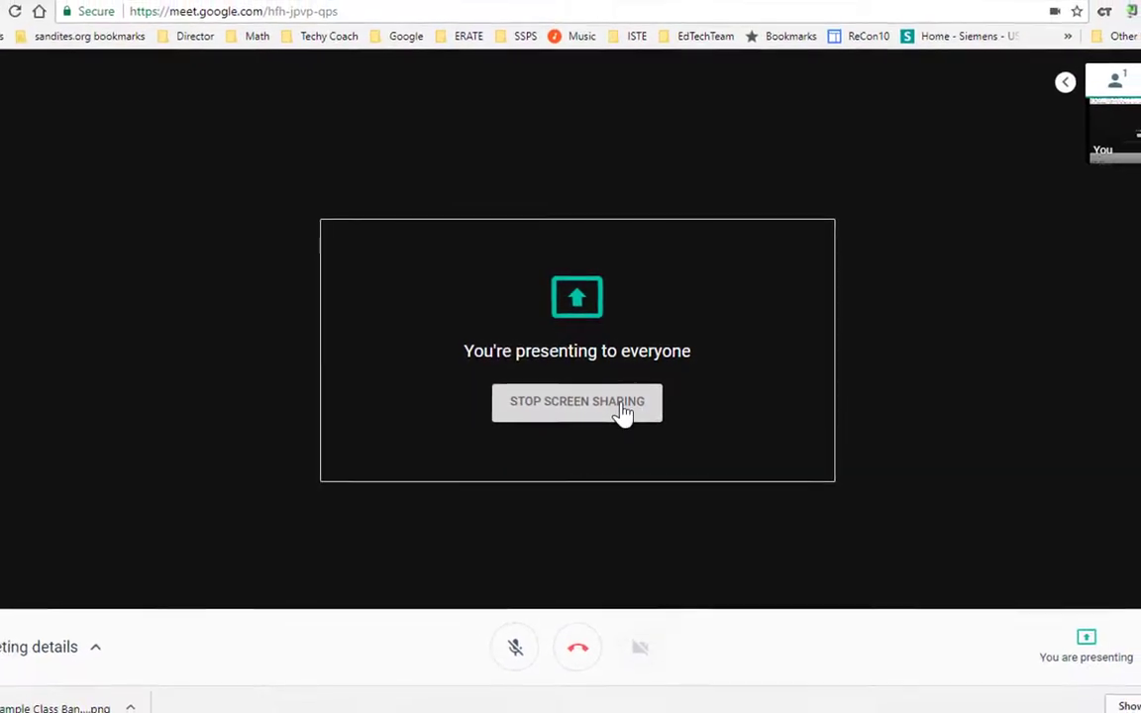
{"action": "left_click", "coordinate": [575, 402]}
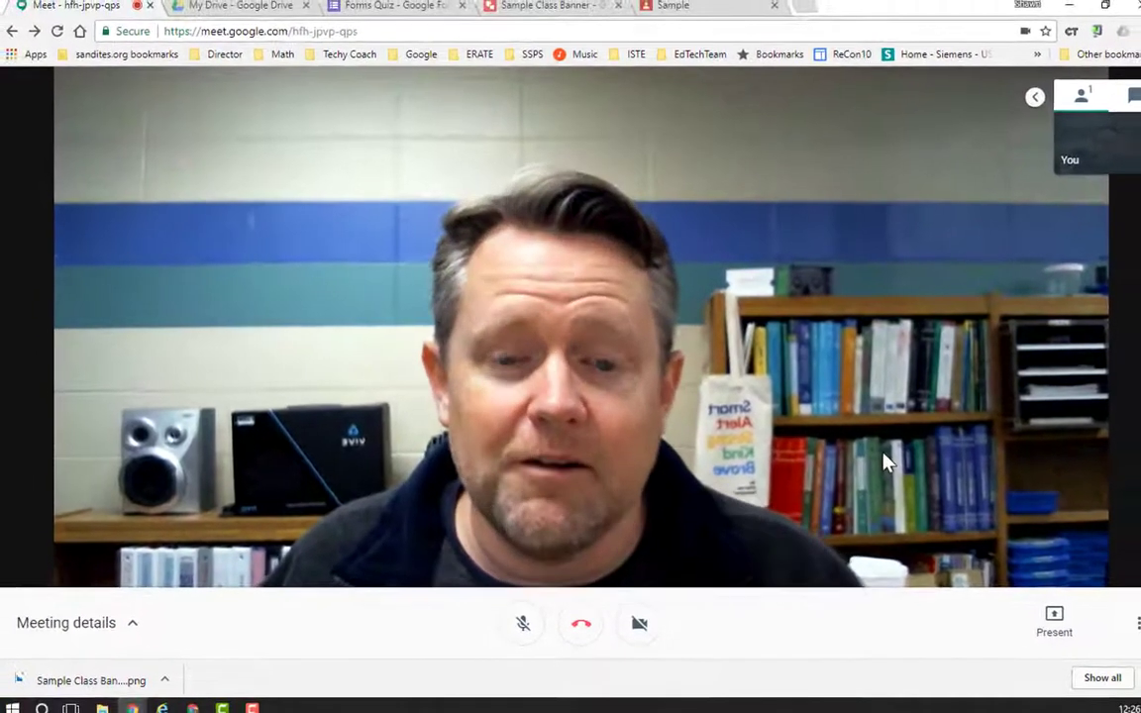